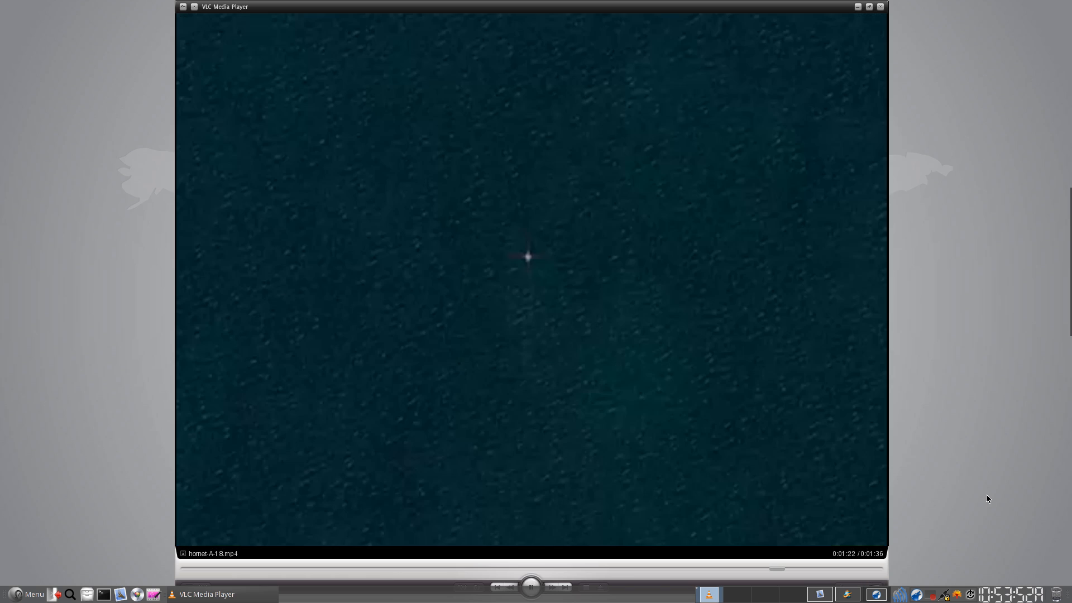
# Let the hornet fighter-jet clip finish, then close VLC to return to the bare desktop
pyautogui.click(879, 7)
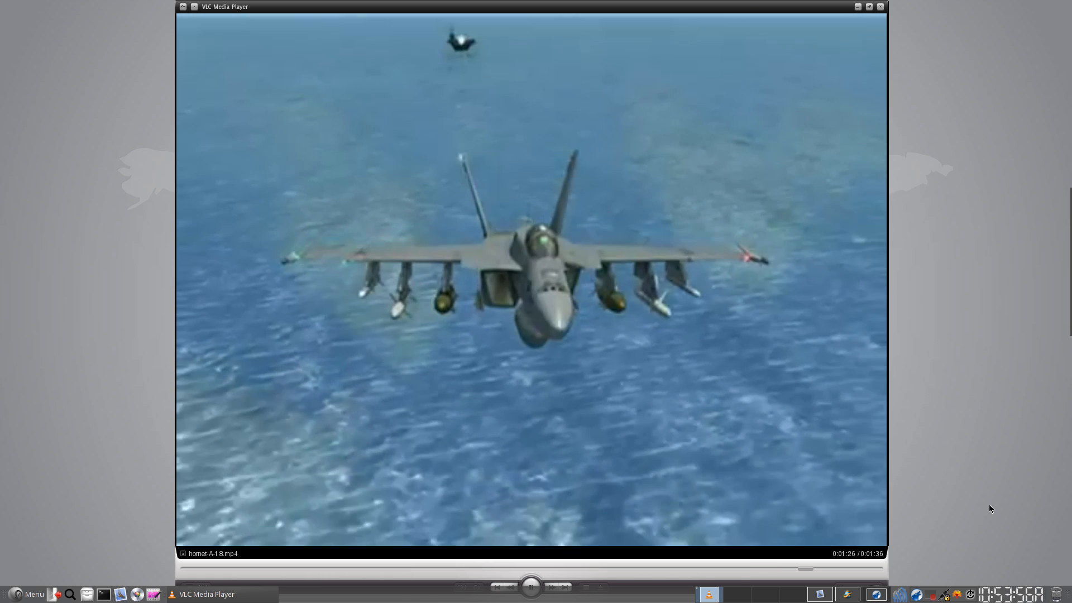
pyautogui.click(880, 7)
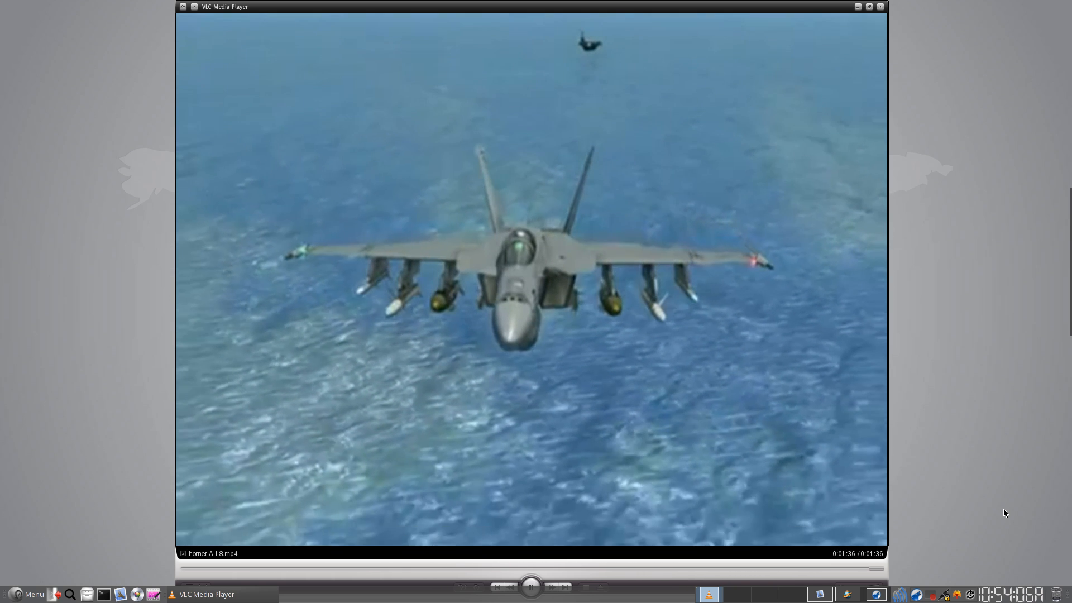
pyautogui.click(880, 7)
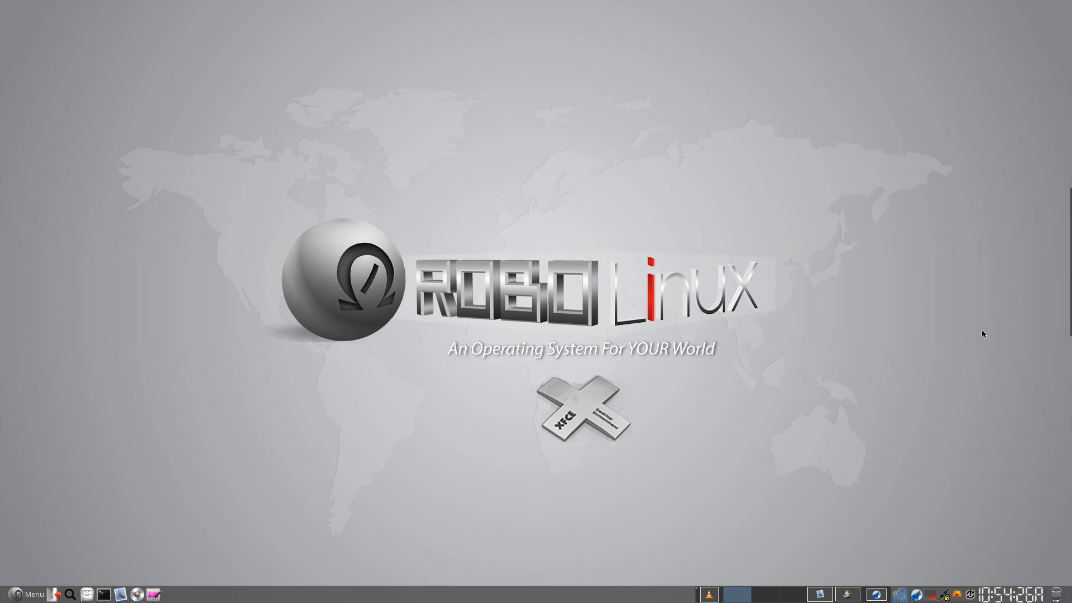
pyautogui.moveTo(402, 579)
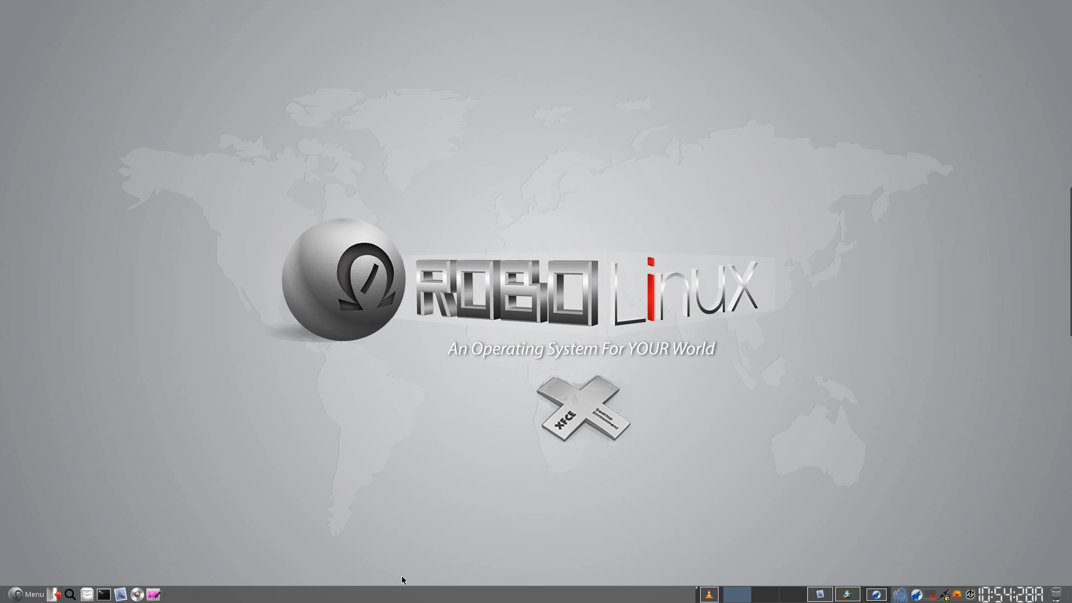
pyautogui.moveTo(34, 275)
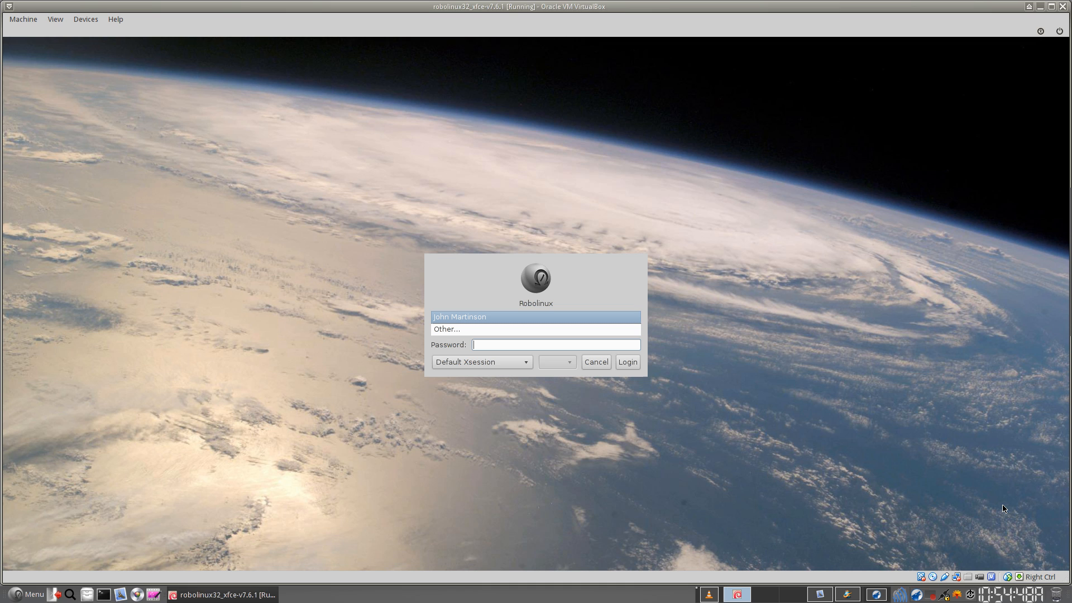
# Log into the RoboLinux guest as john and run htop in its terminal
pyautogui.write('•')
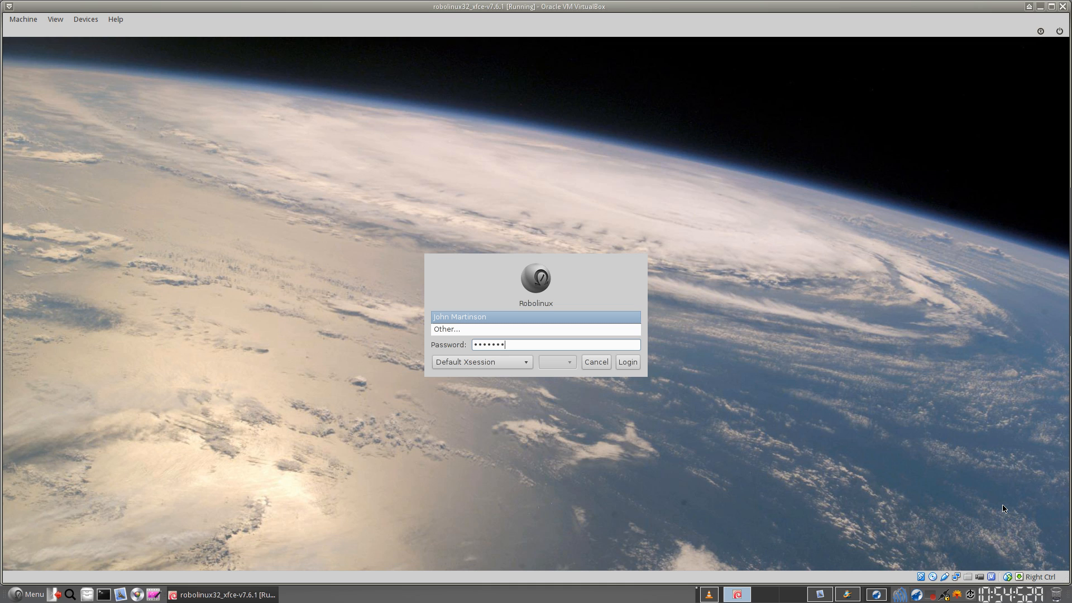
pyautogui.click(627, 362)
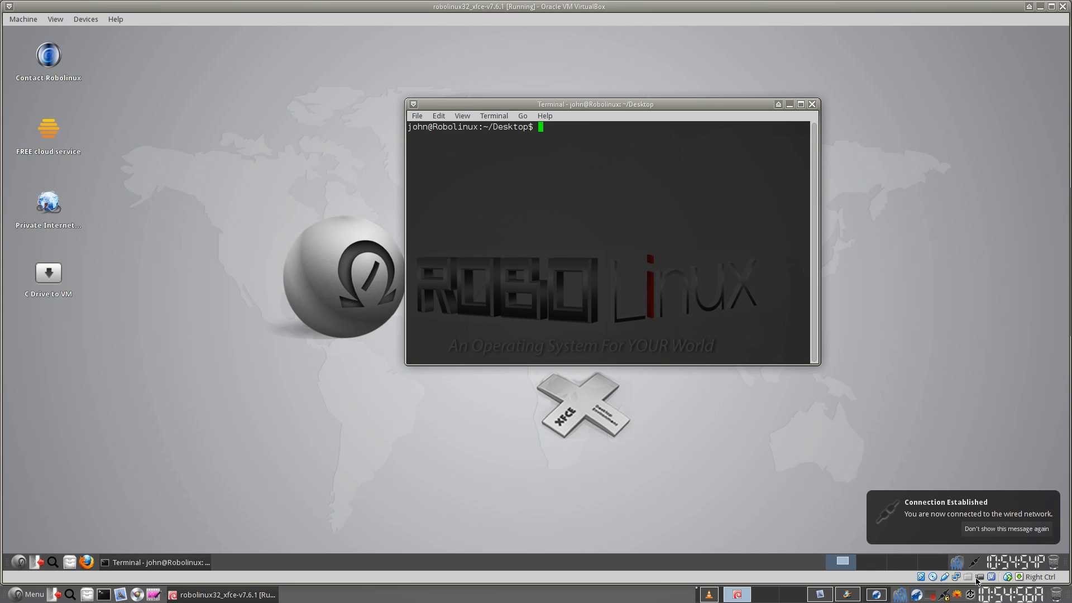
pyautogui.write('ht')
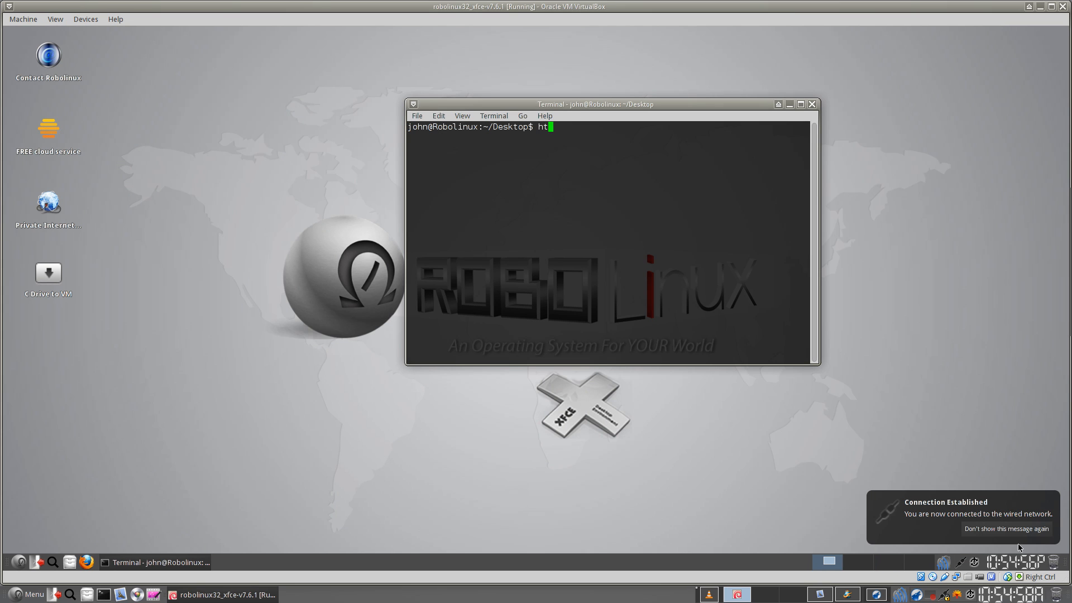
pyautogui.write('op')
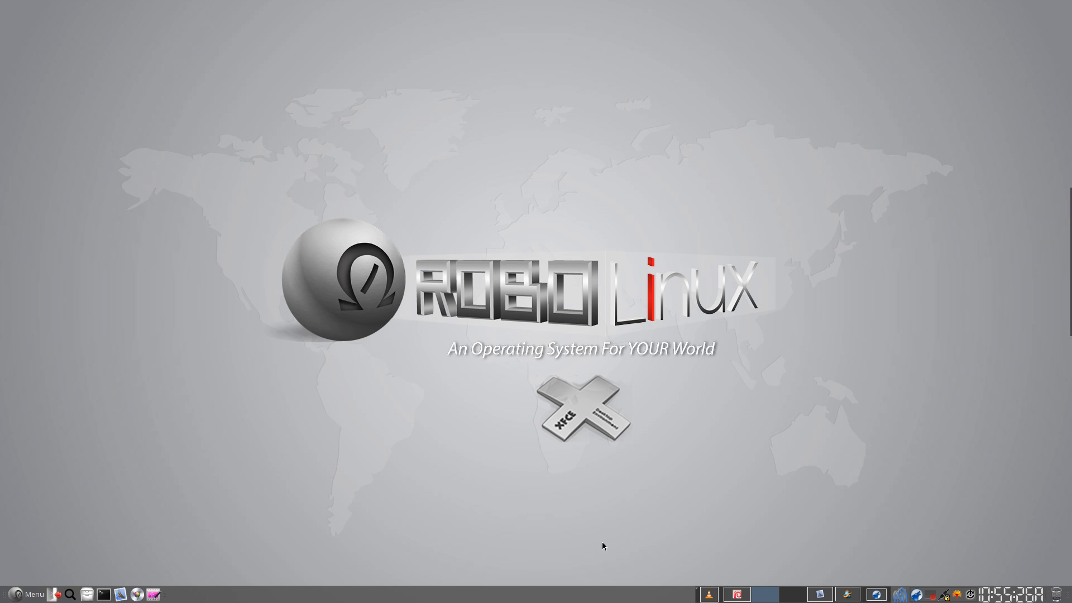
# Reopen hornet-A-18.mp4 in VLC so it plays from the start
pyautogui.click(708, 593)
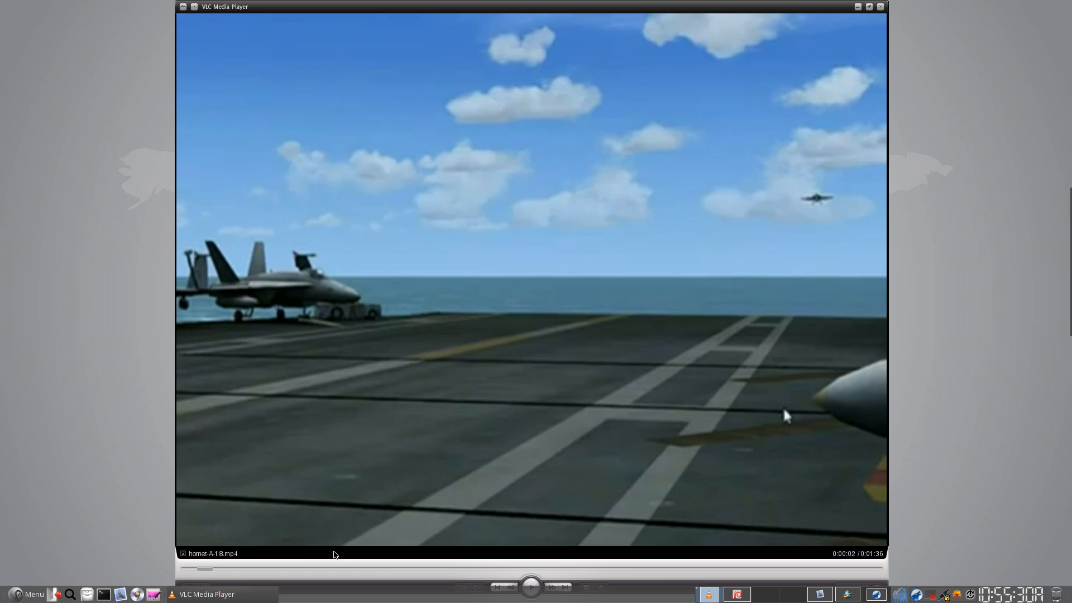
pyautogui.moveTo(973, 500)
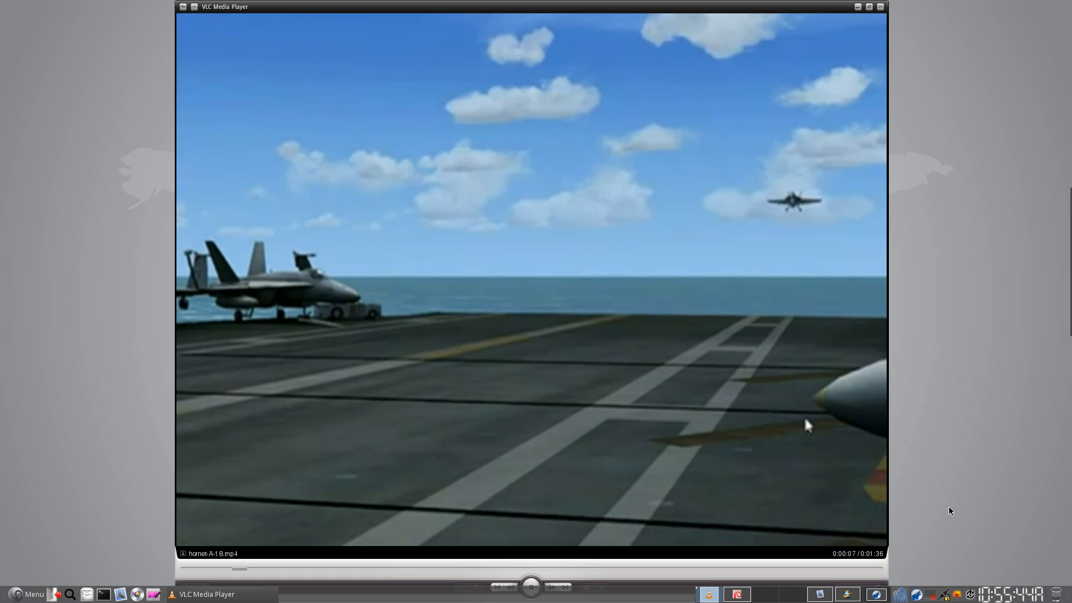
pyautogui.moveTo(858, 463)
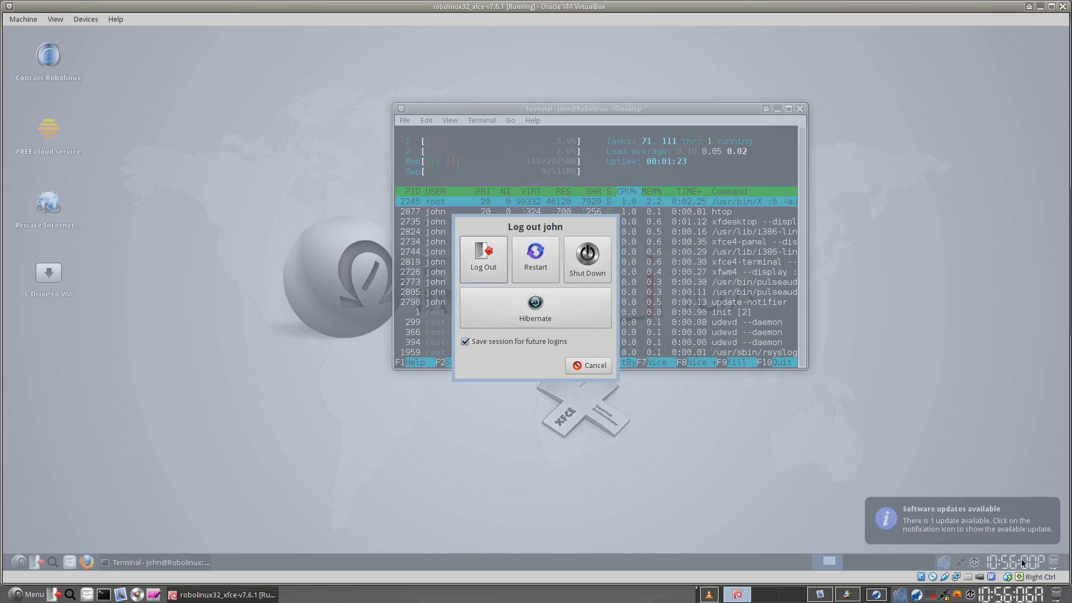
pyautogui.moveTo(1042, 565)
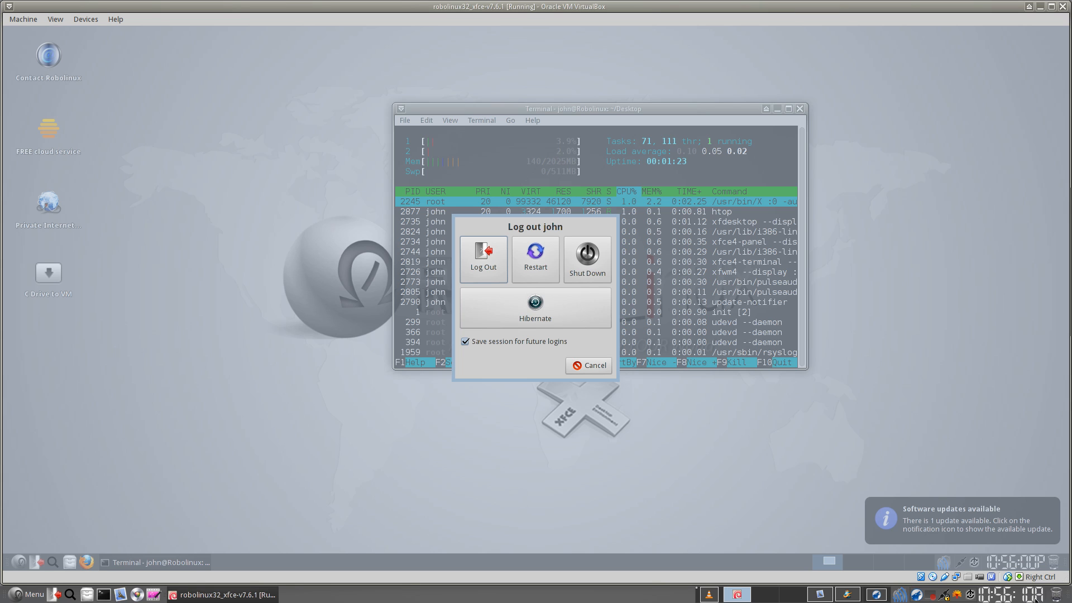
pyautogui.moveTo(568, 372)
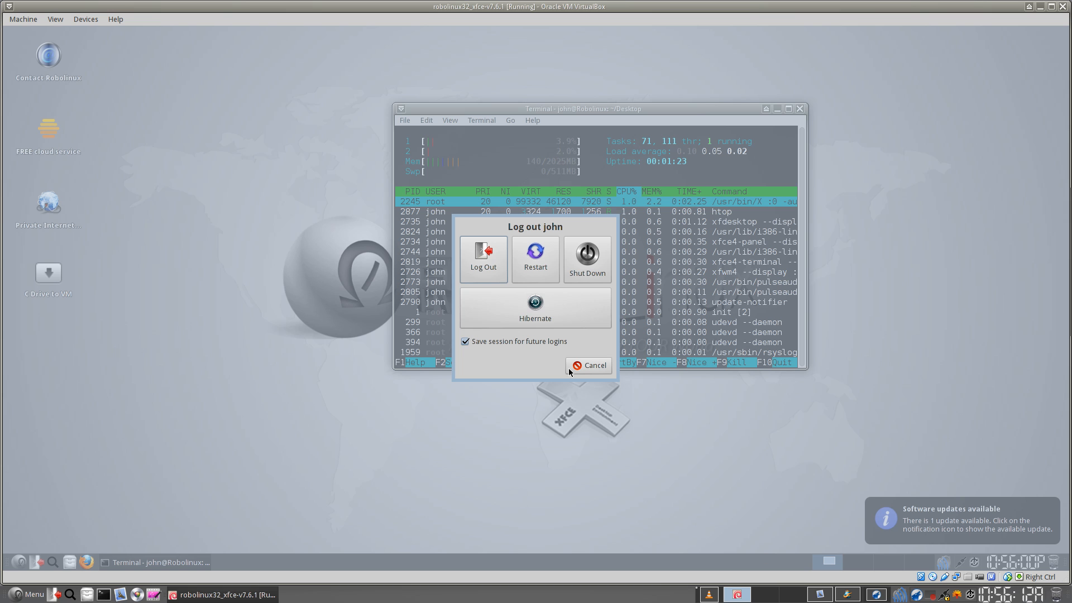
# Cancel the guest's 'Log out john' prompt so the session keeps running
pyautogui.click(589, 365)
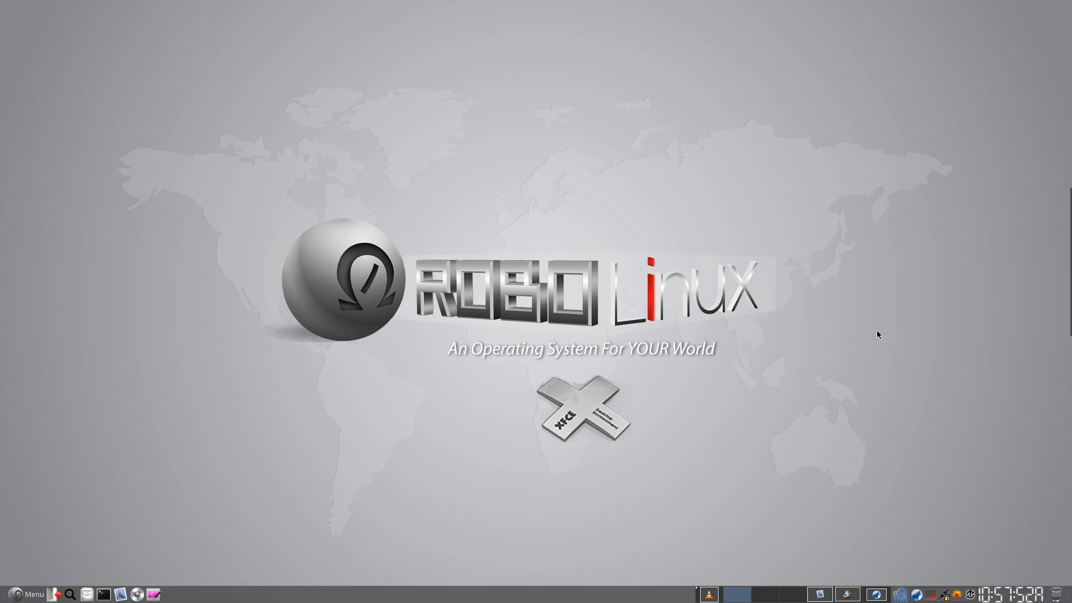
pyautogui.moveTo(818, 316)
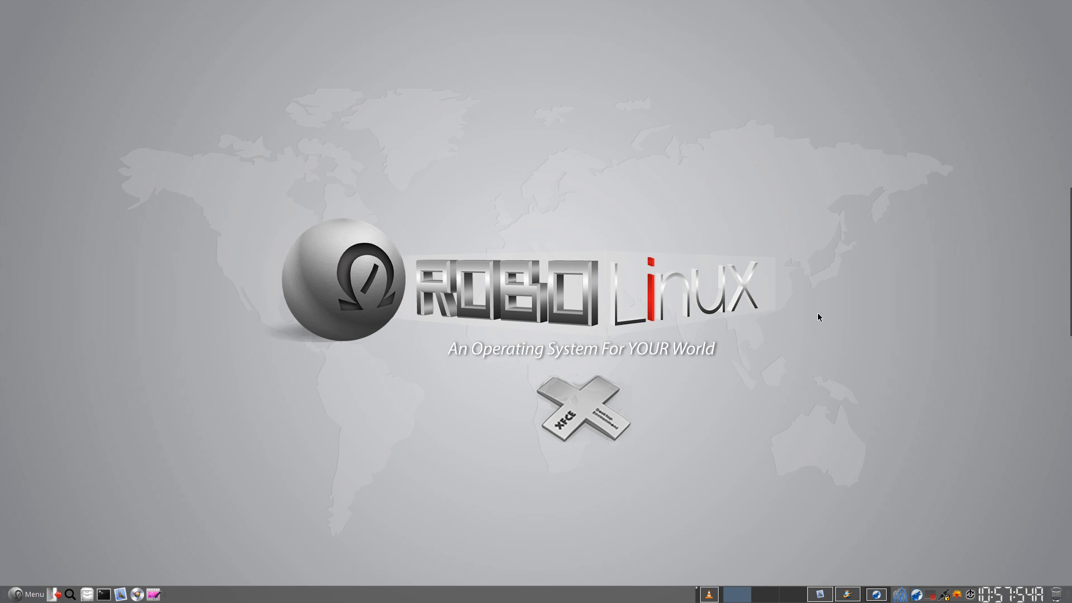
pyautogui.moveTo(4, 554)
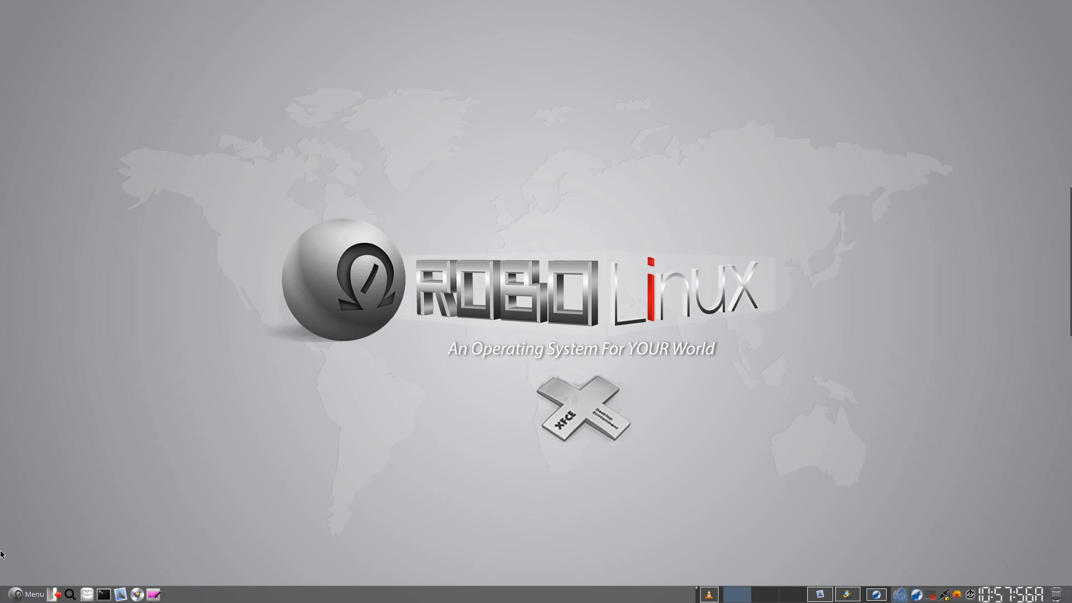
# Browse the Whisker menu's System and Favorites categories and add Firefox to the favourites
pyautogui.click(27, 592)
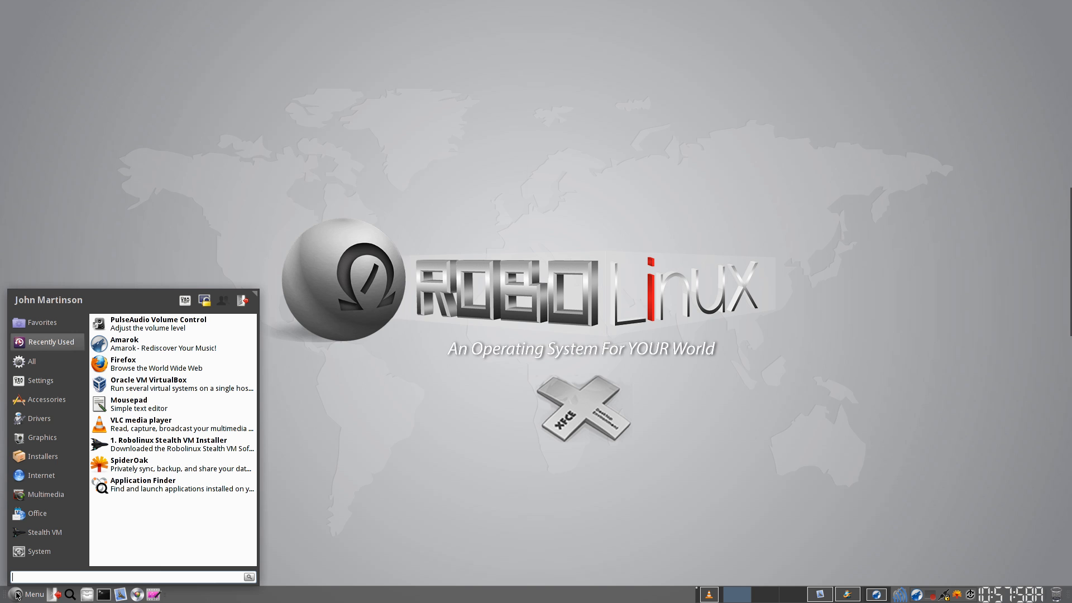
pyautogui.click(43, 399)
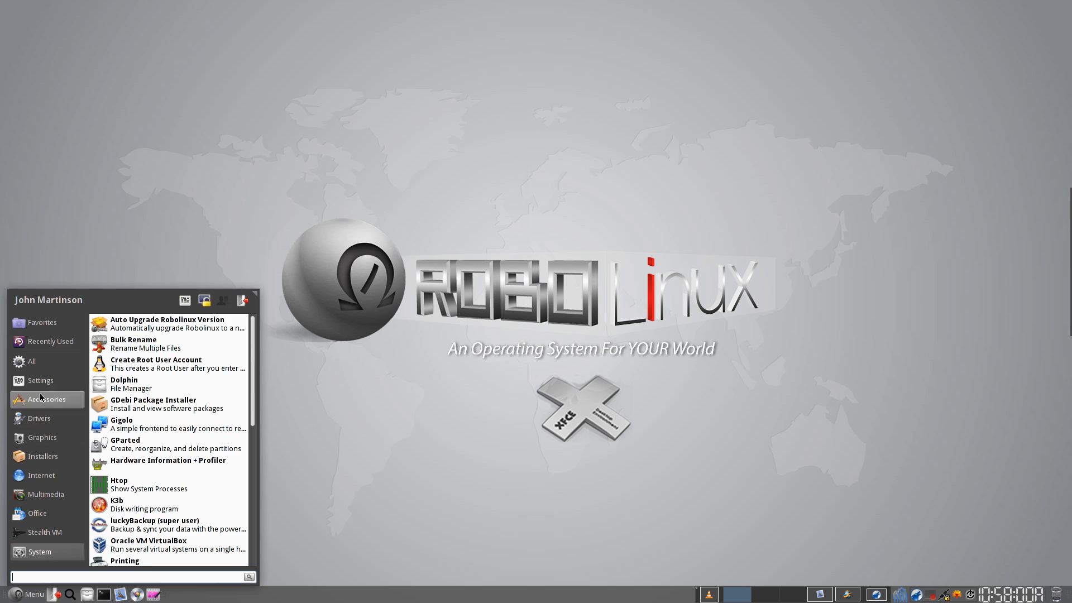
pyautogui.click(42, 322)
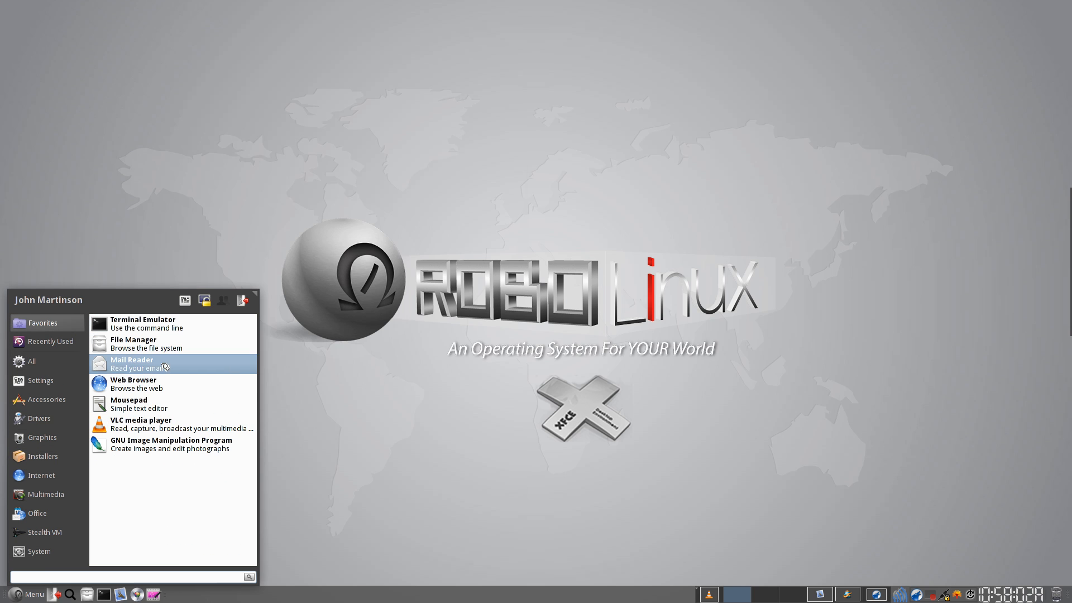
pyautogui.moveTo(133, 383)
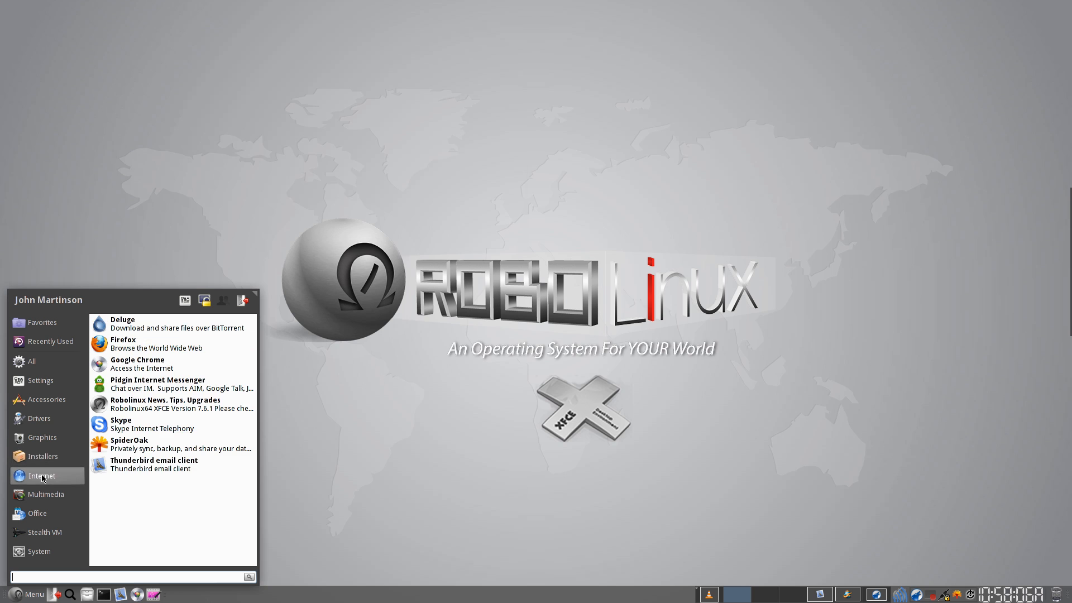
pyautogui.moveTo(132, 343)
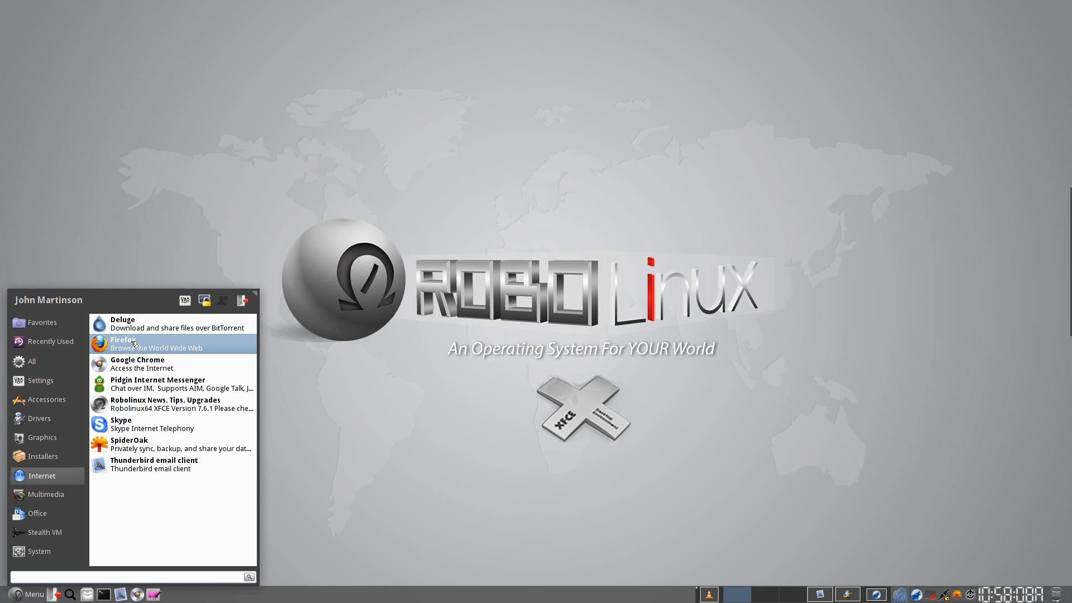
pyautogui.rightClick(123, 343)
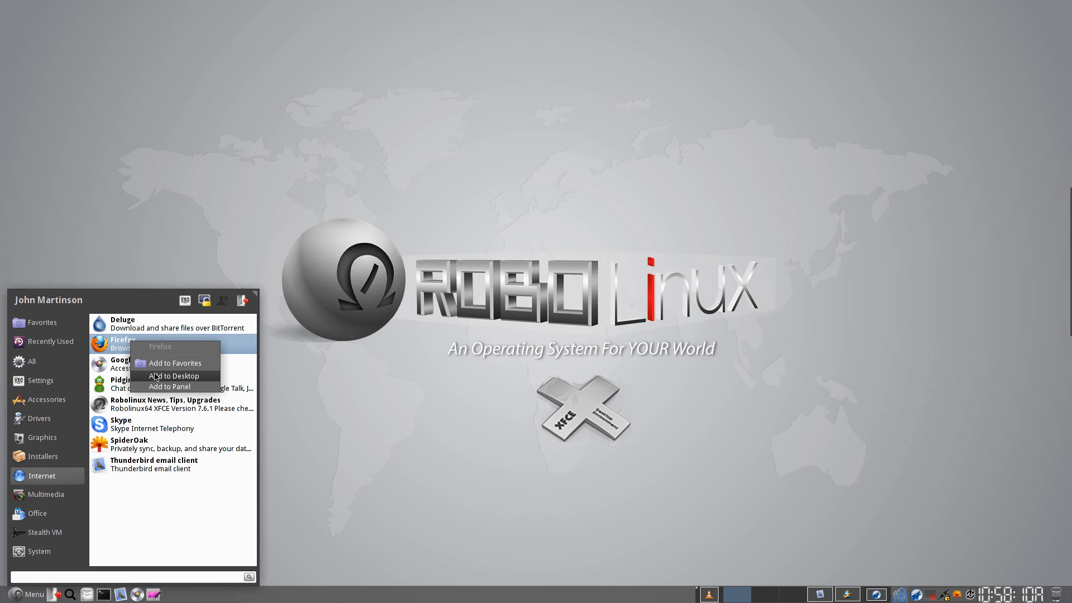
pyautogui.click(42, 322)
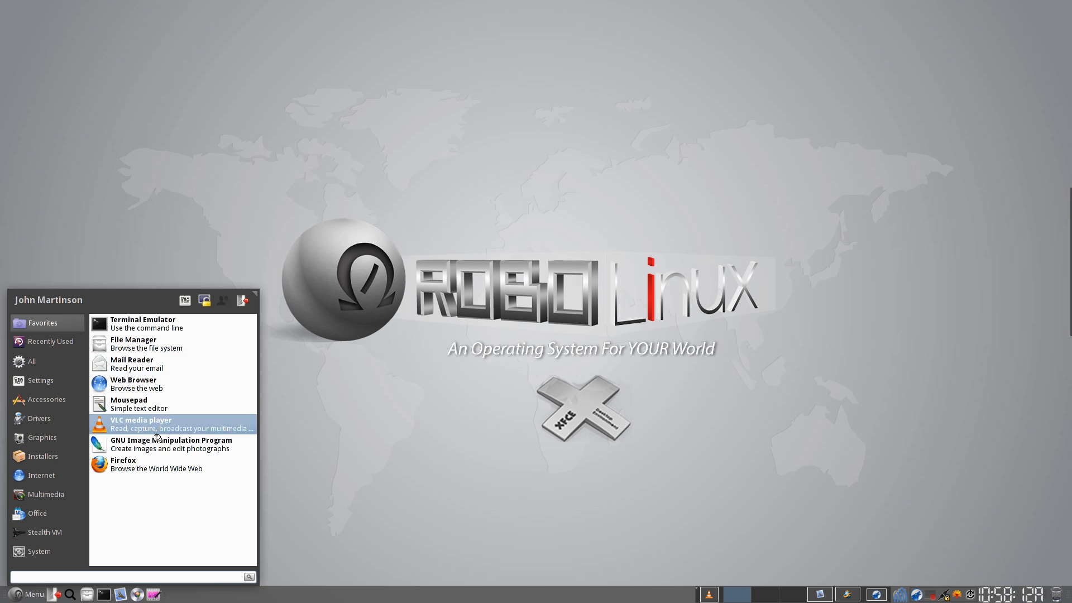
pyautogui.moveTo(136, 364)
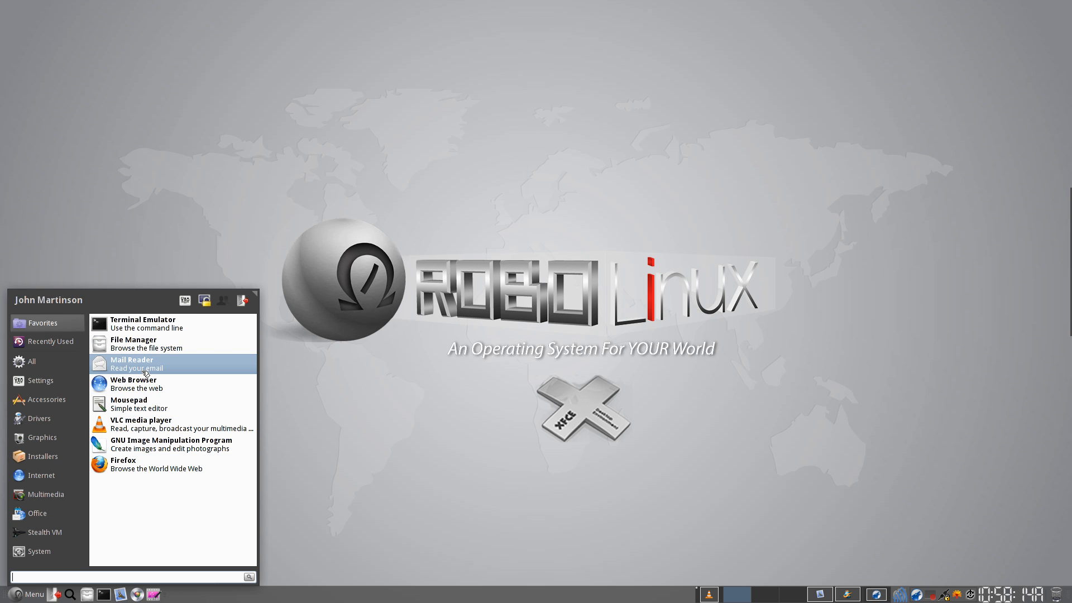
# Show the Drivers category and bring up Add to Favorites/Desktop/Panel for Printer All New HP Series
pyautogui.click(40, 419)
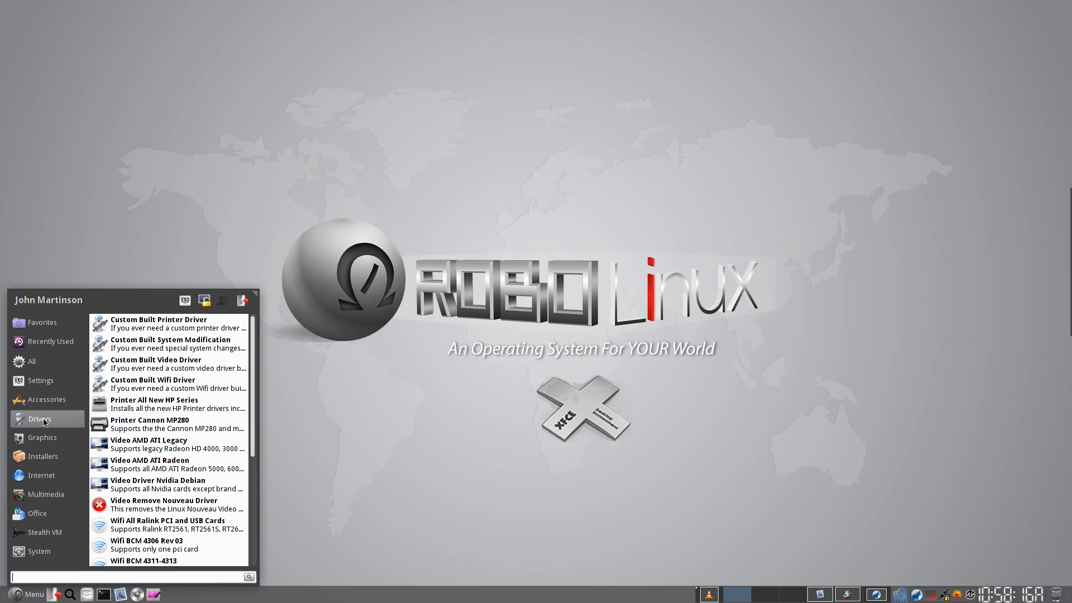
pyautogui.moveTo(154, 403)
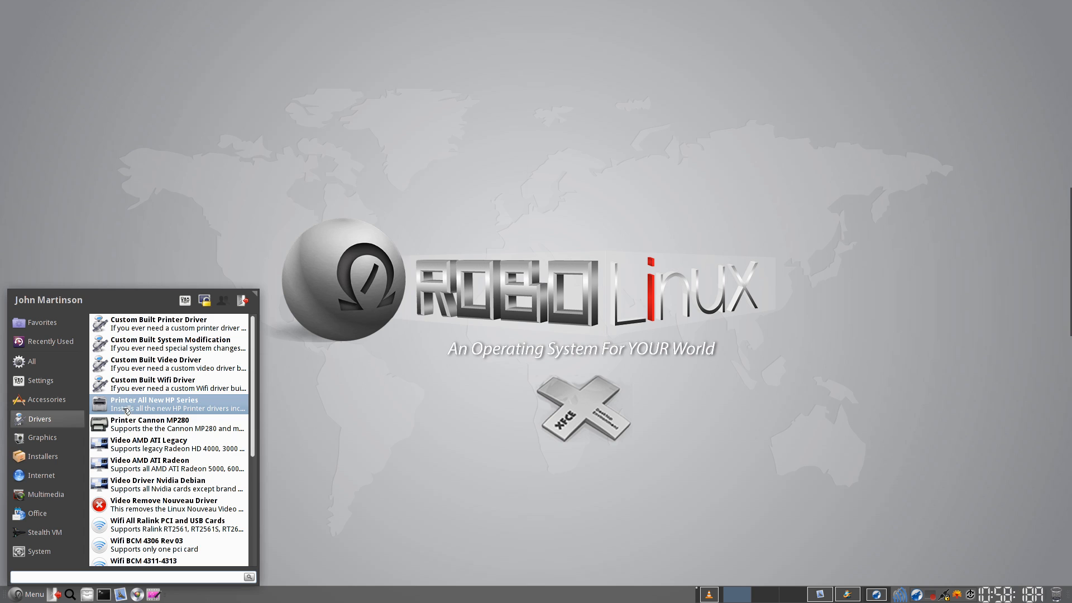
pyautogui.rightClick(154, 403)
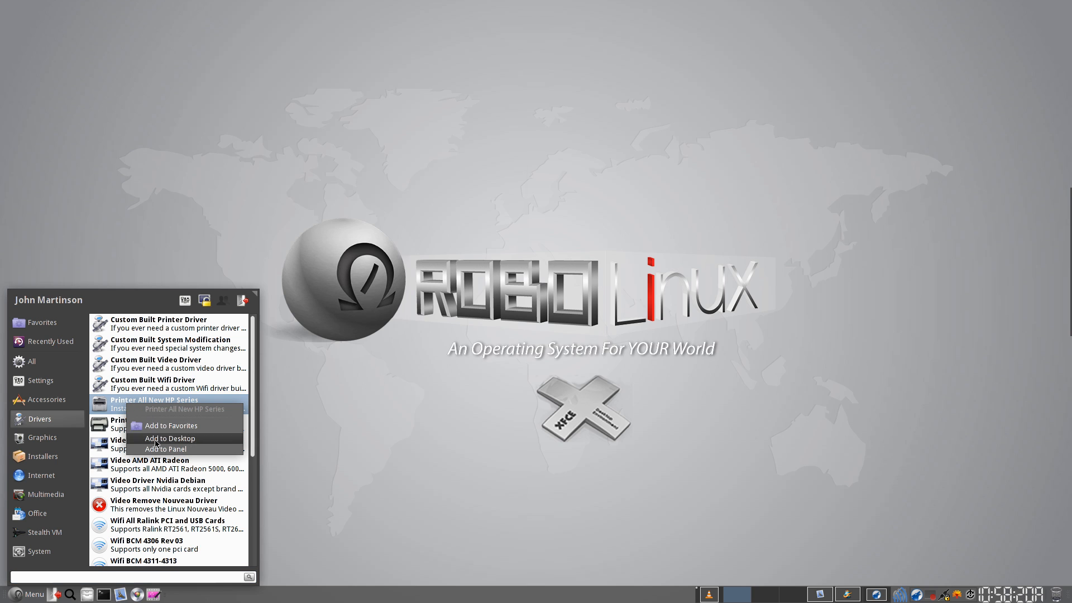
pyautogui.moveTo(144, 452)
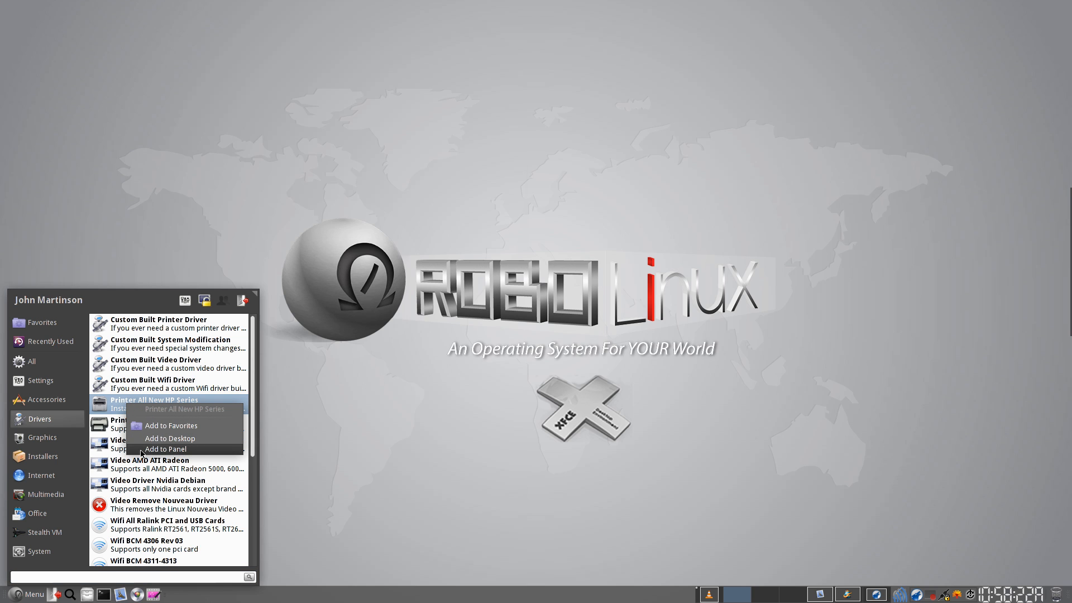
pyautogui.moveTo(403, 418)
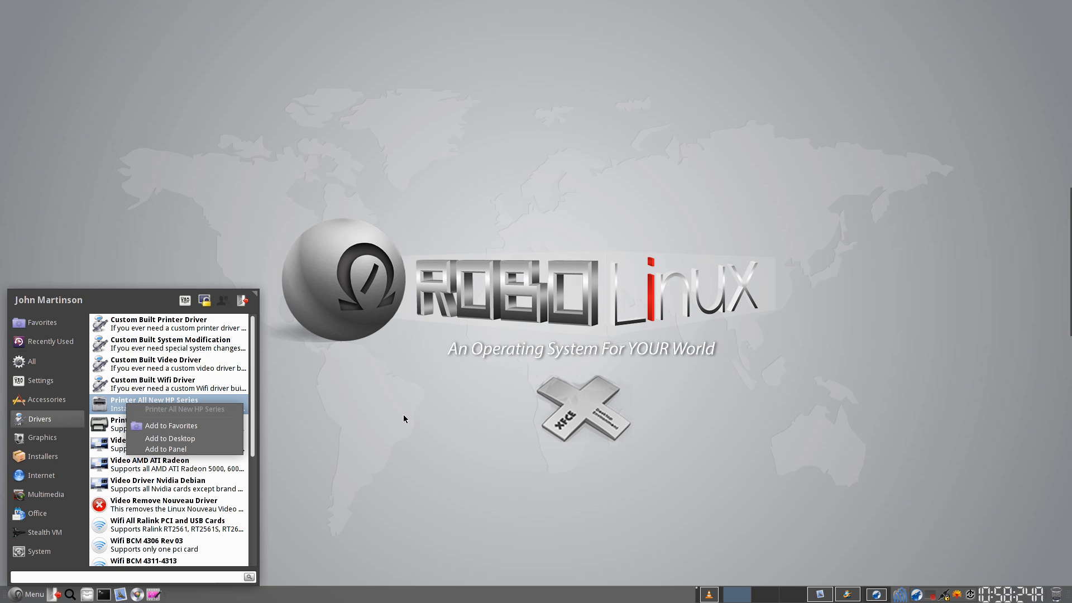
# Show the Installers category listing Firefox, Google Earth, Kdenlive, Plex and Silverlight
pyautogui.click(43, 455)
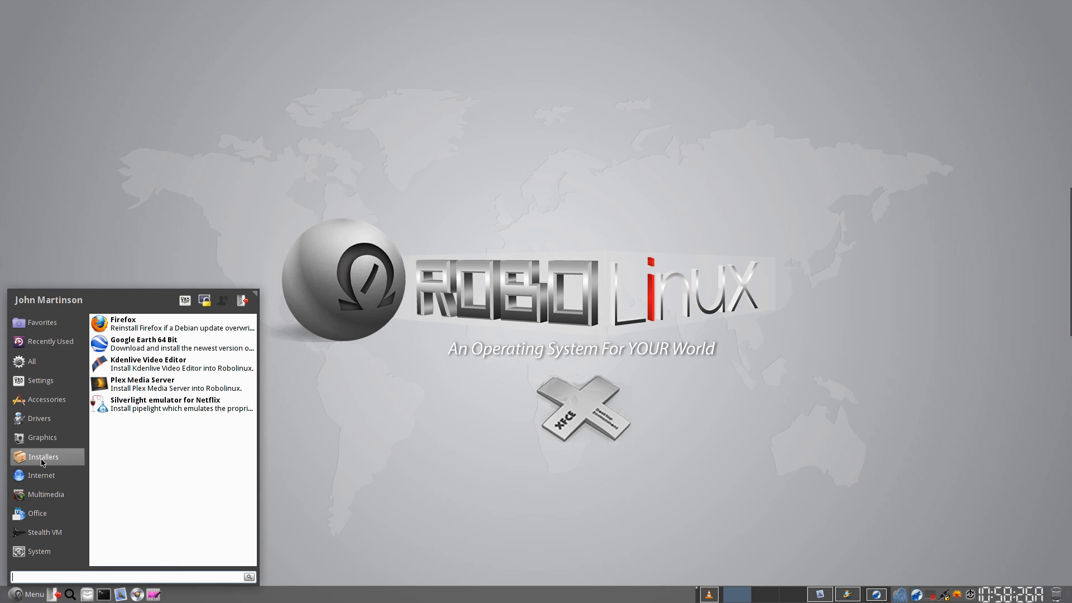
pyautogui.moveTo(151, 324)
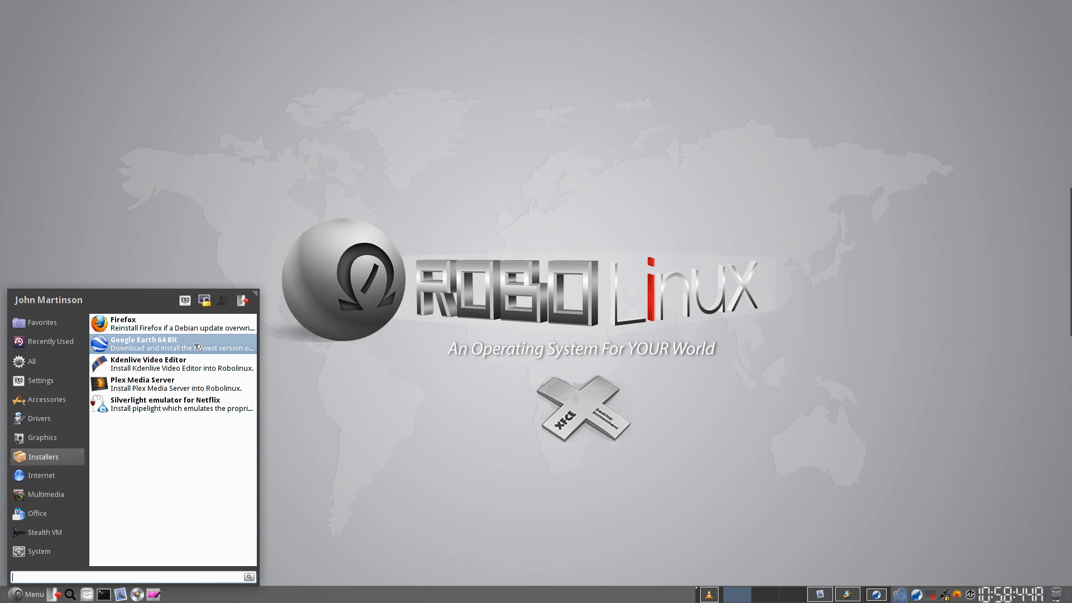
pyautogui.moveTo(191, 367)
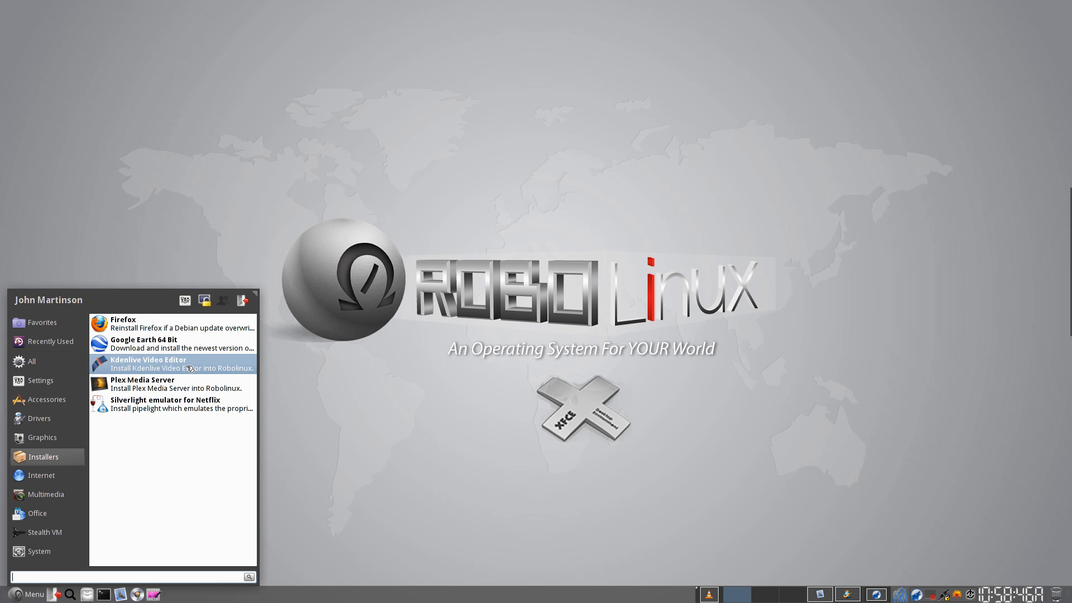
pyautogui.moveTo(206, 367)
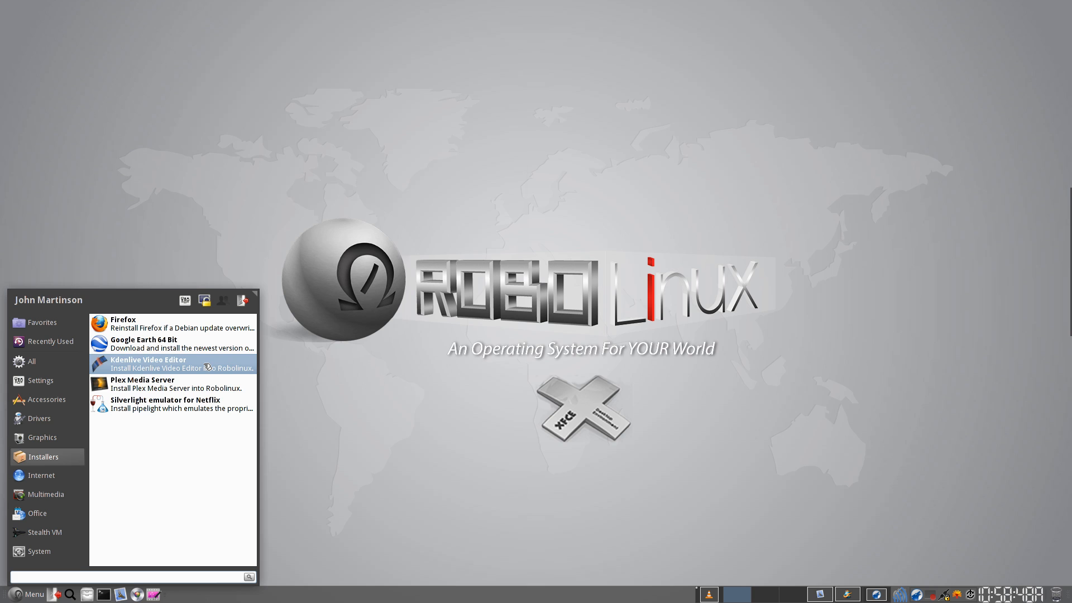
pyautogui.moveTo(173, 383)
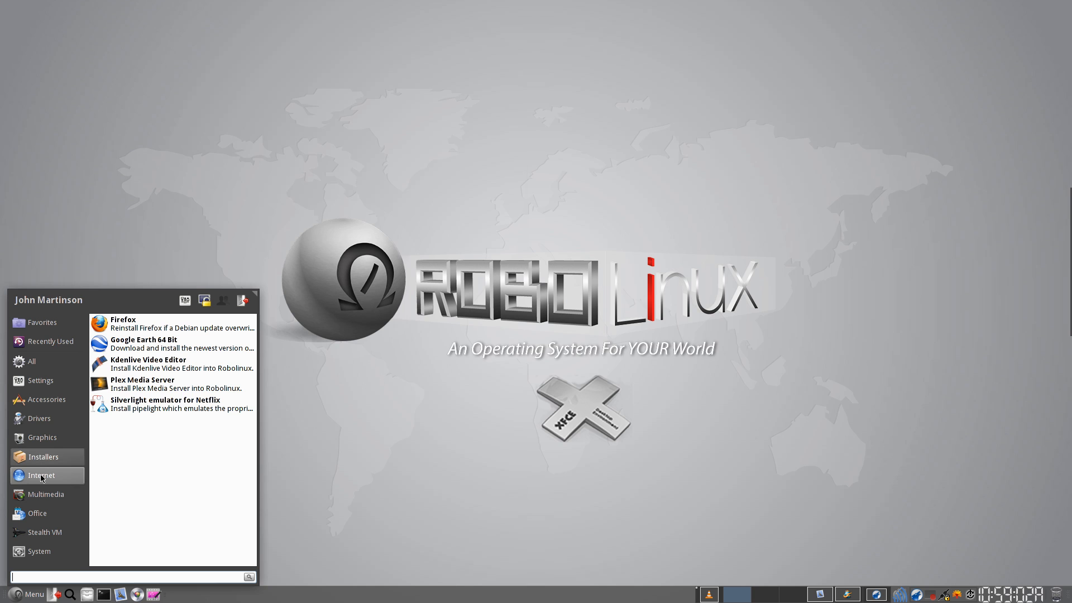
# Browse the Internet category, then close and reopen the applications menu
pyautogui.click(42, 476)
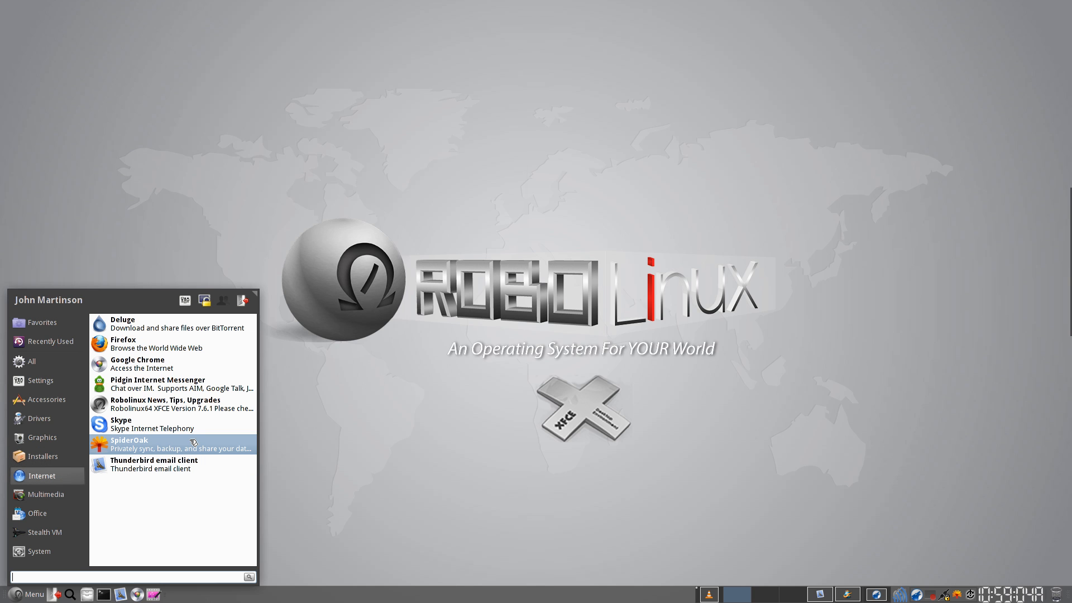
pyautogui.moveTo(216, 445)
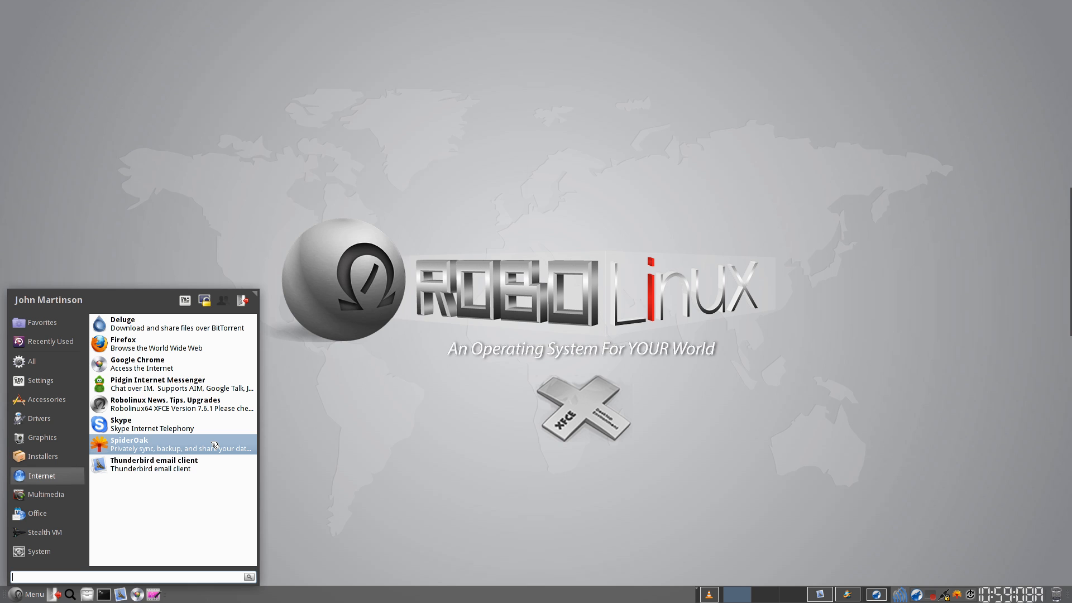
pyautogui.moveTo(440, 470)
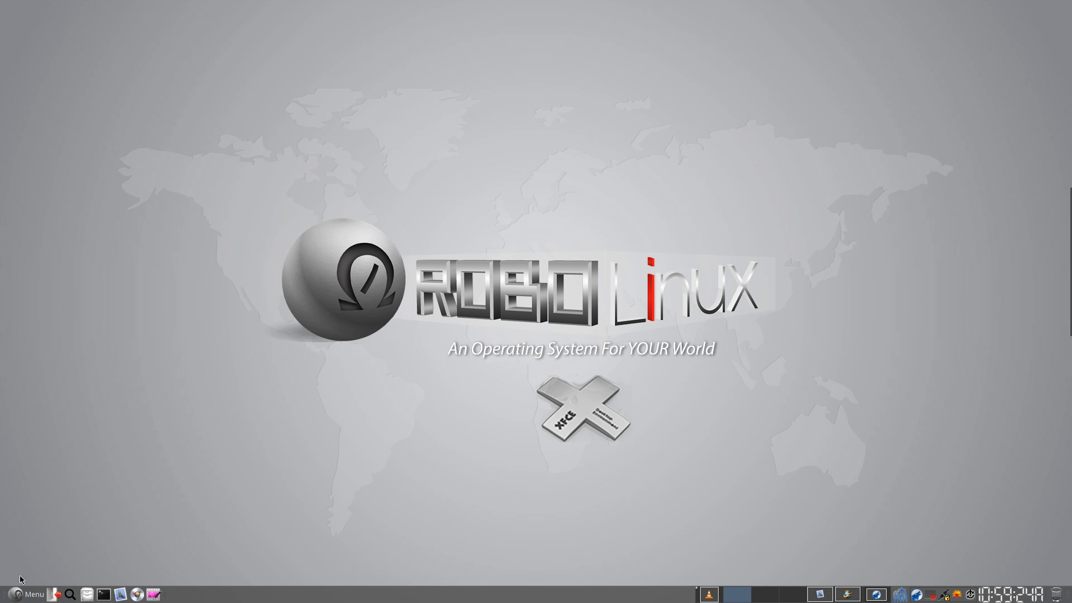
pyautogui.click(29, 592)
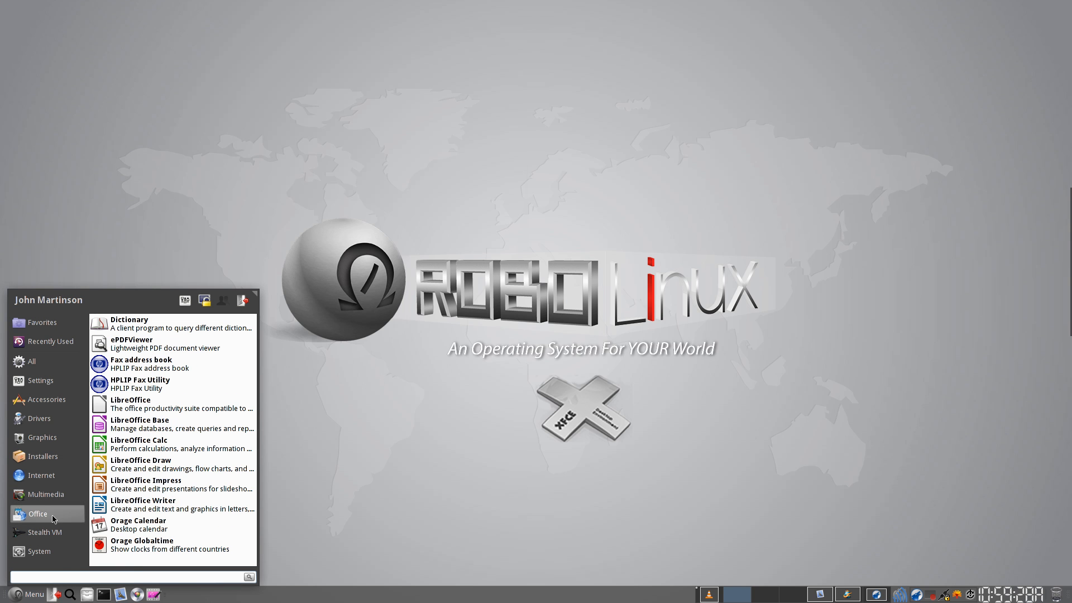
pyautogui.moveTo(184, 445)
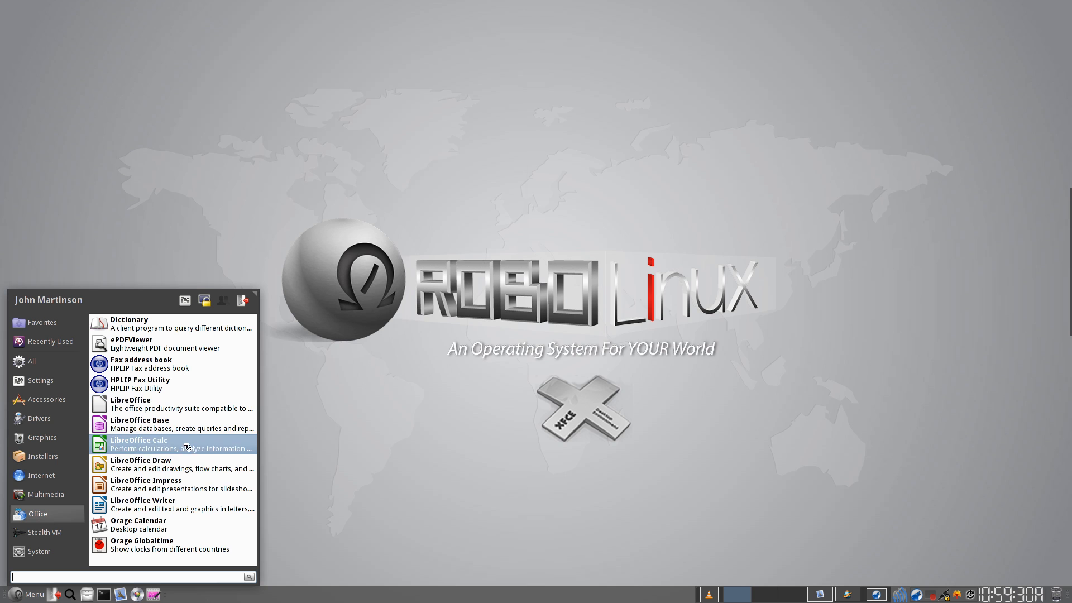
pyautogui.moveTo(147, 505)
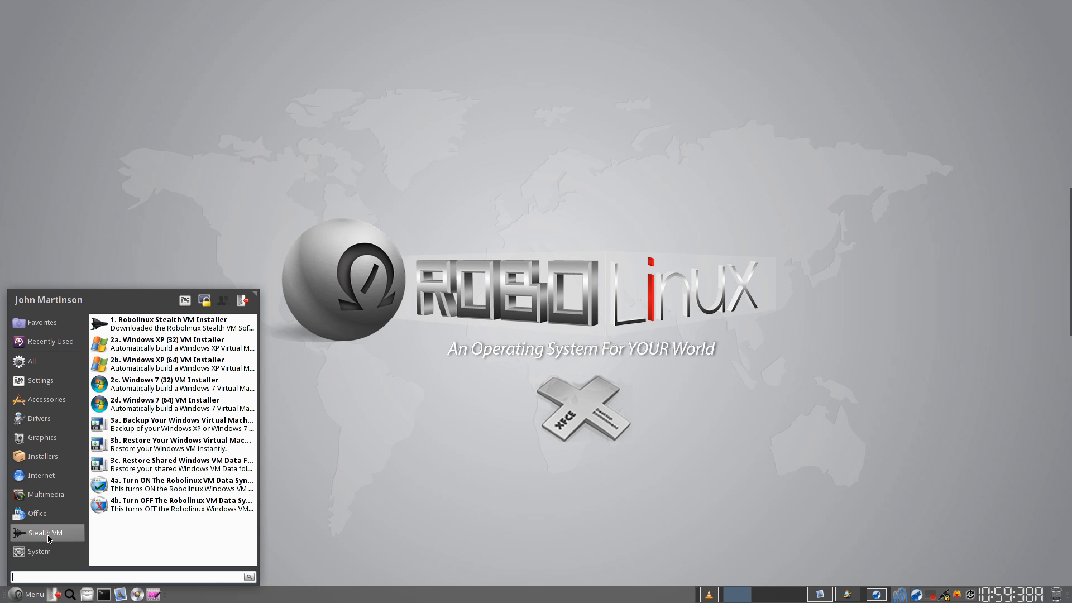
# Browse Multimedia, Favorites and Settings categories, then launch the XFCE Settings Manager
pyautogui.click(46, 494)
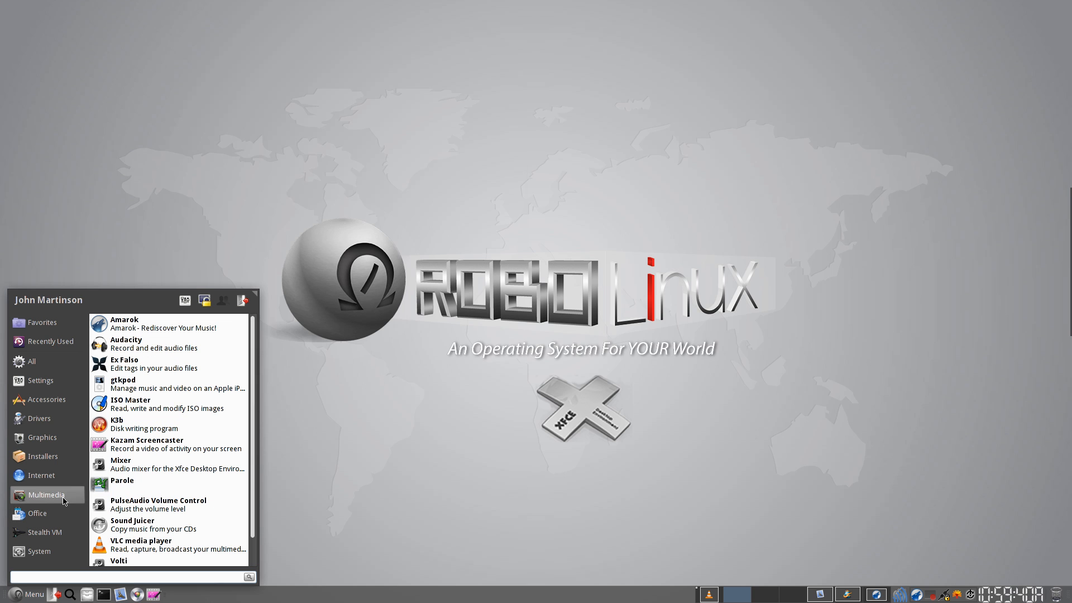
pyautogui.moveTo(164, 324)
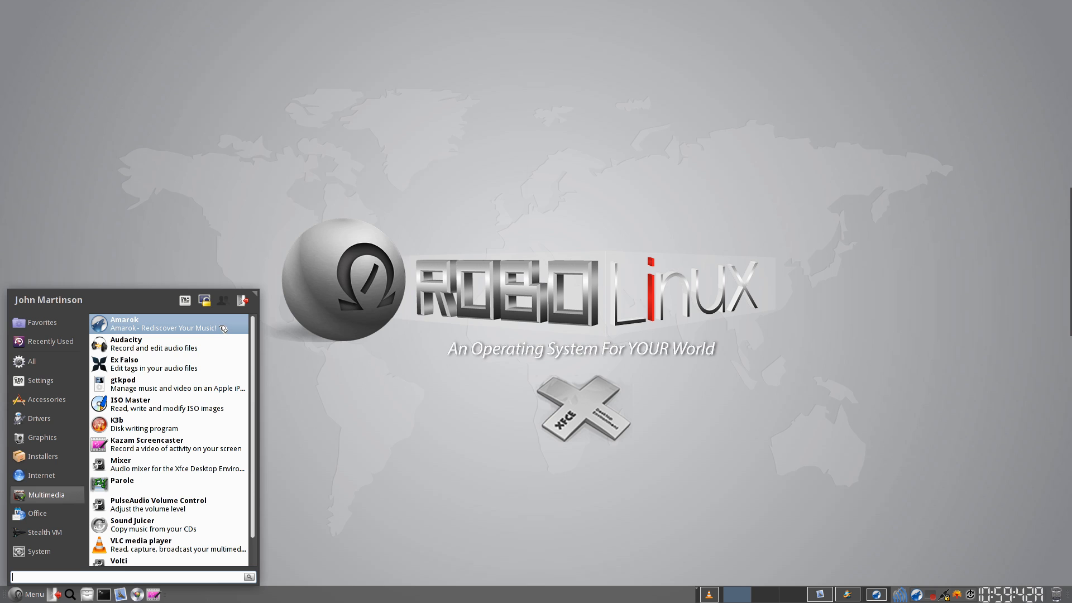
pyautogui.moveTo(226, 327)
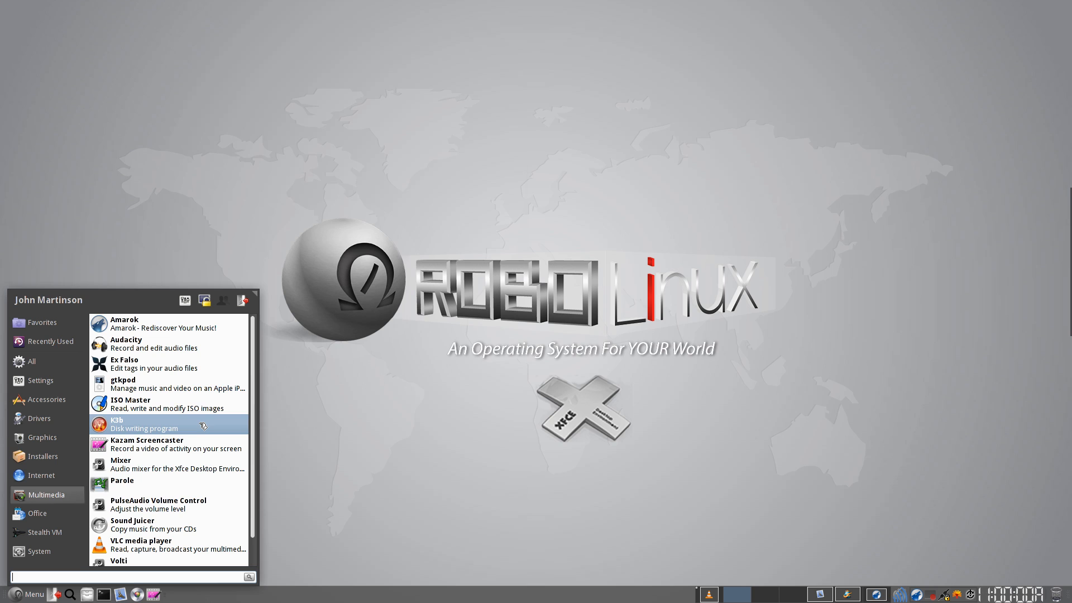
pyautogui.moveTo(169, 443)
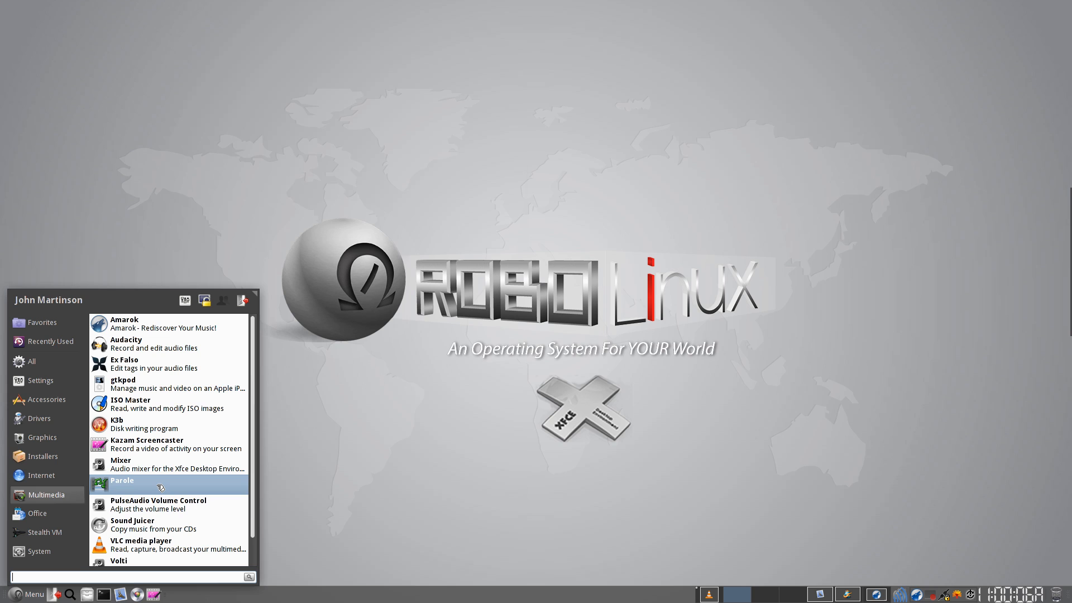
pyautogui.moveTo(202, 509)
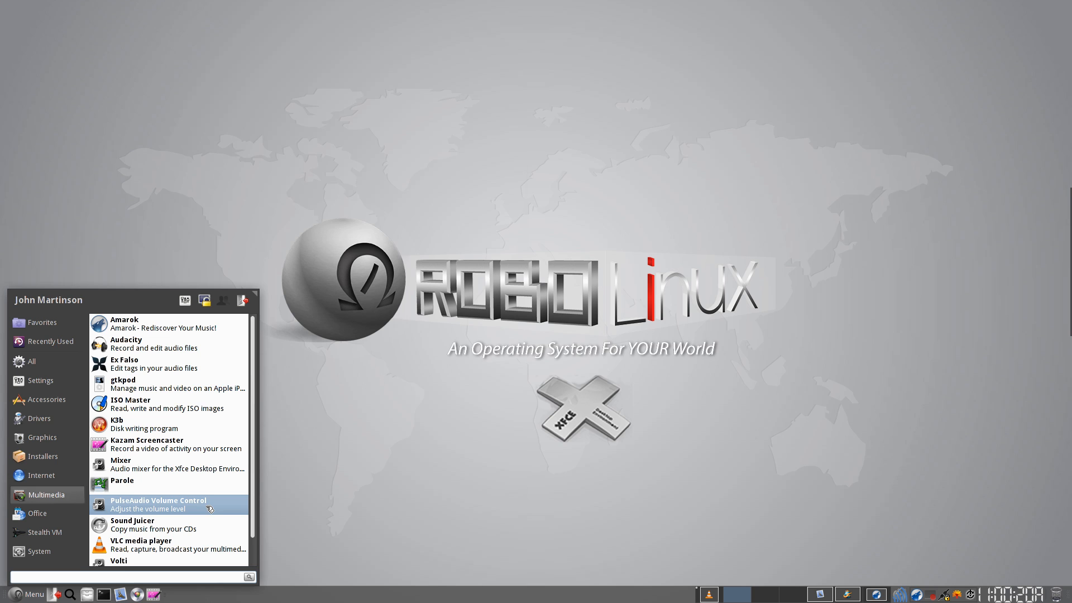
pyautogui.moveTo(168, 524)
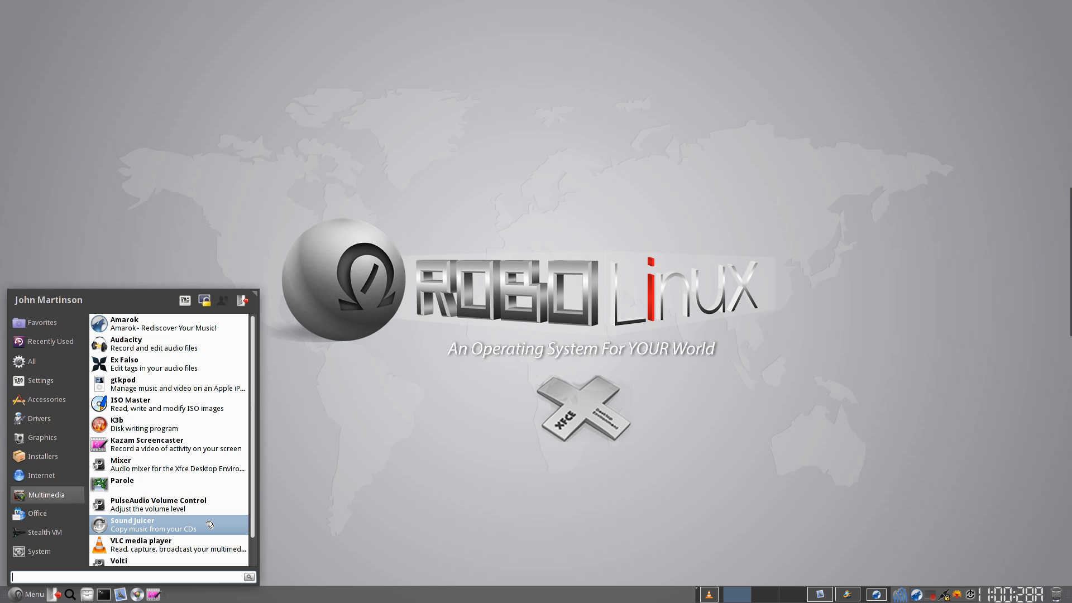
pyautogui.scroll(-3)
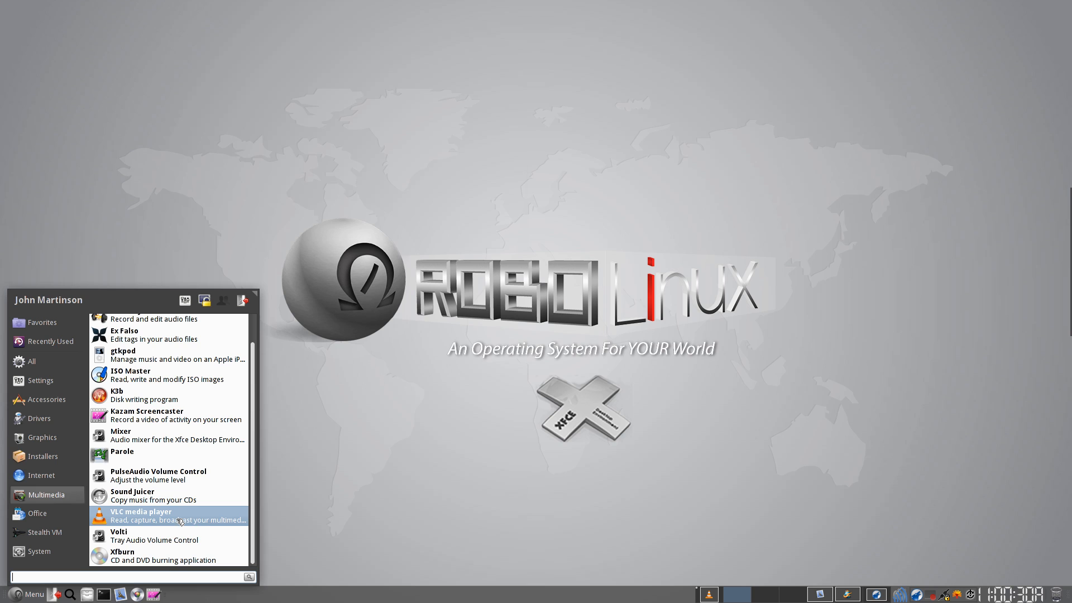
pyautogui.moveTo(213, 518)
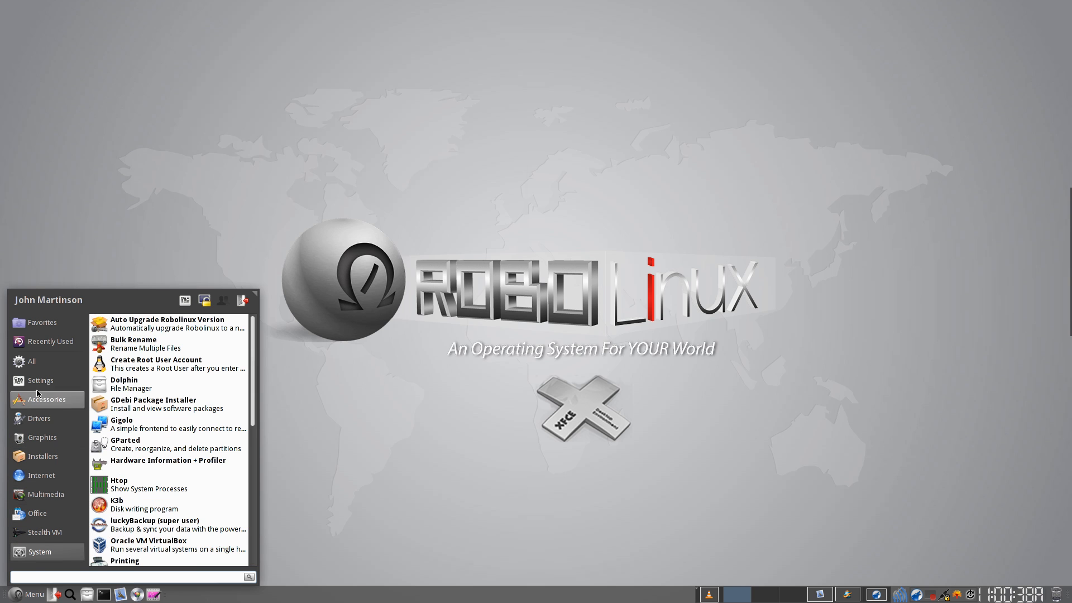
pyautogui.click(41, 322)
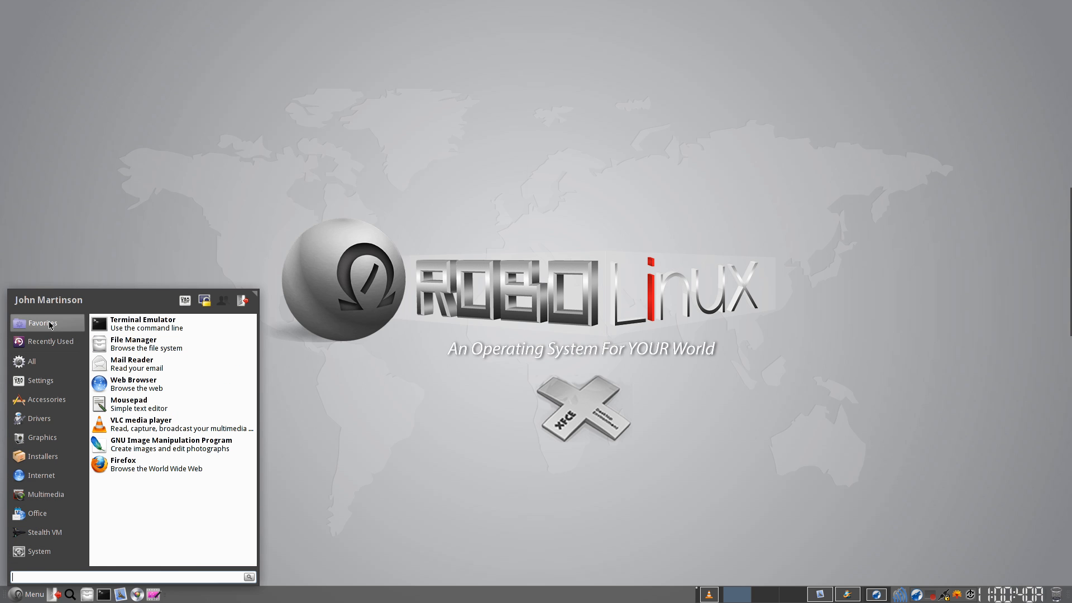
pyautogui.click(41, 381)
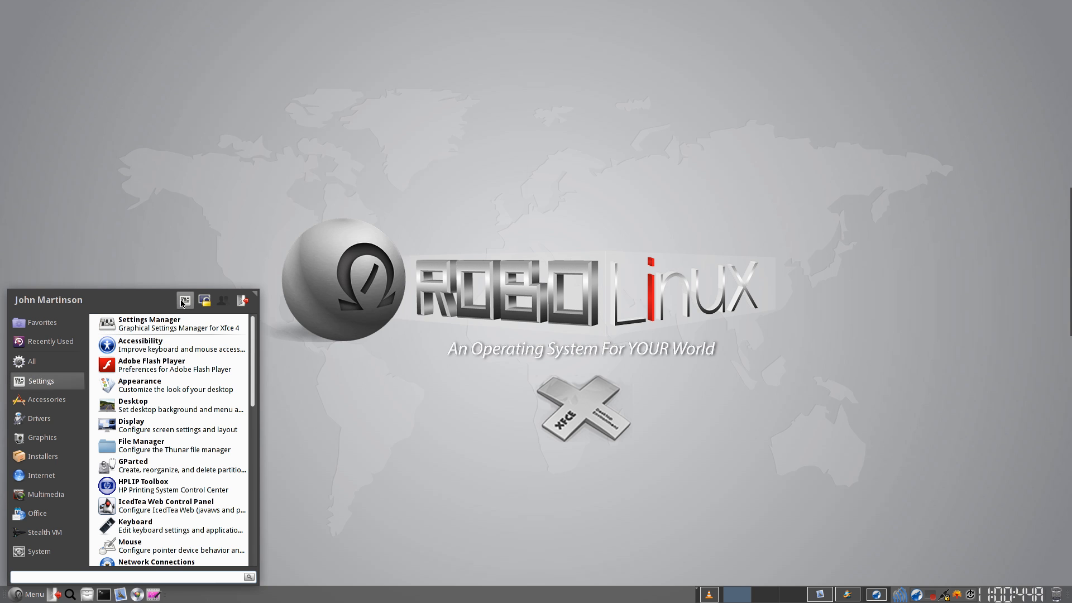
pyautogui.click(148, 319)
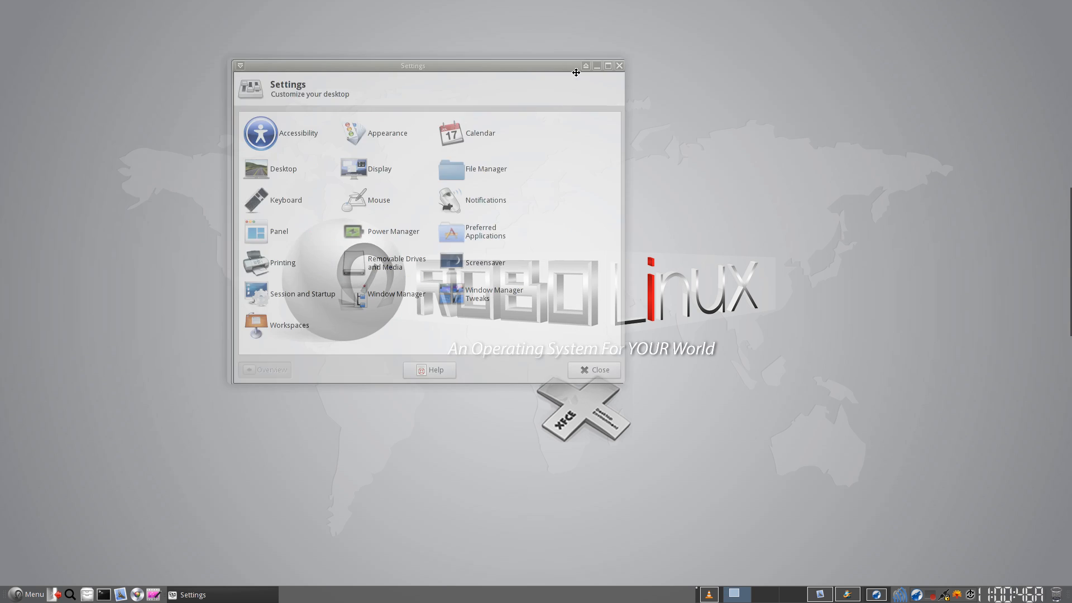
# Reposition the Settings window, view the Fiberlamp screensaver preferences, then close them
pyautogui.moveTo(412, 66); pyautogui.dragTo(489, 91)
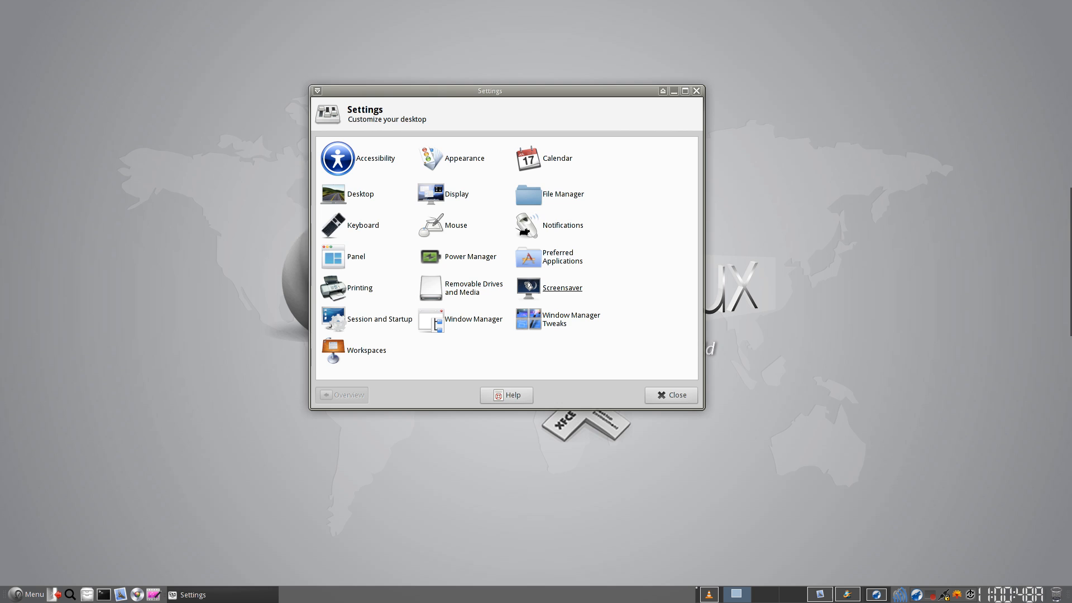
pyautogui.click(562, 286)
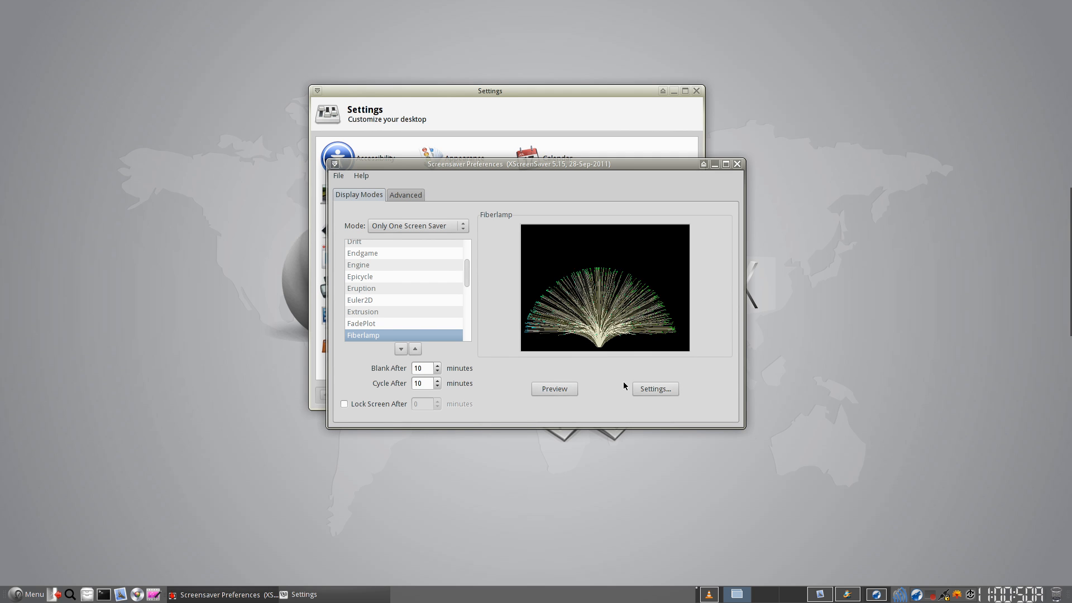
pyautogui.moveTo(554, 388)
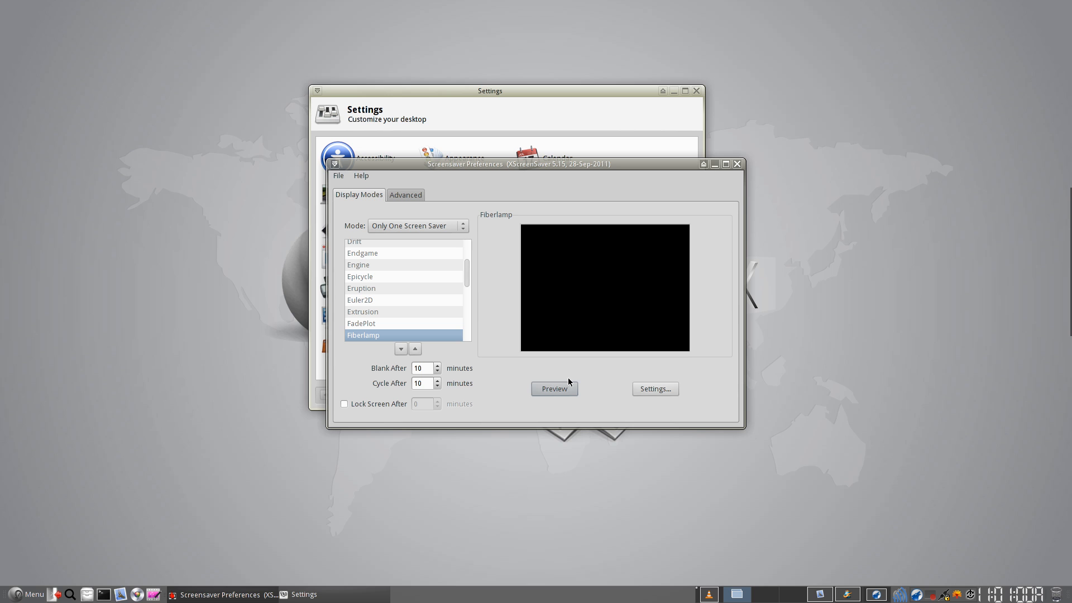
pyautogui.click(737, 163)
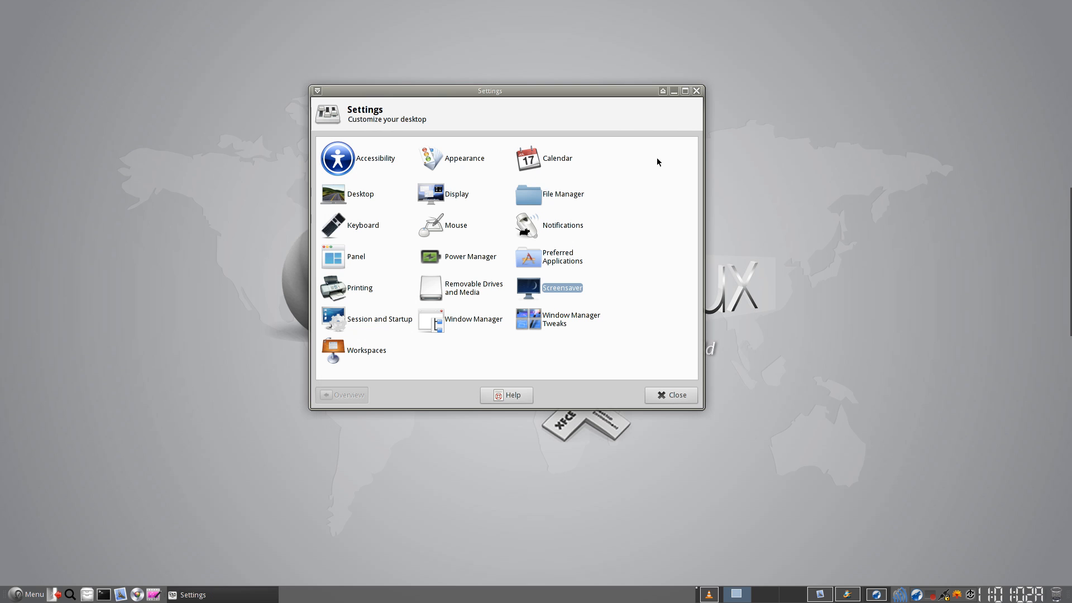
pyautogui.moveTo(604, 252)
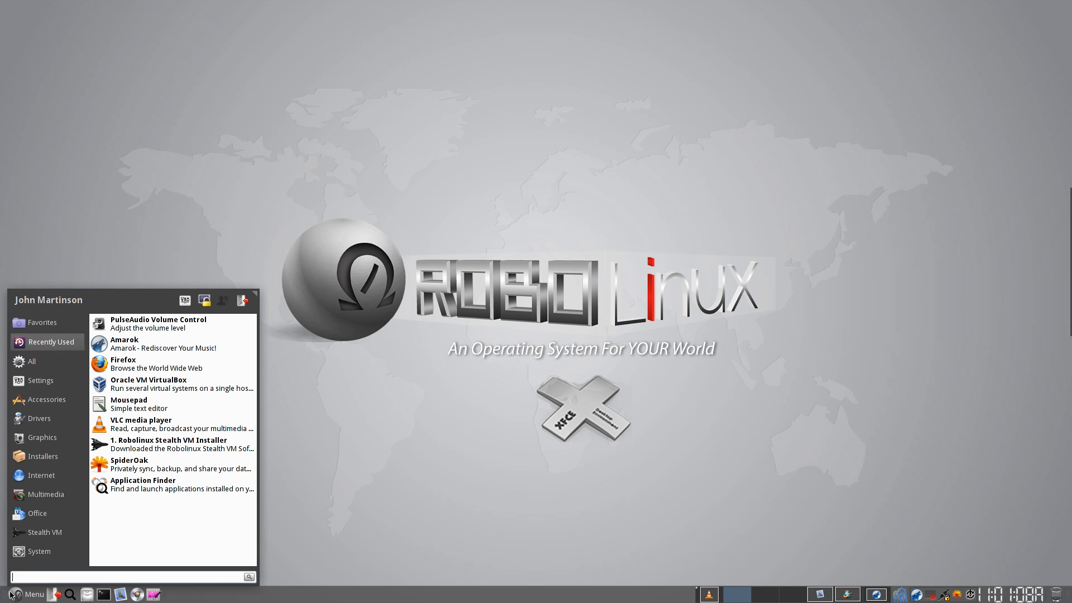
# Scroll the Drivers list down to the Wifi driver entries, then switch to Installers
pyautogui.click(43, 456)
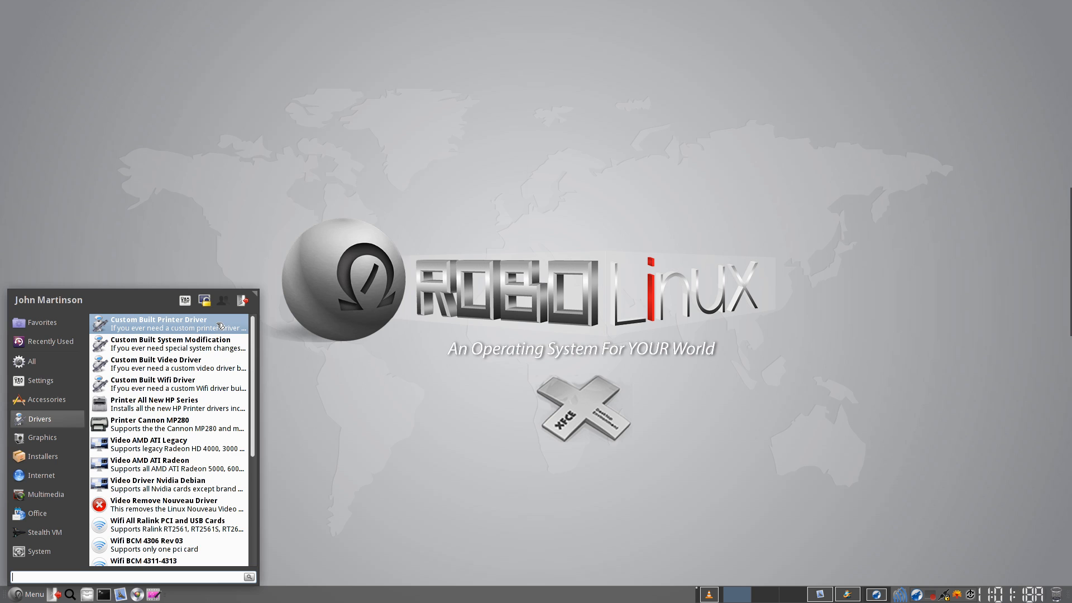
pyautogui.moveTo(177, 343)
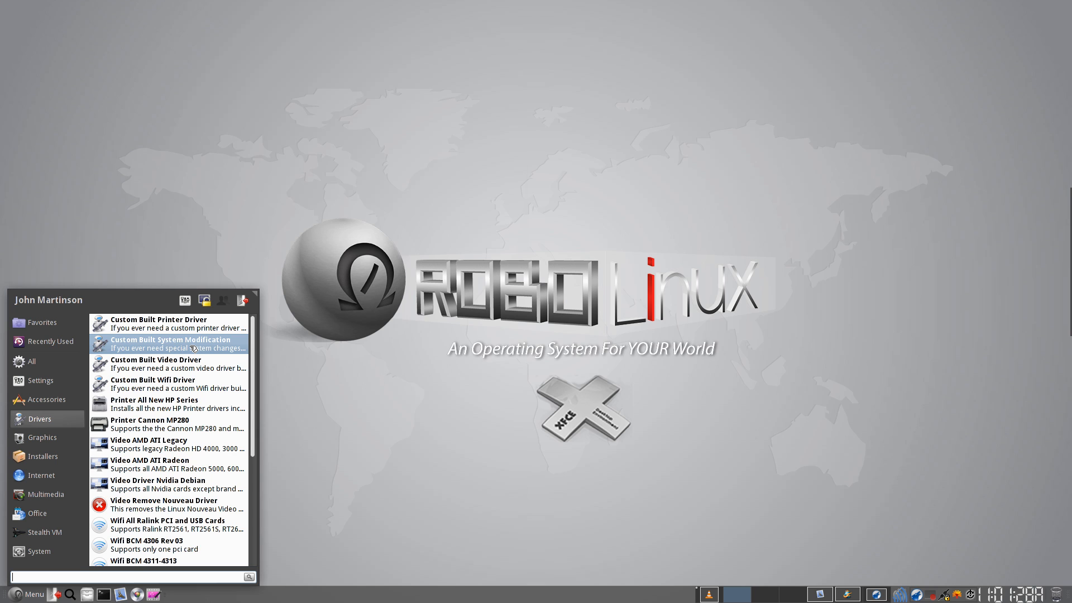
pyautogui.moveTo(170, 364)
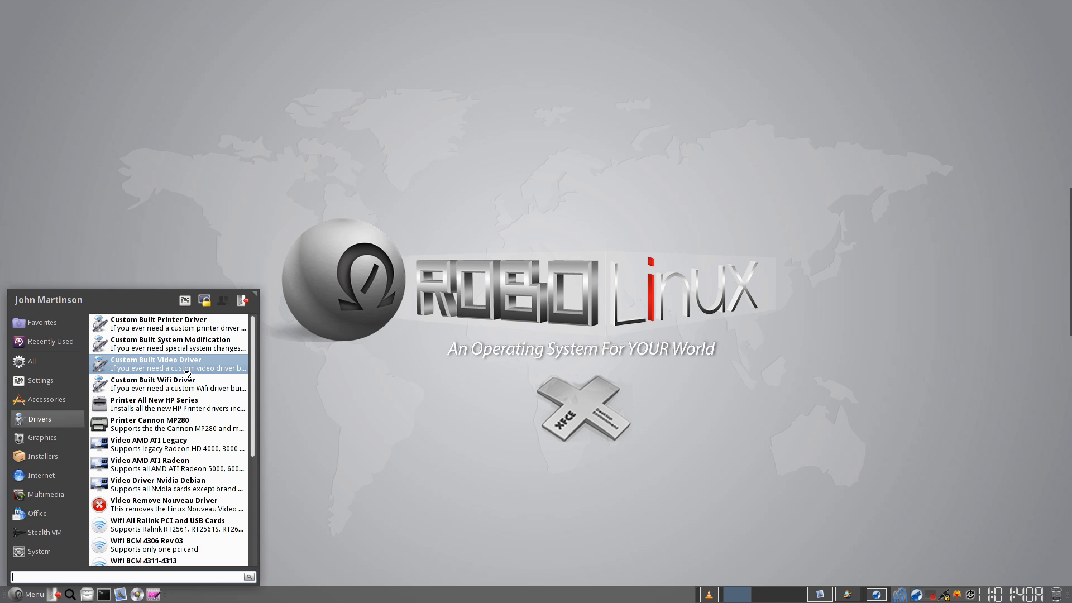
pyautogui.moveTo(177, 445)
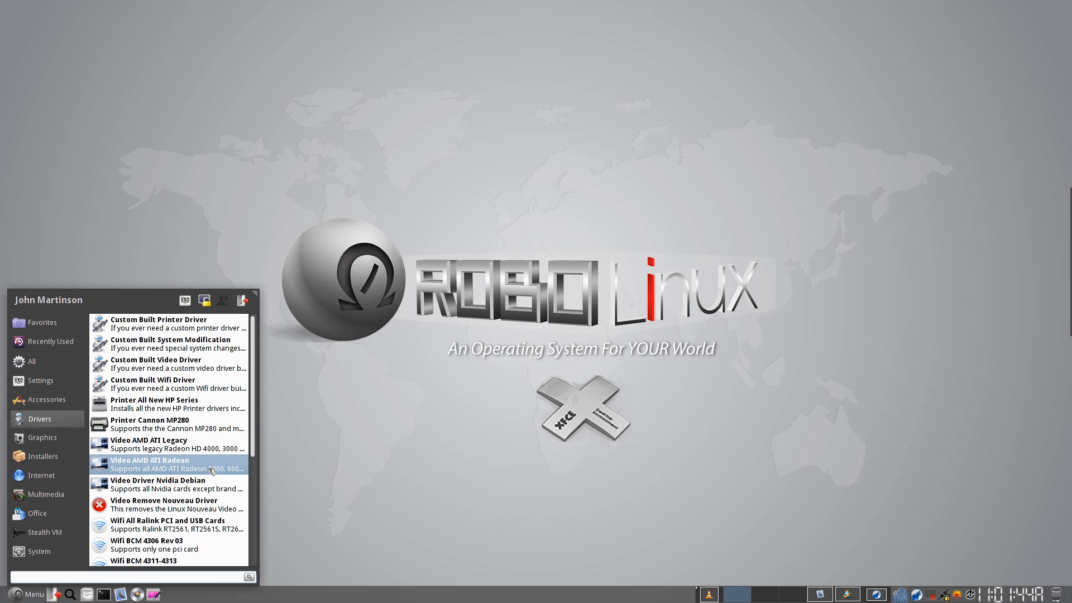
pyautogui.moveTo(169, 425)
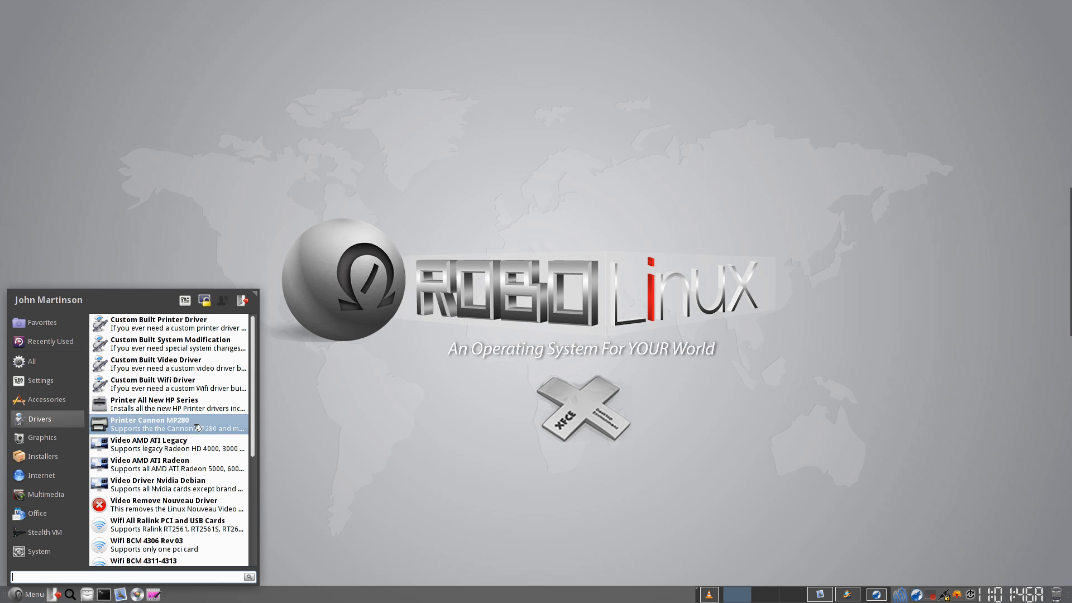
pyautogui.moveTo(154, 403)
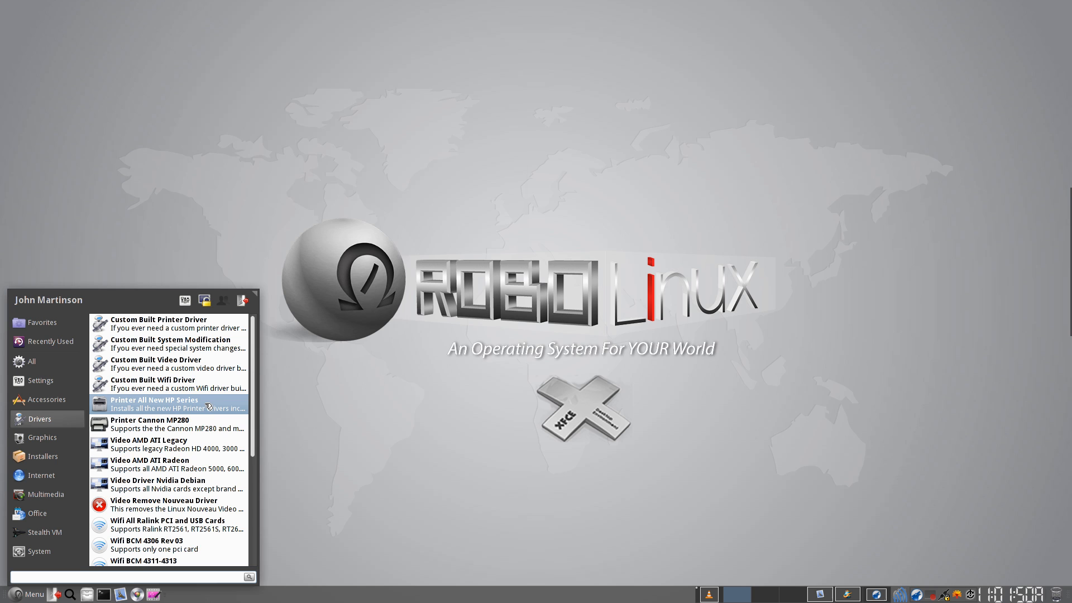
pyautogui.moveTo(212, 407)
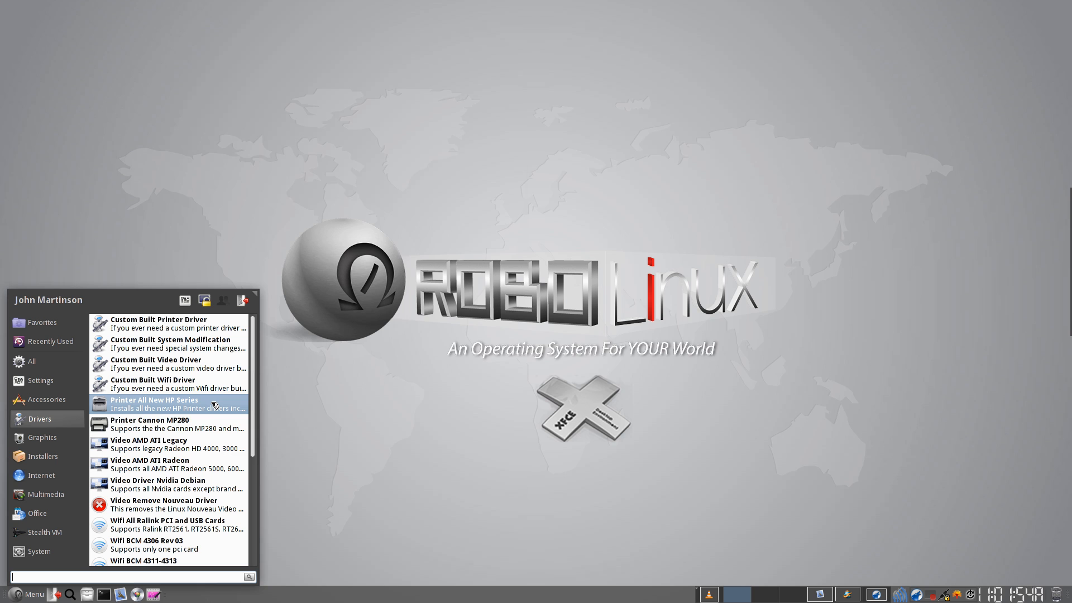
pyautogui.scroll(-3)
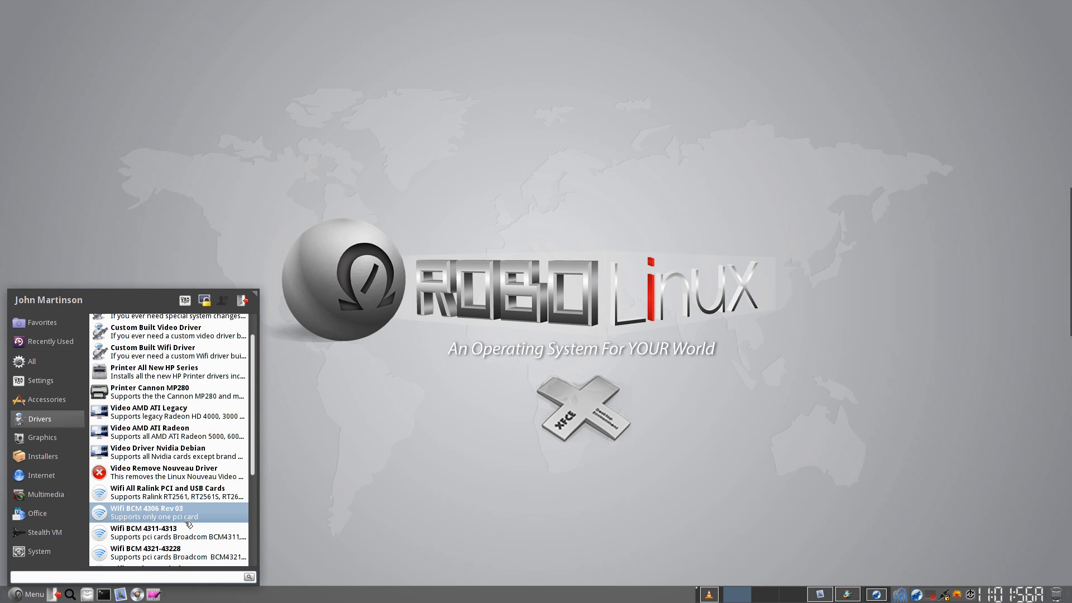
pyautogui.scroll(-3)
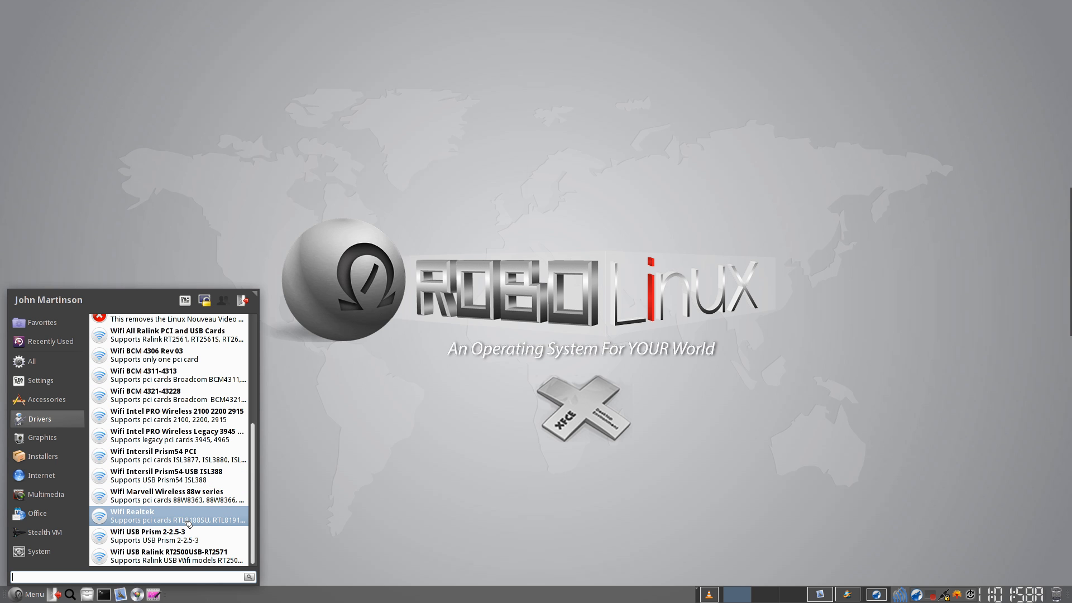
pyautogui.moveTo(173, 435)
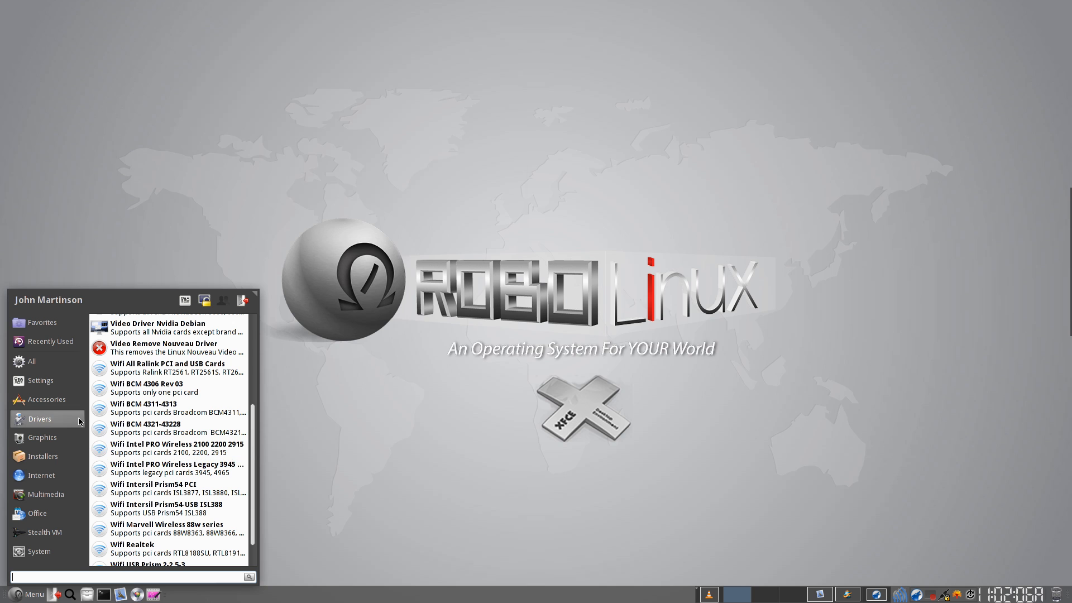
pyautogui.click(42, 456)
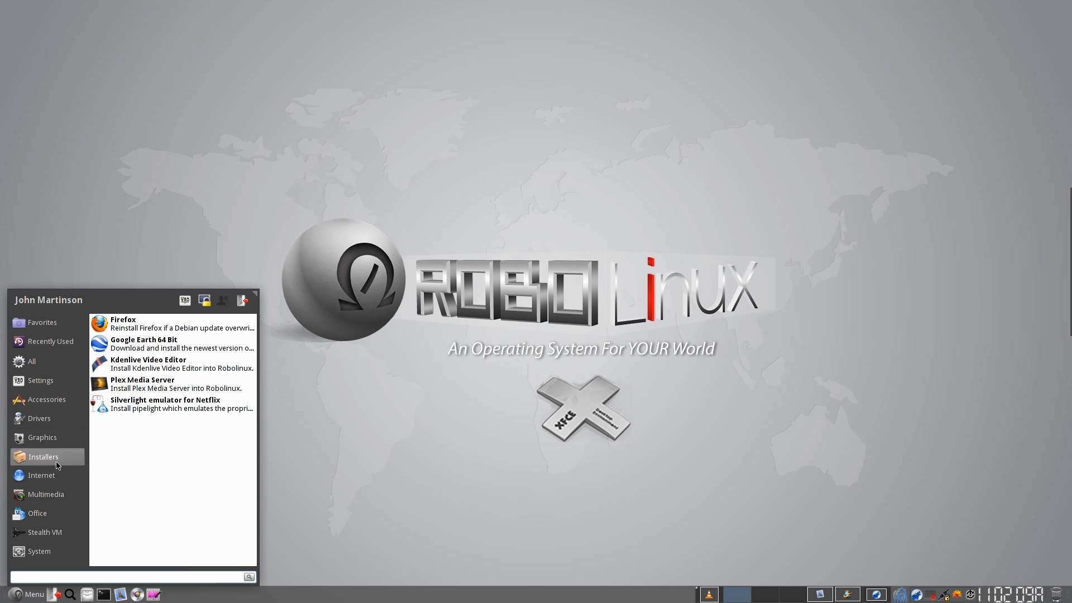
# Browse the Drivers list again, then dismiss the menu to show the bare world-map desktop
pyautogui.click(39, 550)
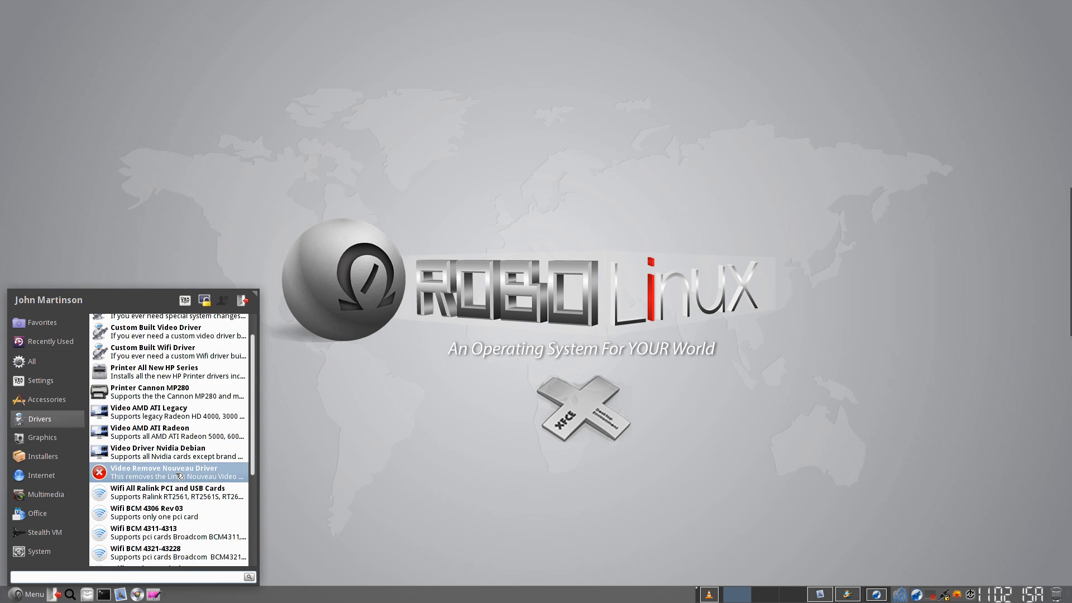
pyautogui.scroll(-3)
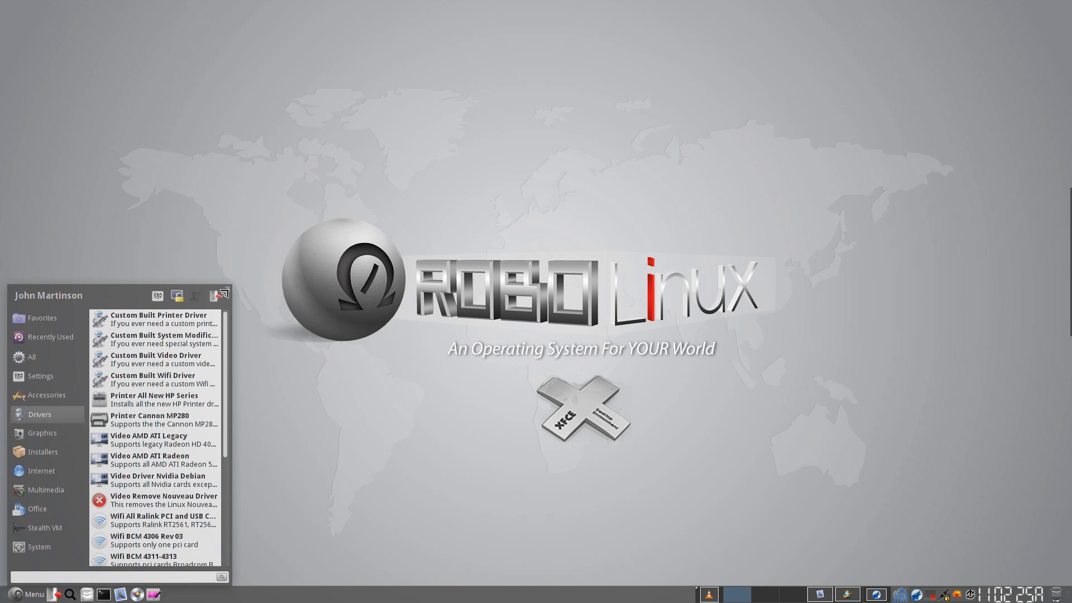
pyautogui.click(340, 373)
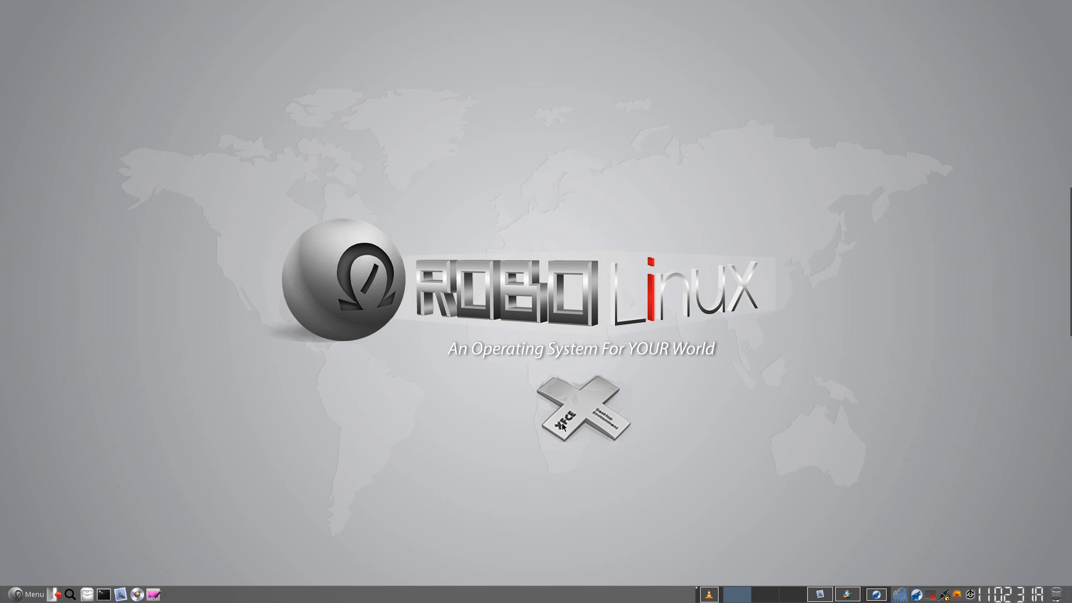
pyautogui.moveTo(540, 118)
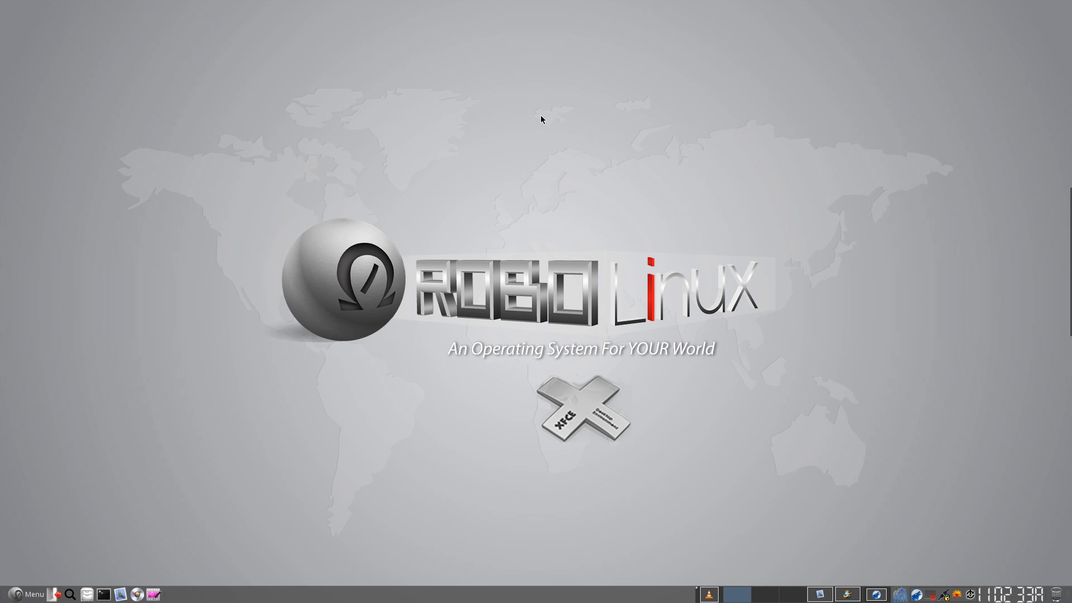
pyautogui.moveTo(611, 105)
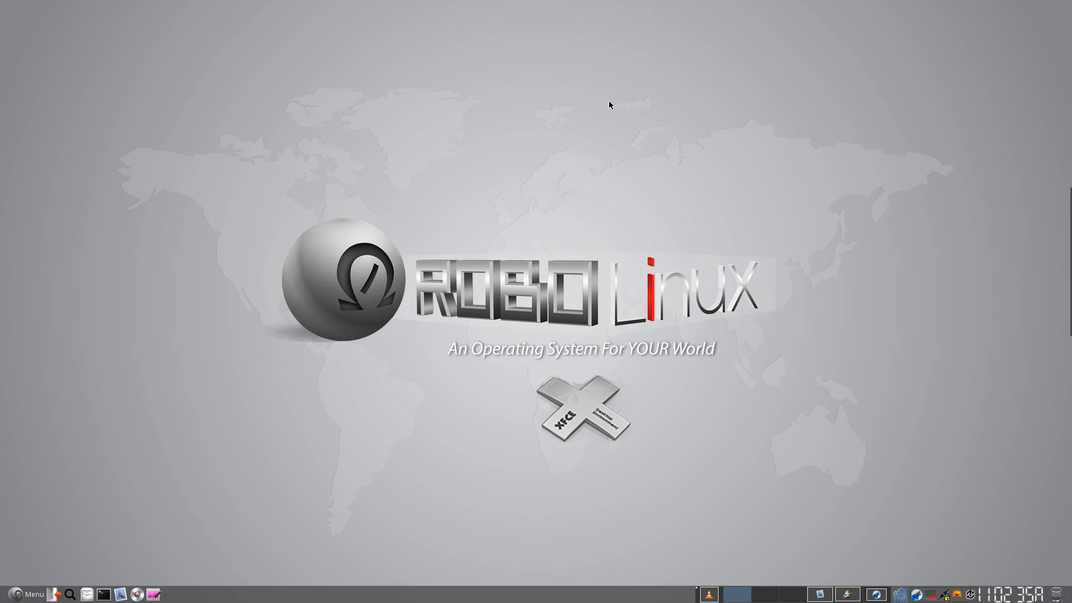
pyautogui.moveTo(539, 131)
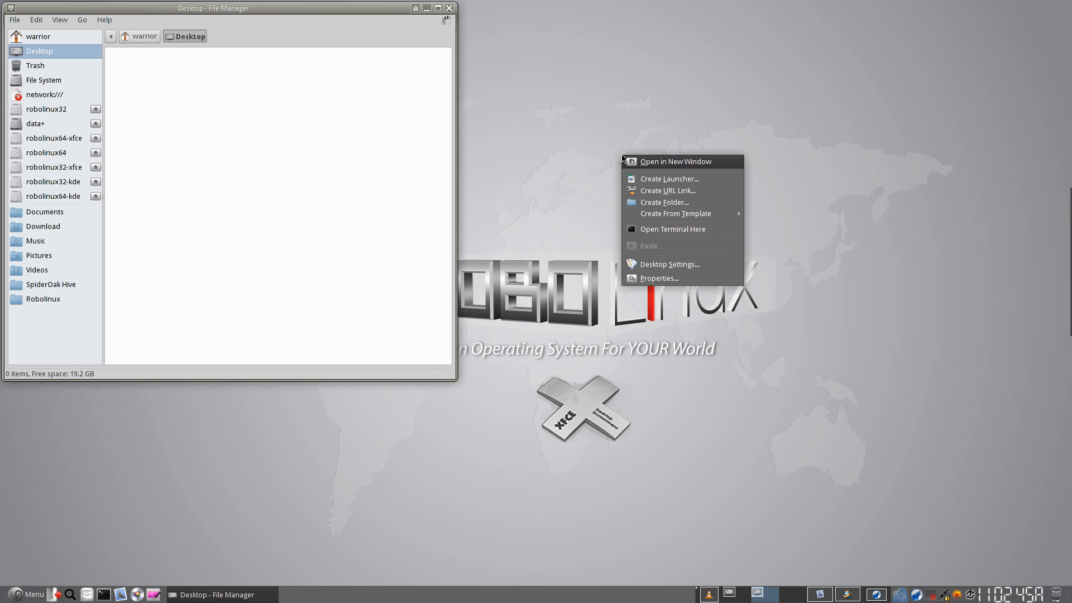
# Open Desktop in a second Thunar window, shade it, and start a terminal at Desktop beside it
pyautogui.click(672, 161)
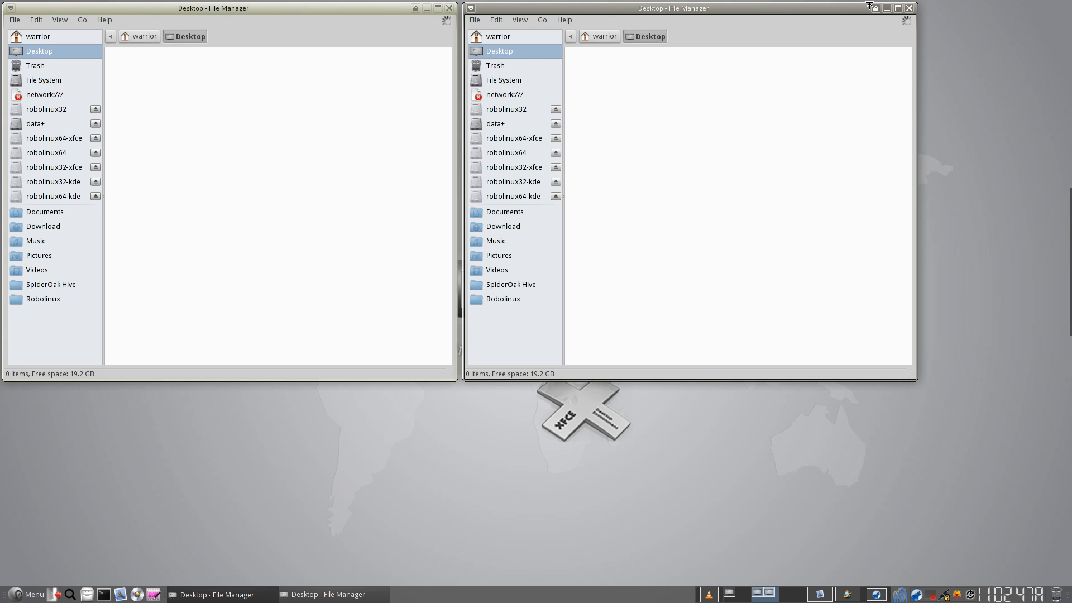
pyautogui.click(885, 8)
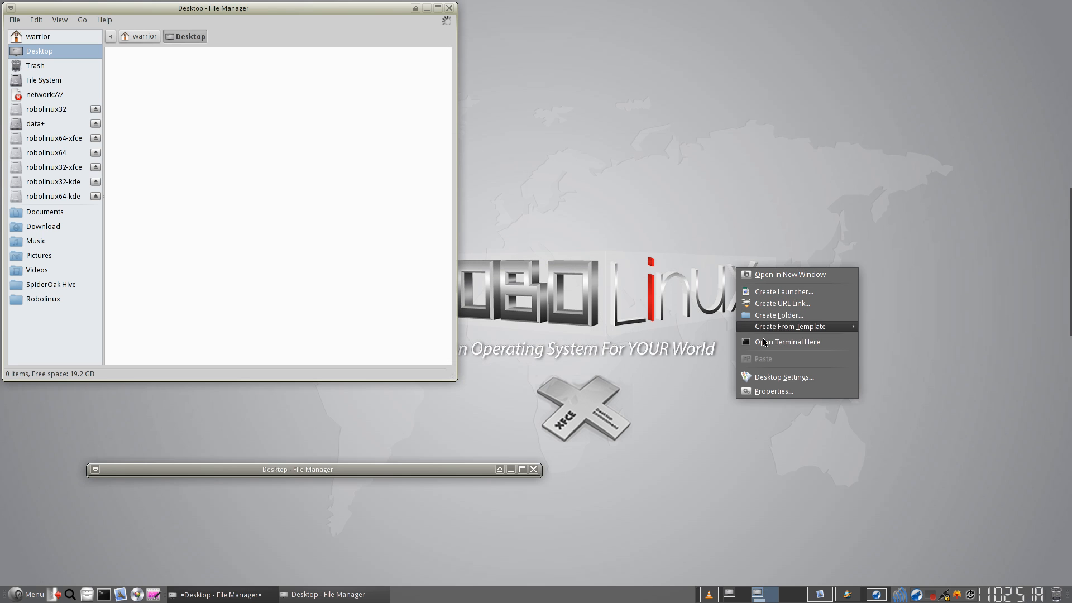
pyautogui.click(785, 341)
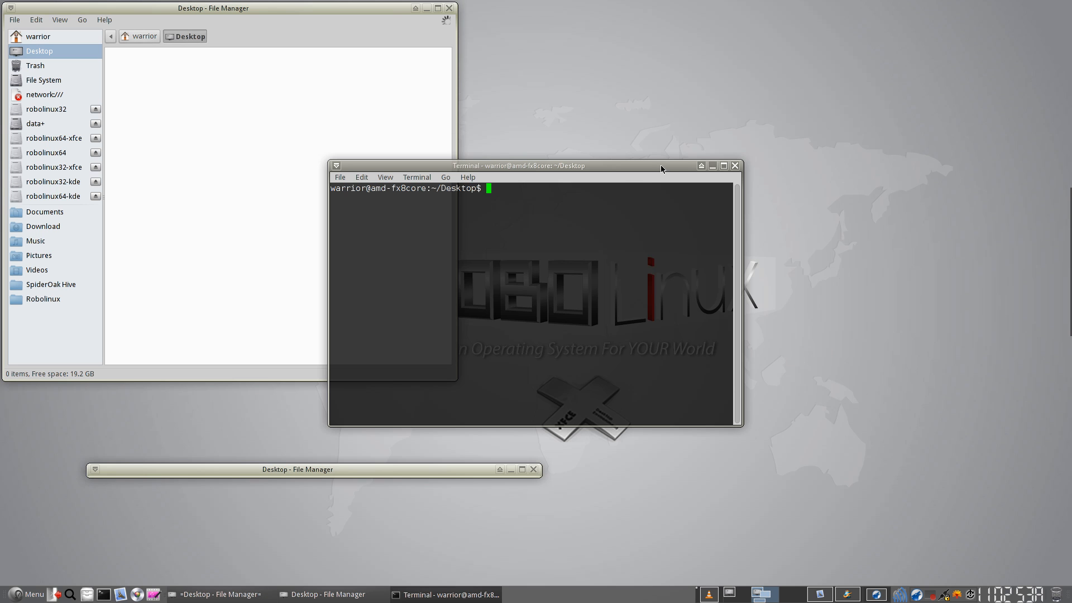
pyautogui.moveTo(519, 165); pyautogui.dragTo(811, 160)
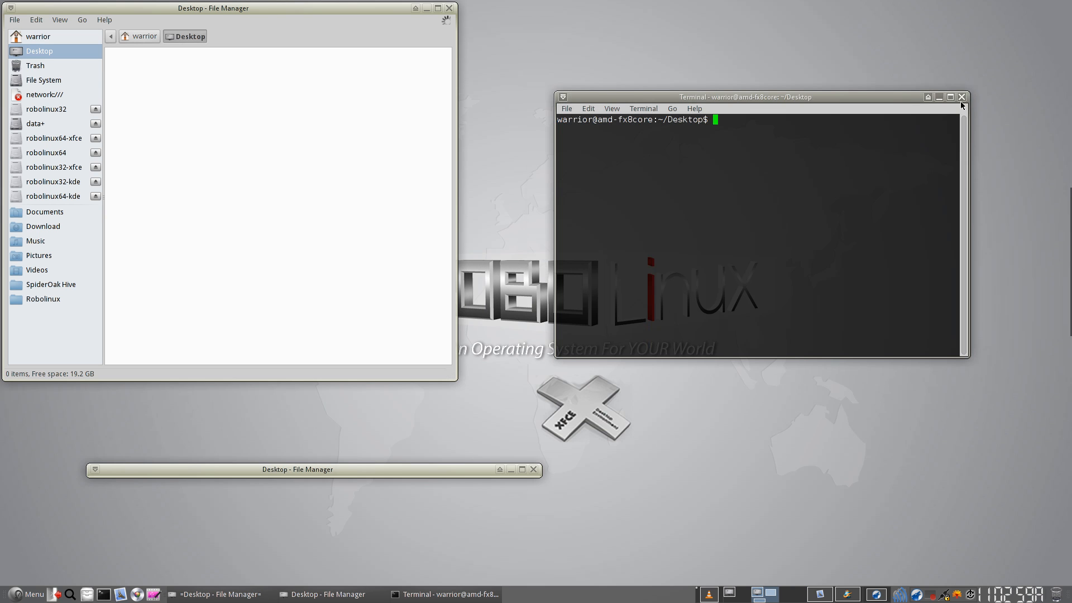
# Close the terminal, the shaded Thunar window and the remaining Thunar window
pyautogui.click(961, 96)
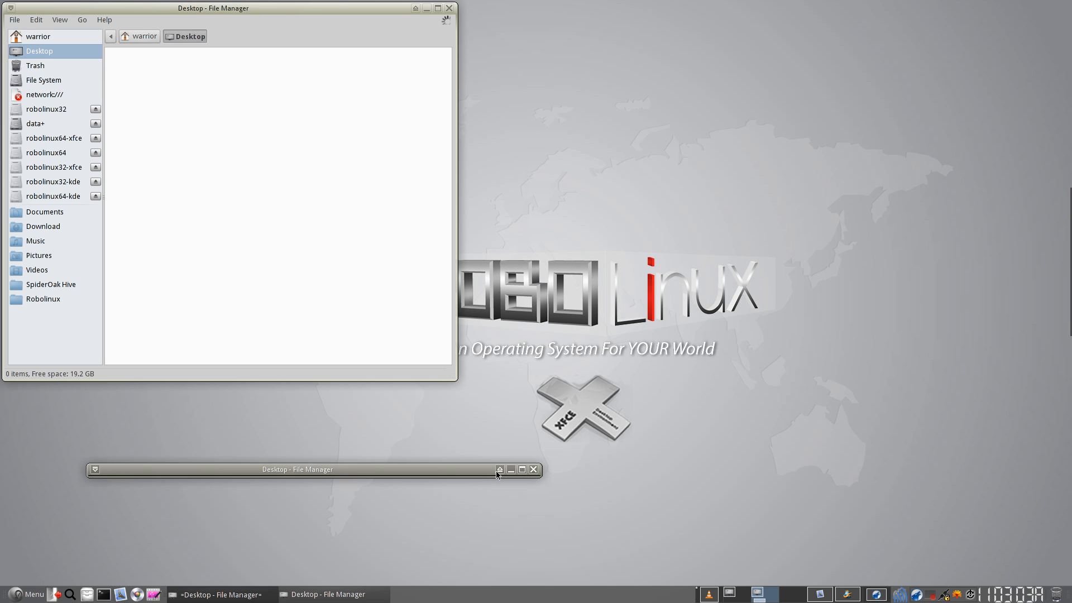
pyautogui.click(534, 470)
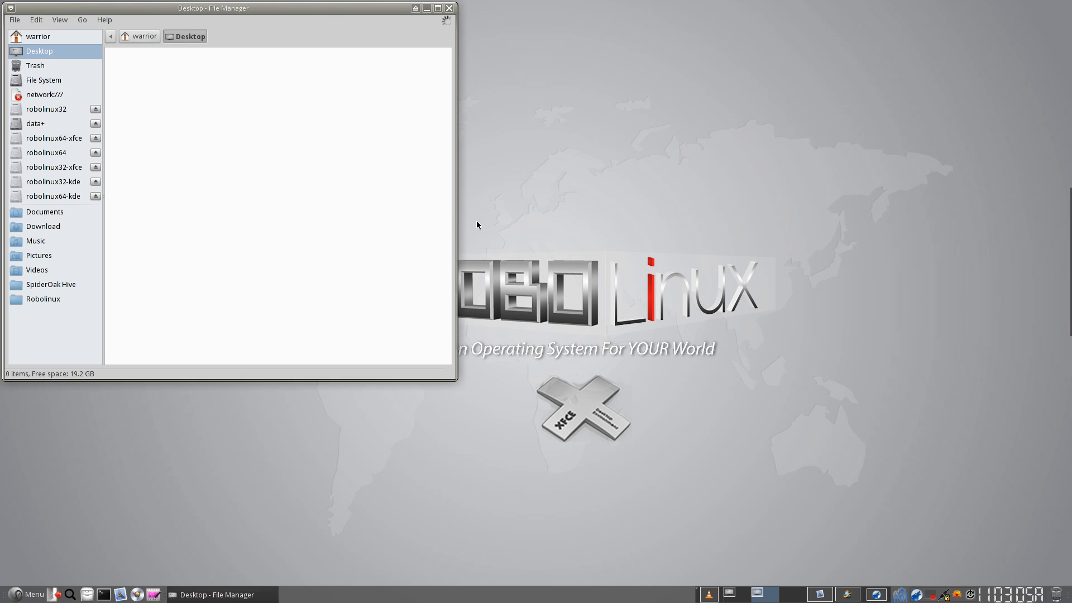
pyautogui.click(425, 7)
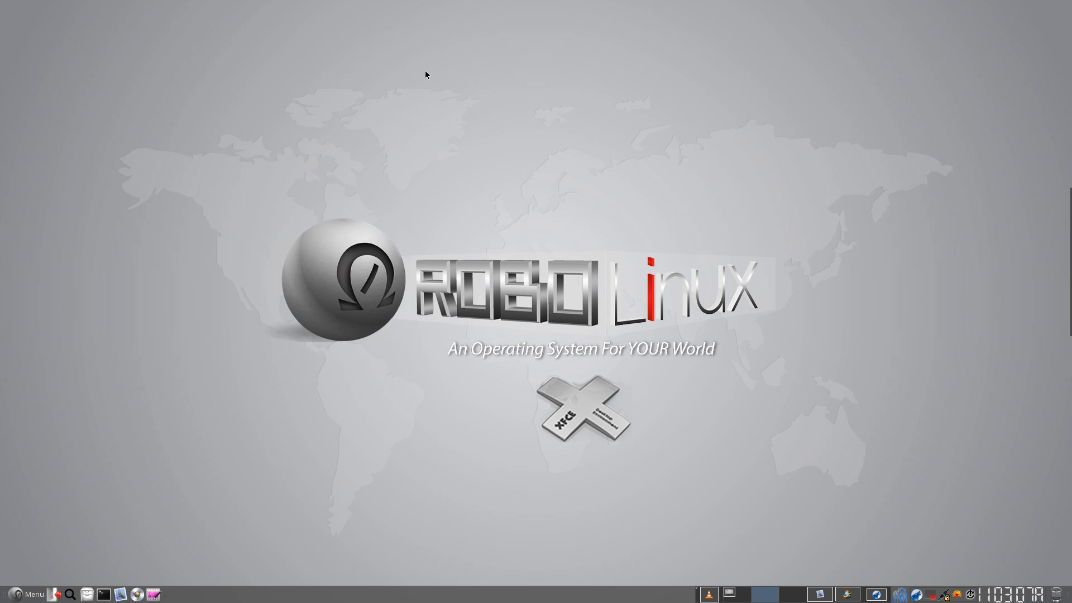
pyautogui.moveTo(497, 143)
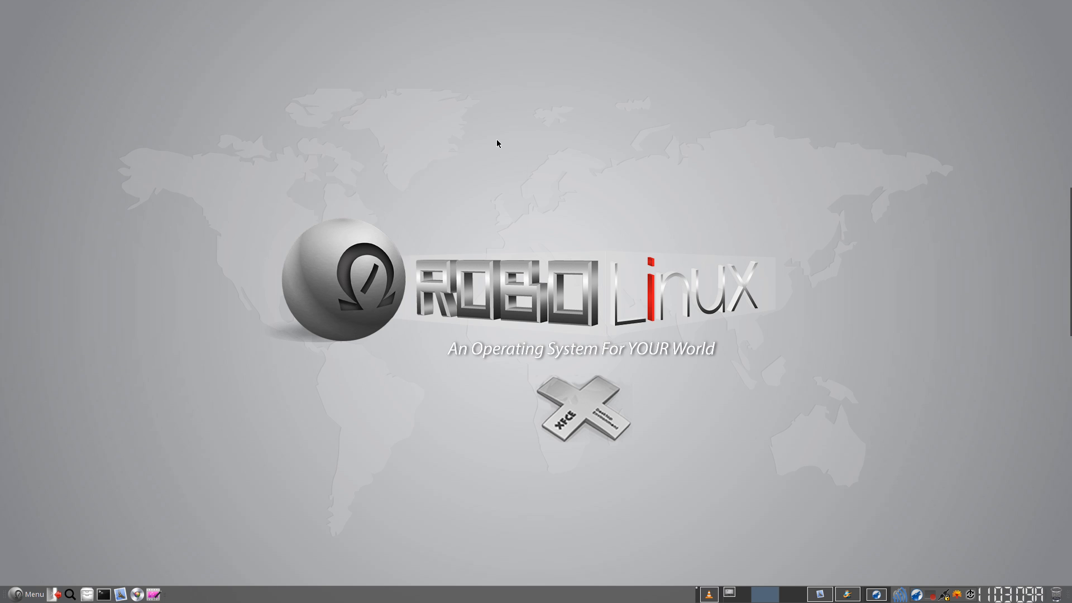
pyautogui.moveTo(470, 197)
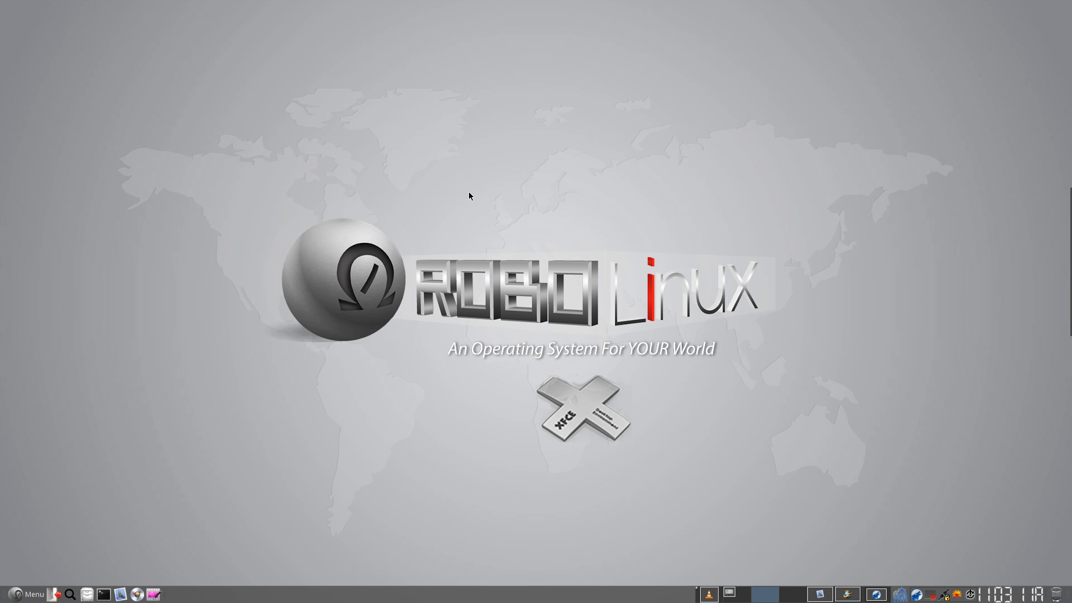
pyautogui.moveTo(44, 577)
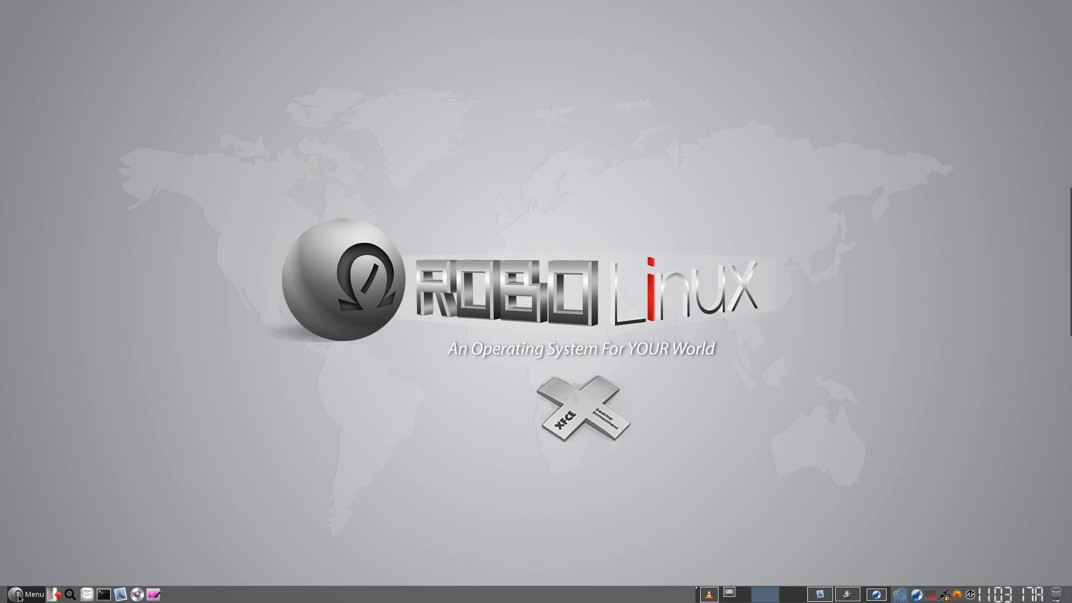
pyautogui.moveTo(267, 398)
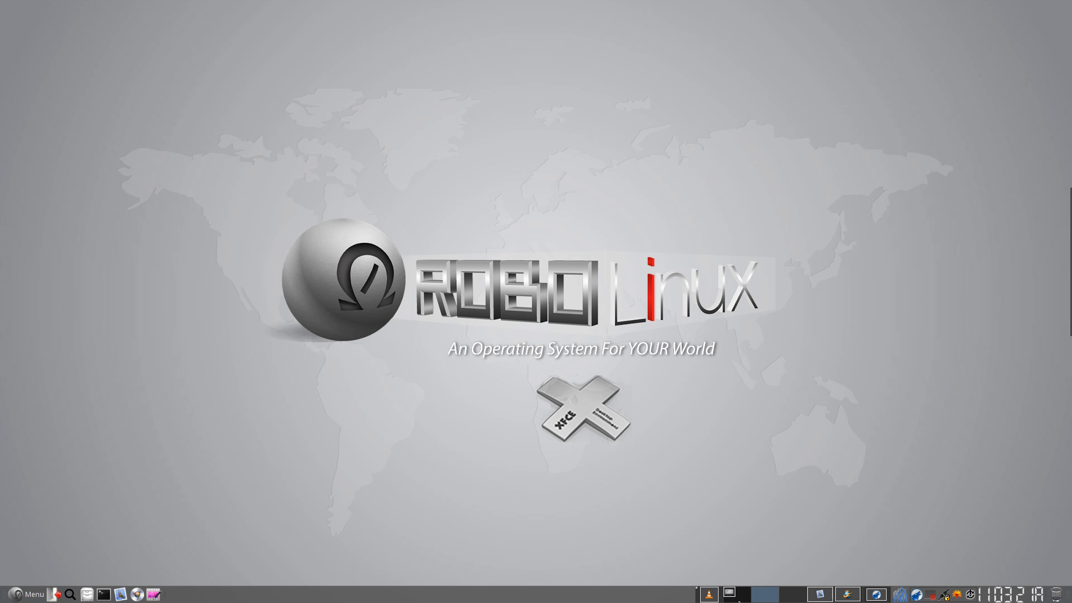
# Reopen the Desktop folder in Thunar, then move to an empty workspace
pyautogui.click(735, 593)
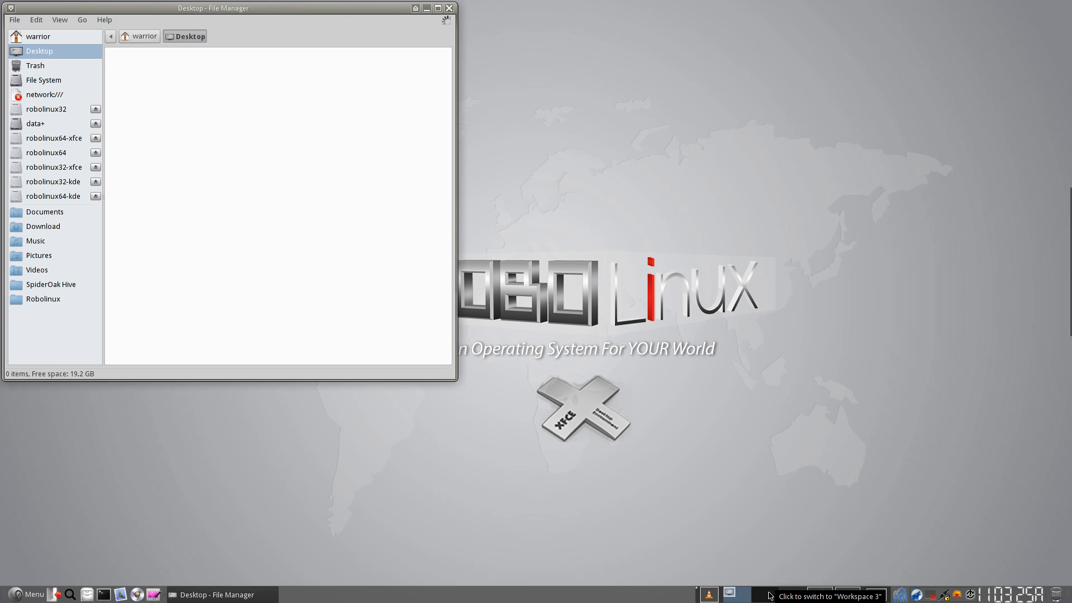
pyautogui.moveTo(754, 577)
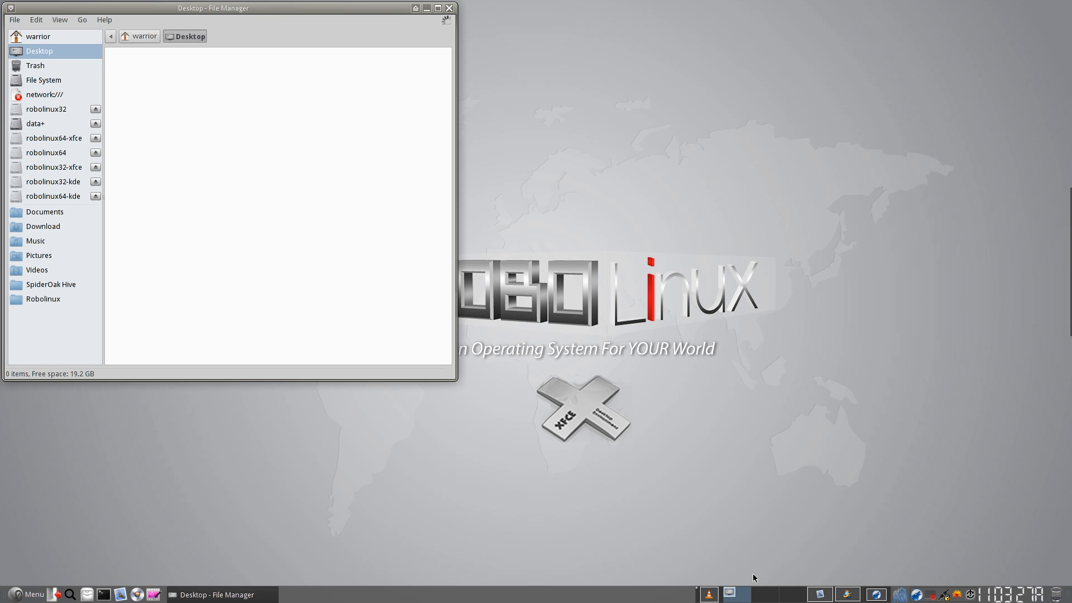
pyautogui.moveTo(480, 5)
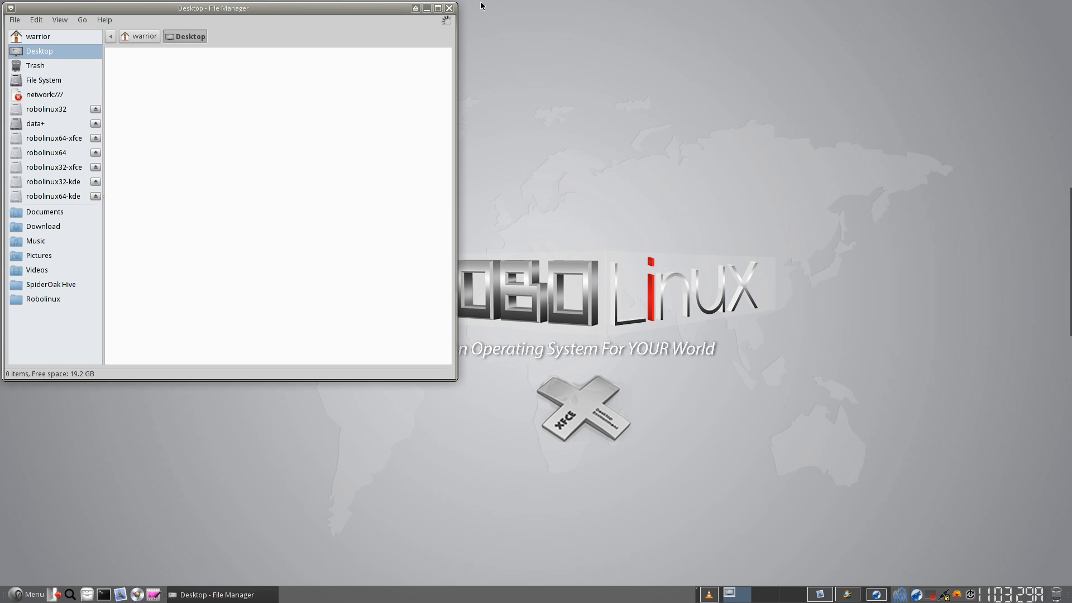
pyautogui.click(449, 8)
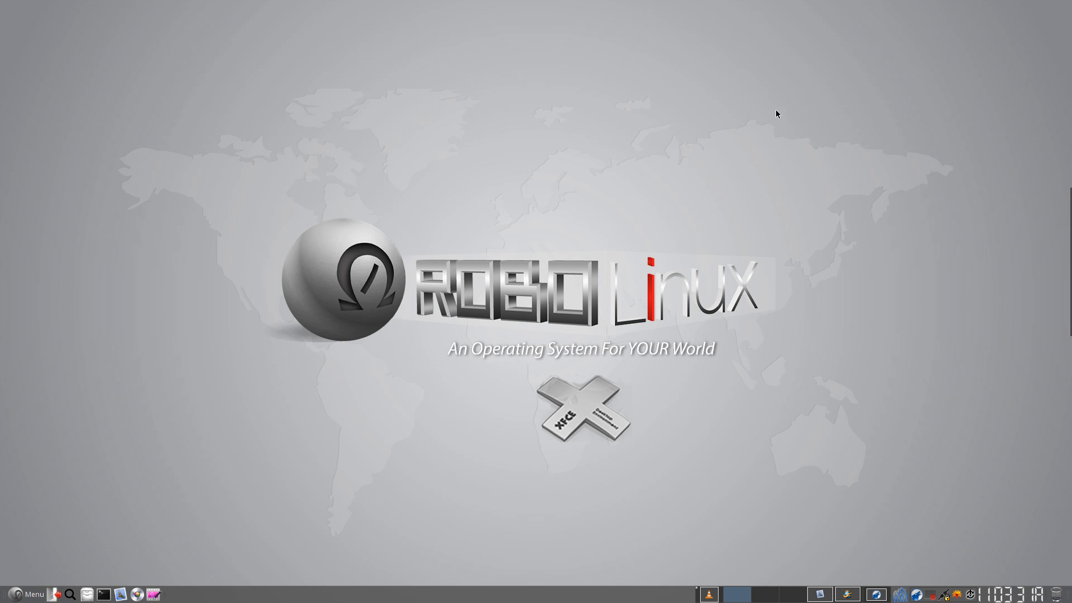
pyautogui.moveTo(879, 415)
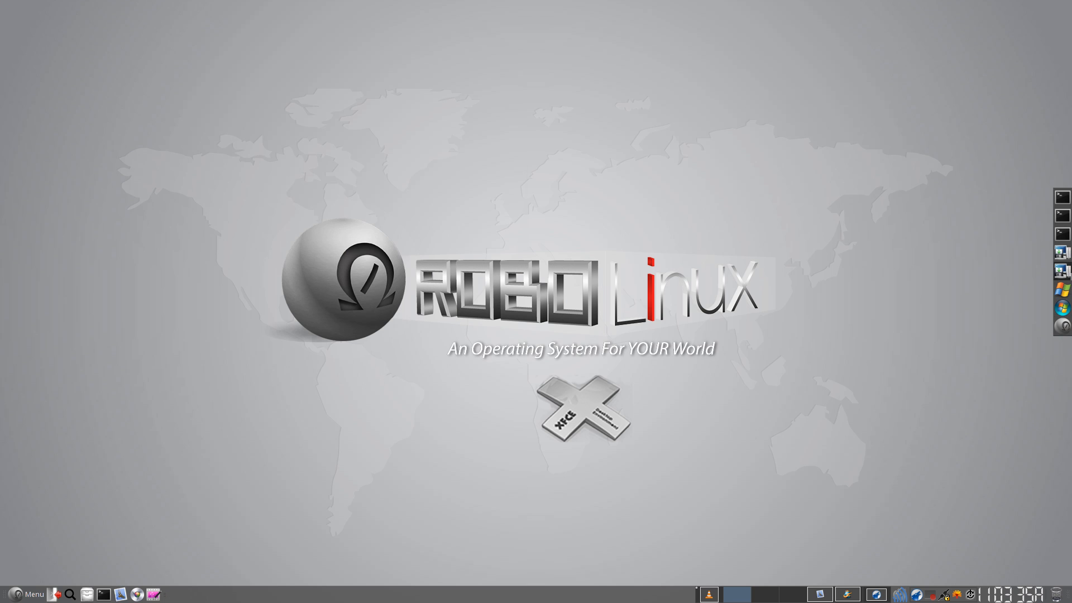
pyautogui.moveTo(1013, 391)
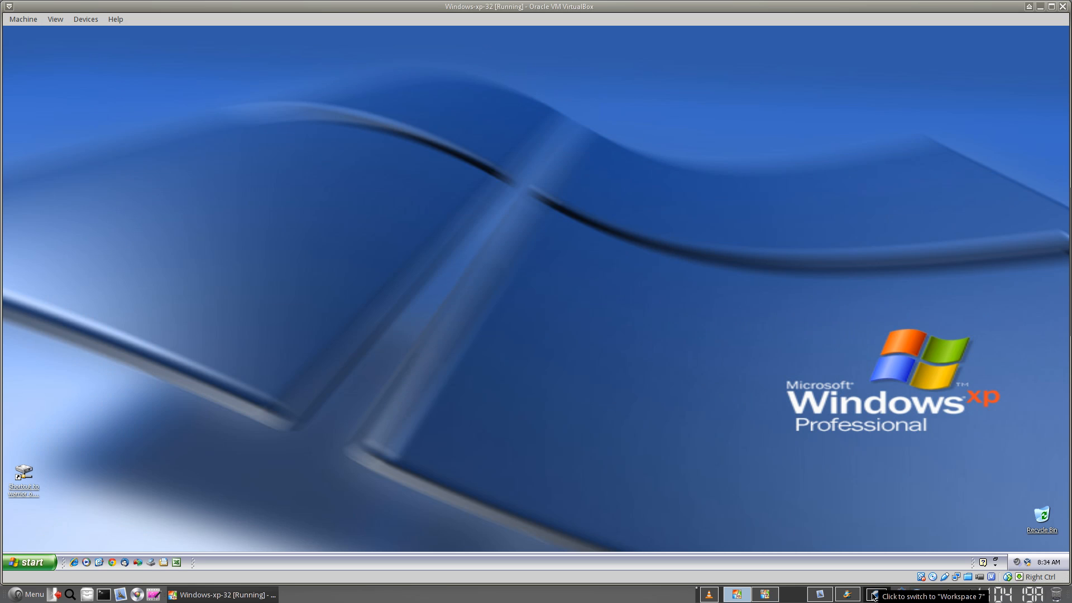
pyautogui.moveTo(175, 562)
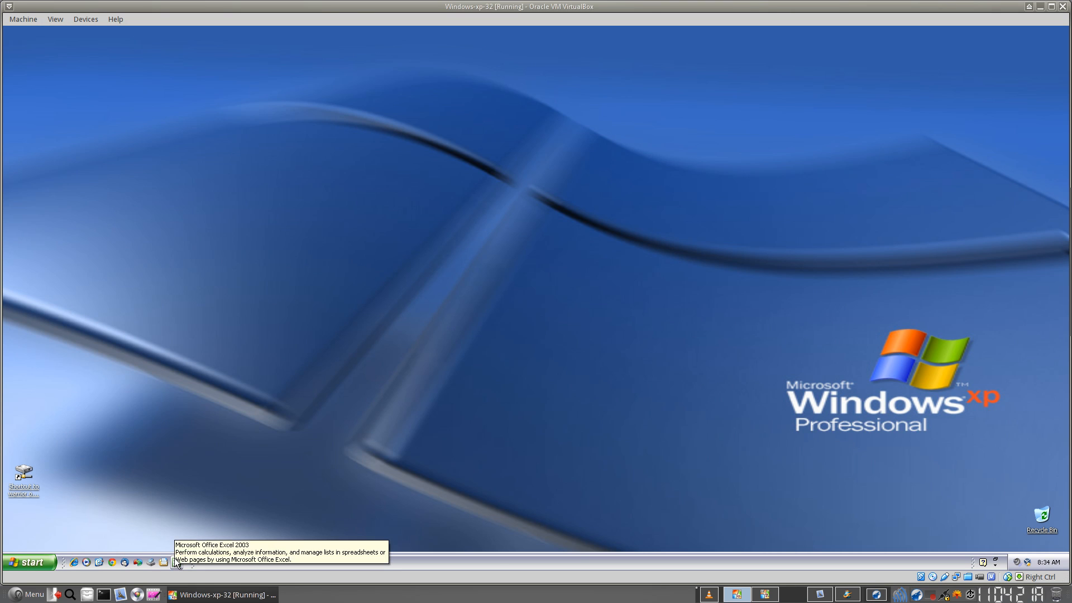
# Launch Excel on the Windows XP guest and open the shared-folder shortcut on Windows 7
pyautogui.click(175, 562)
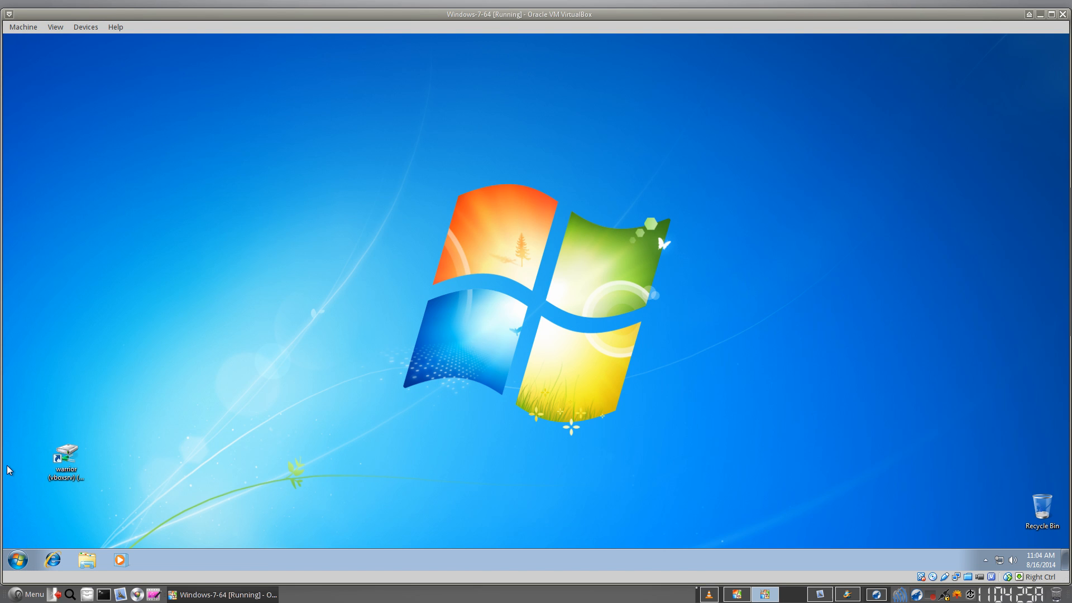
pyautogui.click(65, 461)
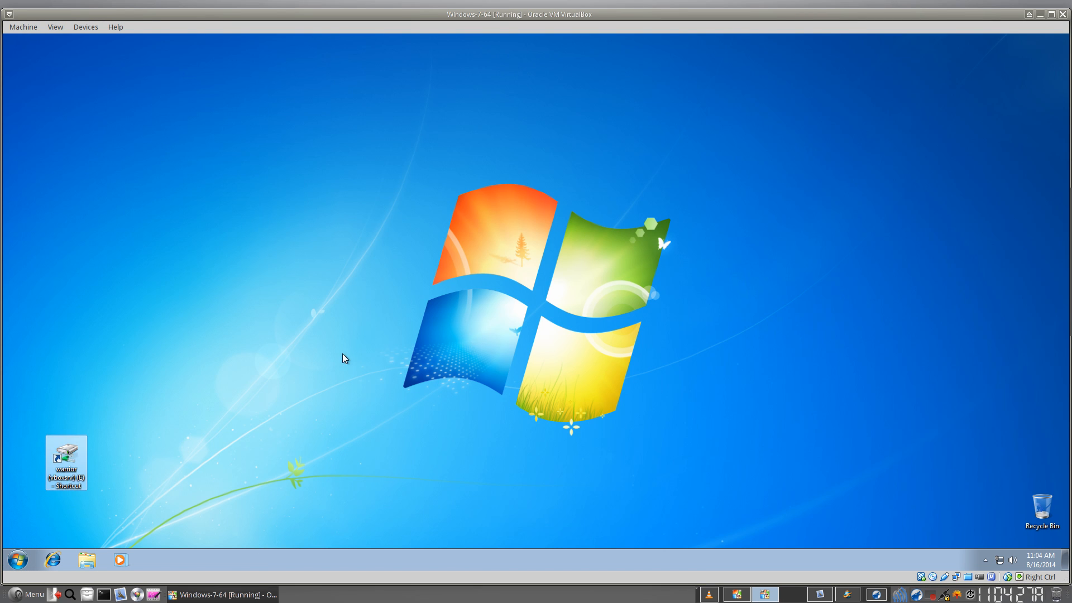
pyautogui.doubleClick(65, 461)
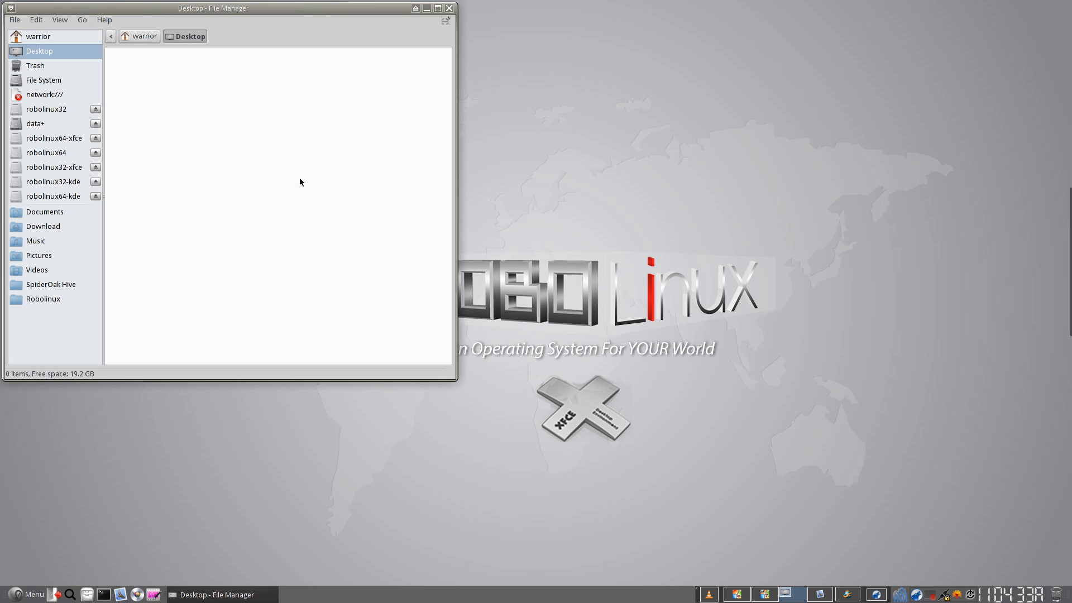
# Copy openvpn.zip from Download and paste it into the empty Documents folder
pyautogui.click(43, 227)
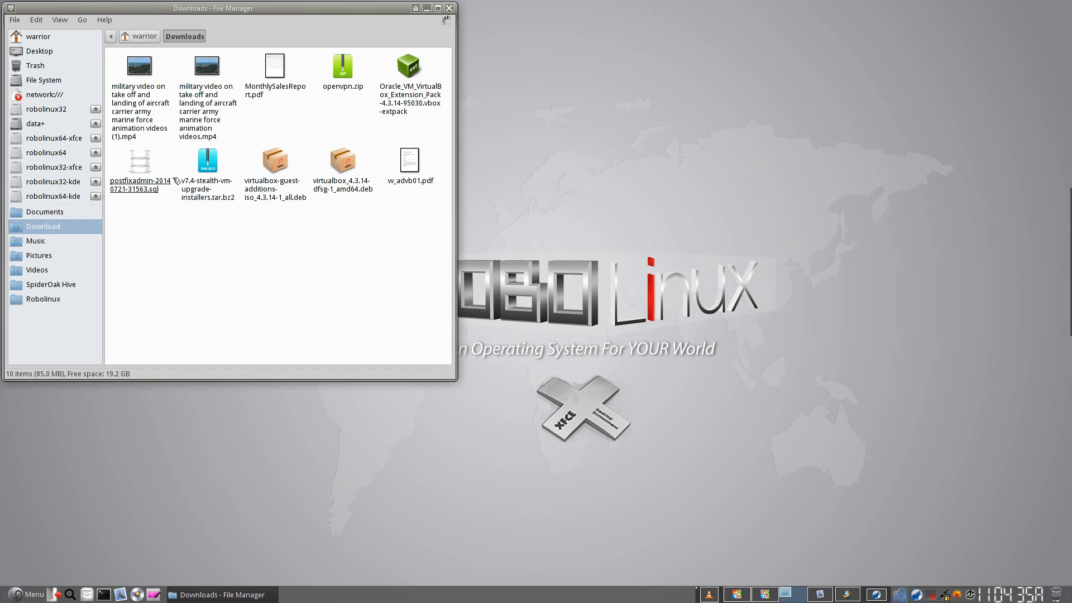
pyautogui.rightClick(341, 65)
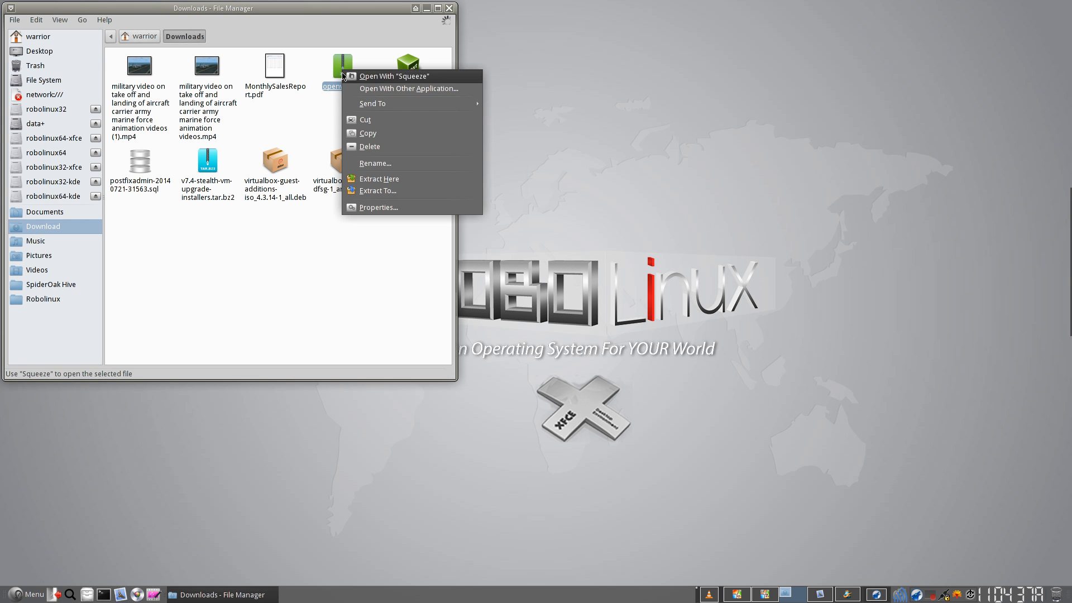
pyautogui.moveTo(367, 133)
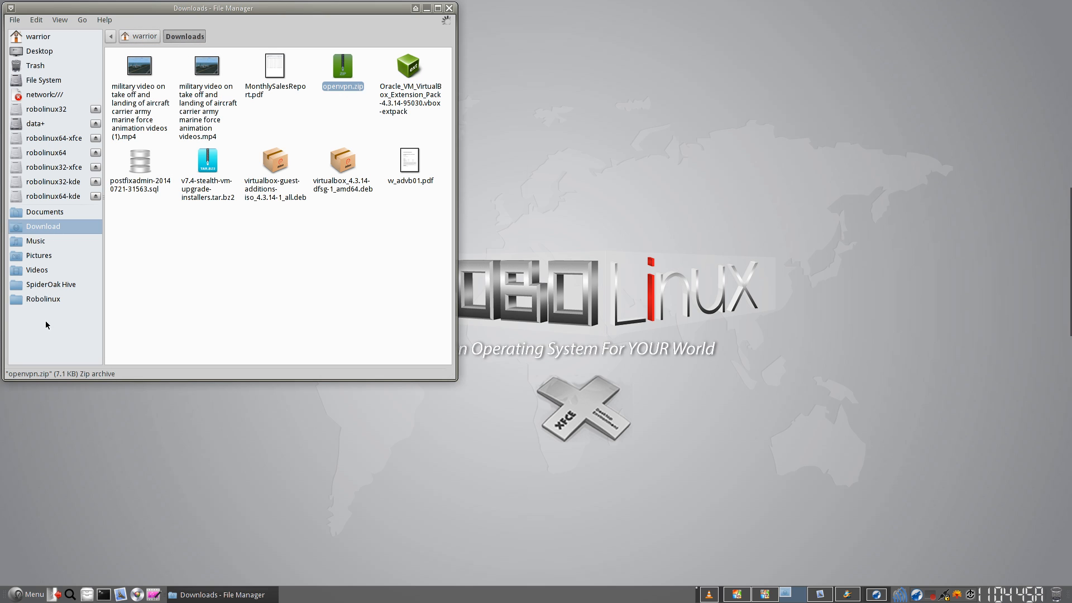
pyautogui.moveTo(39, 288)
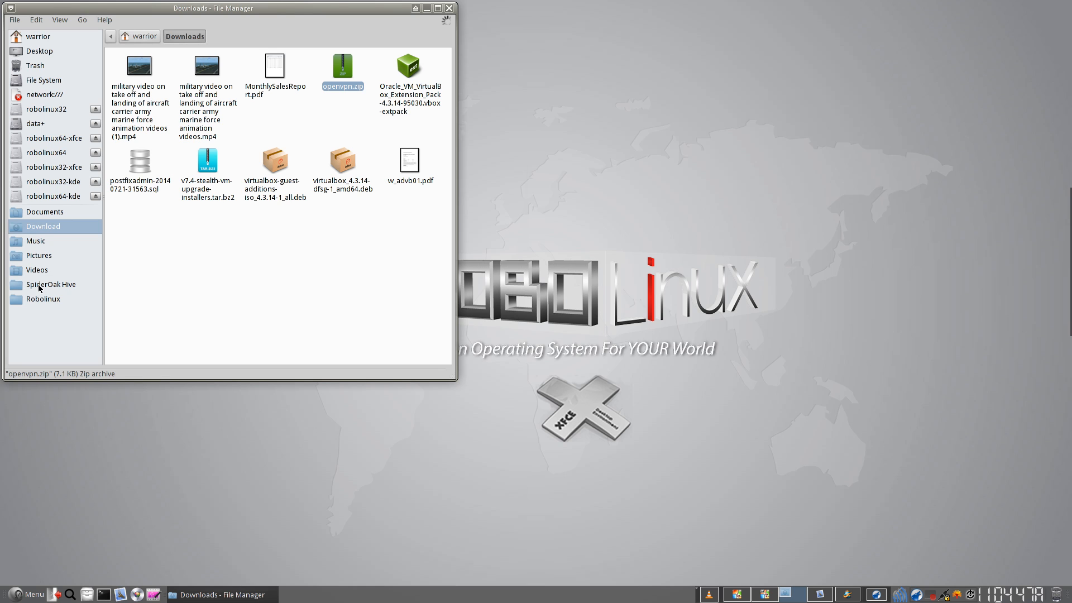
pyautogui.moveTo(45, 263)
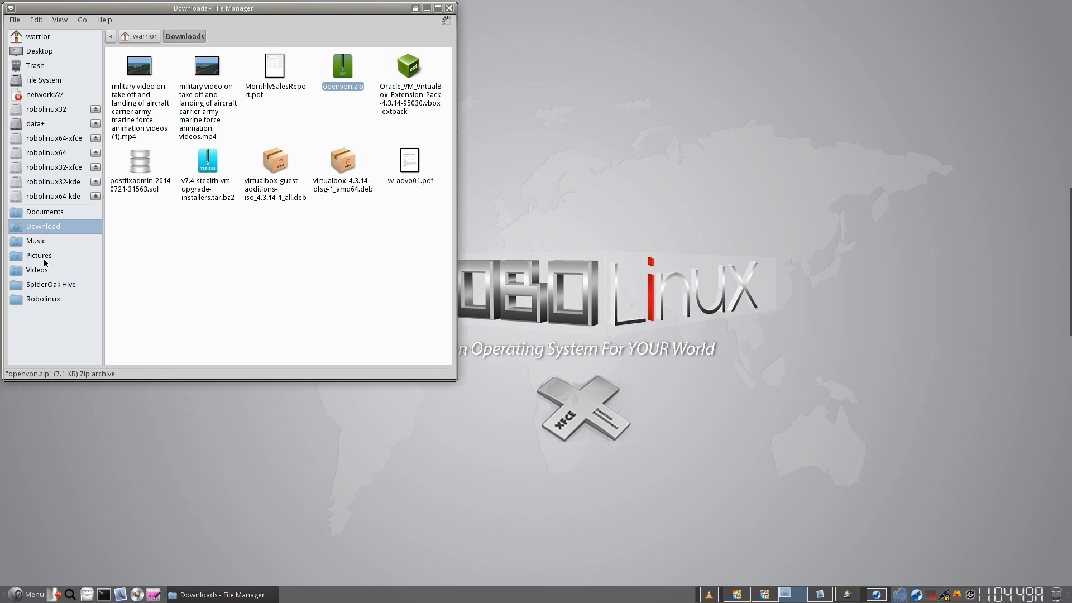
pyautogui.click(44, 211)
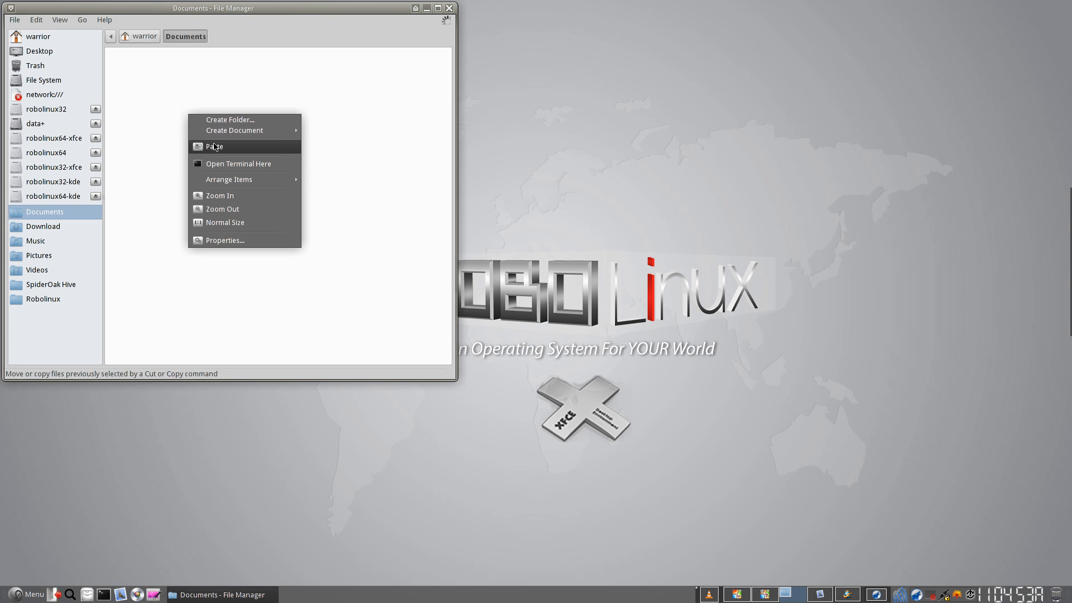
pyautogui.click(214, 146)
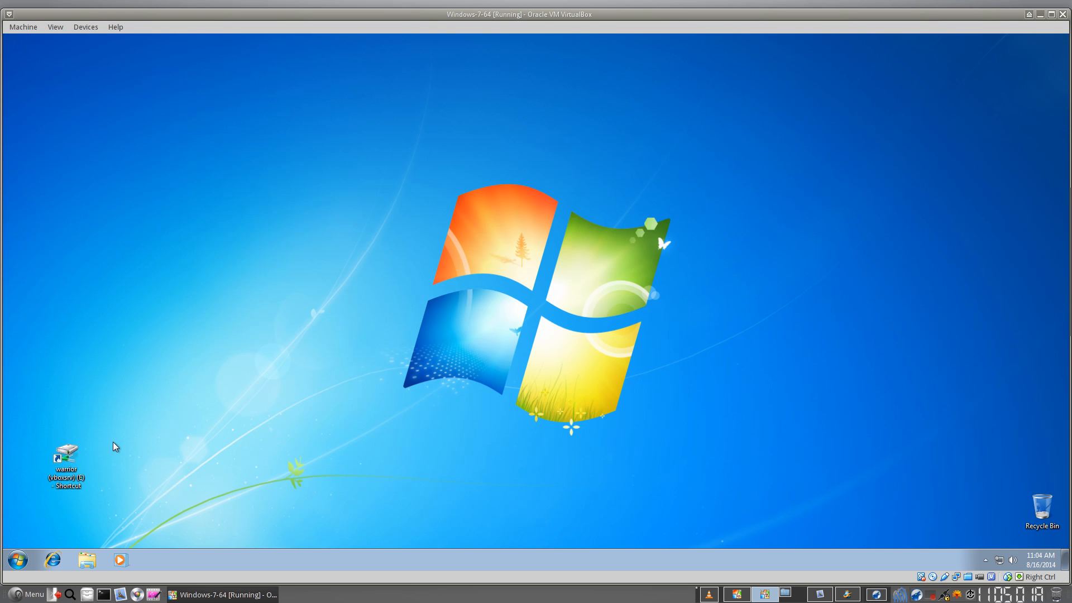
# View openvpn in Windows 7's share, close Excel on XP, and delete openvpn from E:\
pyautogui.doubleClick(65, 465)
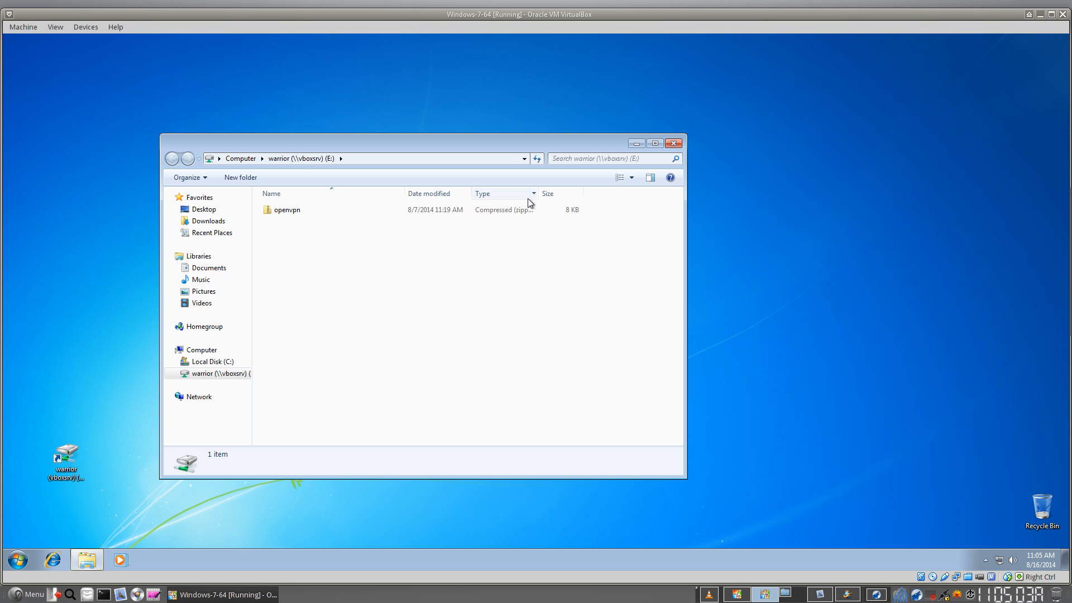
pyautogui.click(287, 209)
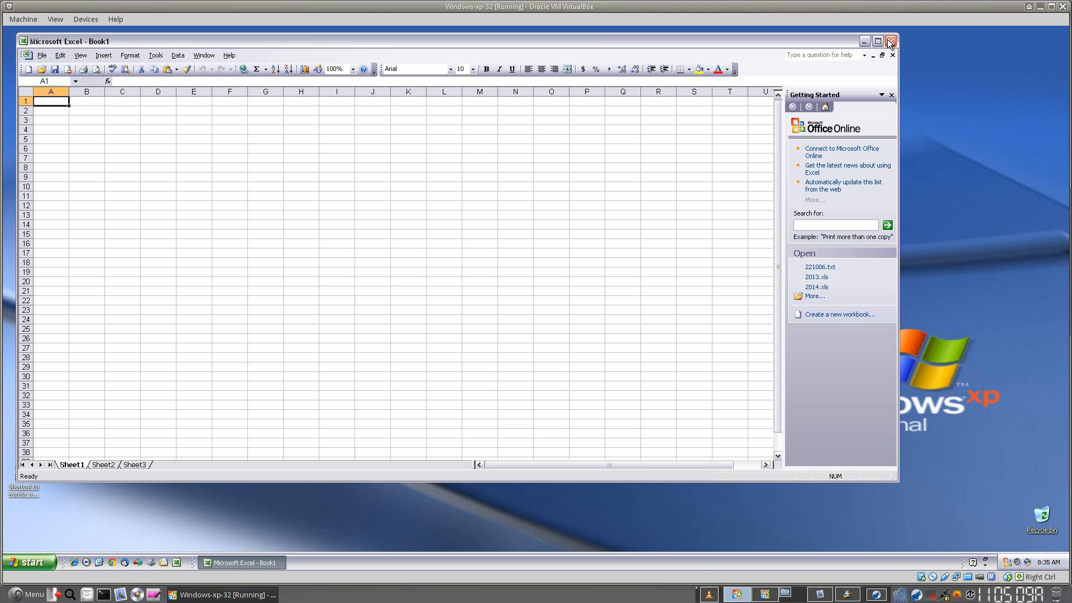
pyautogui.click(890, 41)
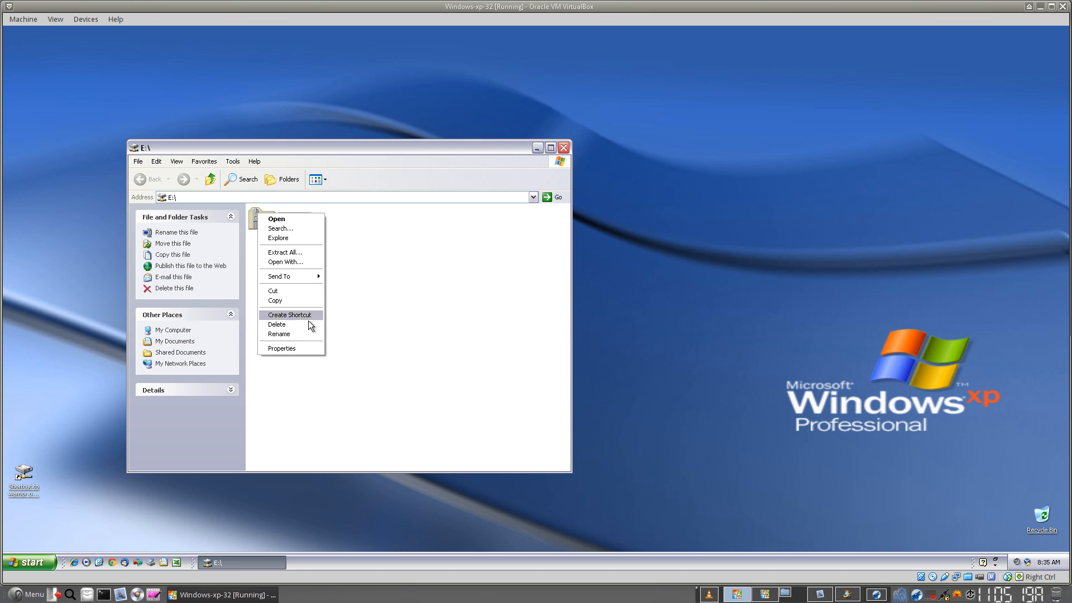
pyautogui.click(277, 324)
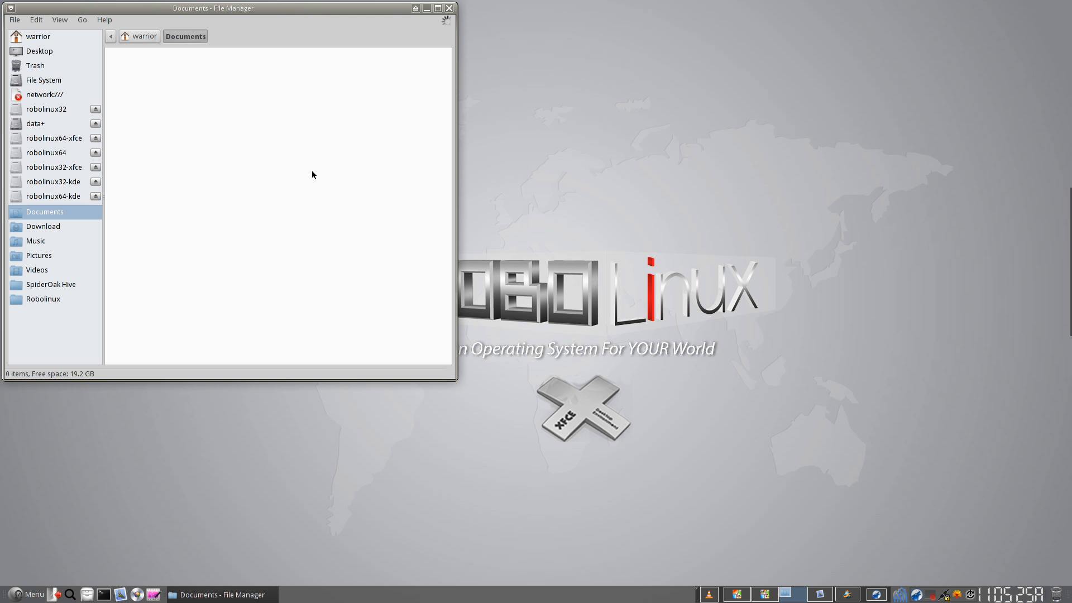
# Move the Thunar window aside to reveal the empty Documents view and bare desktop
pyautogui.moveTo(226, 8); pyautogui.dragTo(417, 66)
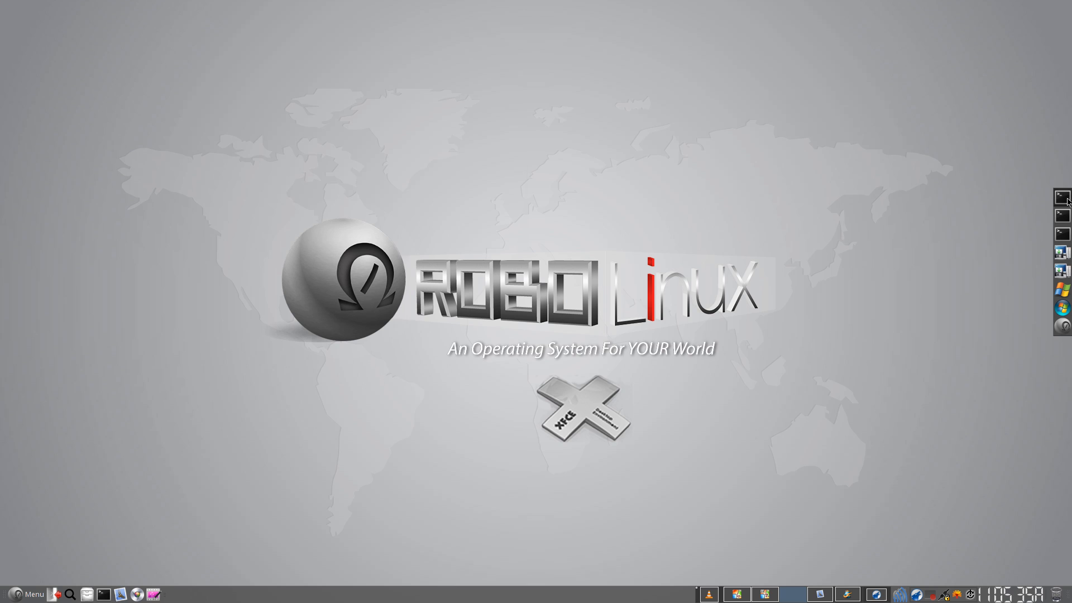
pyautogui.moveTo(844, 431)
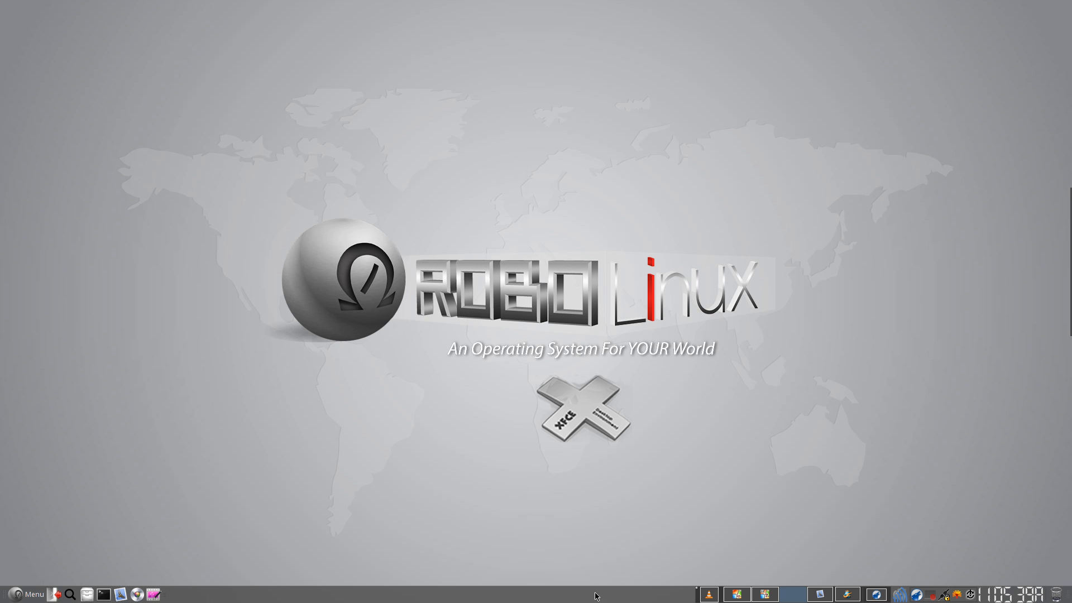
pyautogui.moveTo(348, 567)
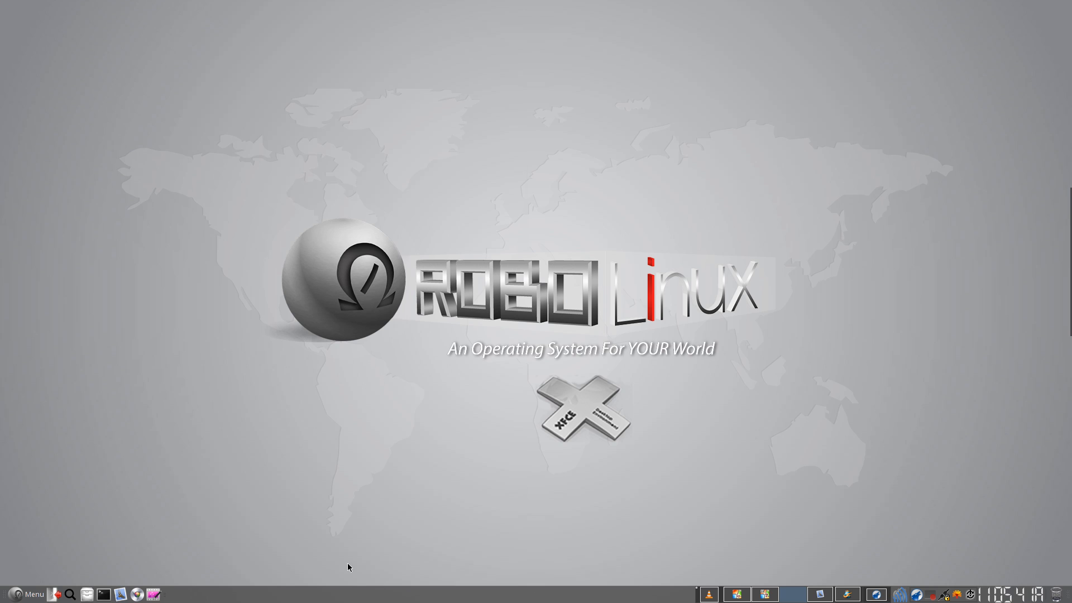
pyautogui.moveTo(796, 569)
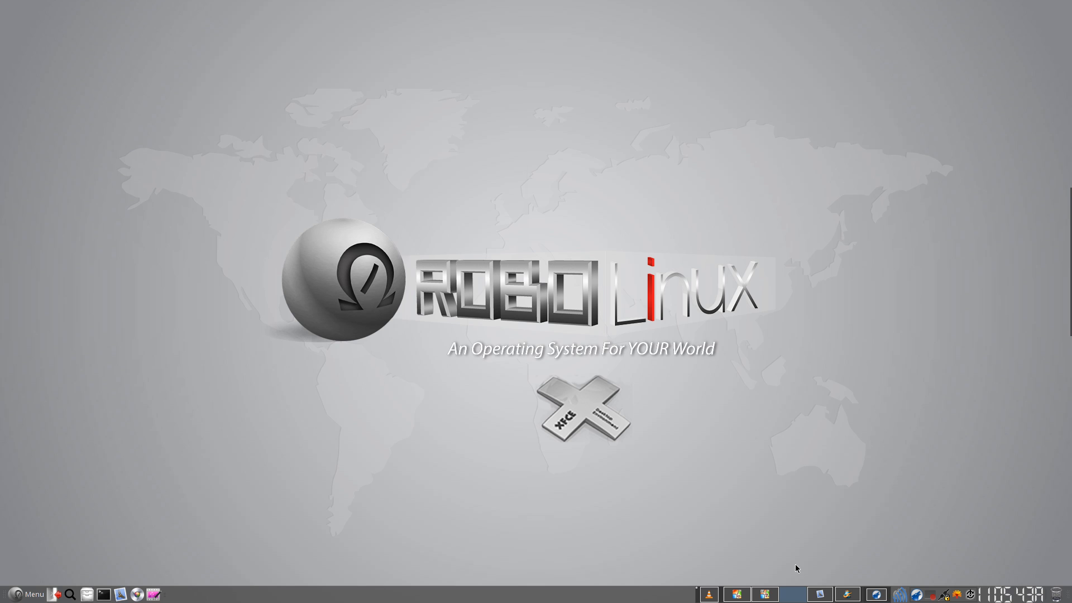
pyautogui.moveTo(922, 517)
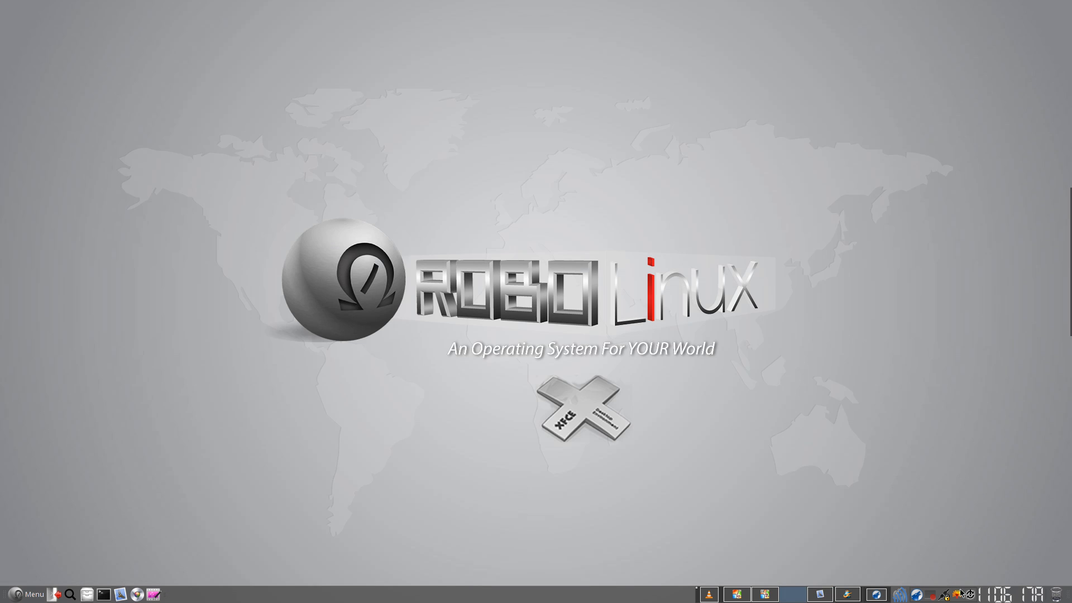
pyautogui.moveTo(354, 144)
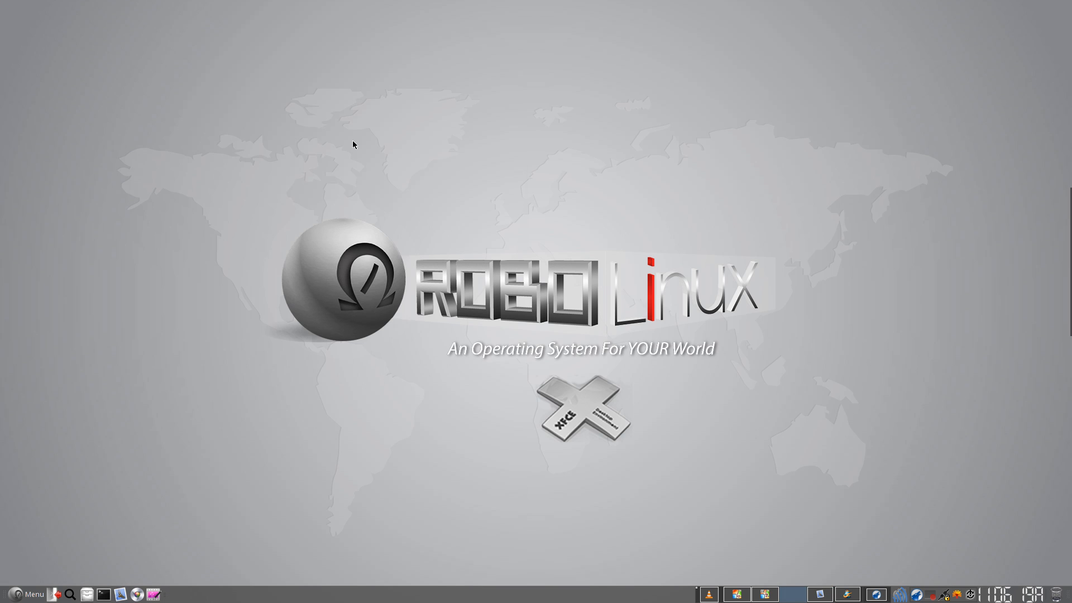
pyautogui.moveTo(488, 154)
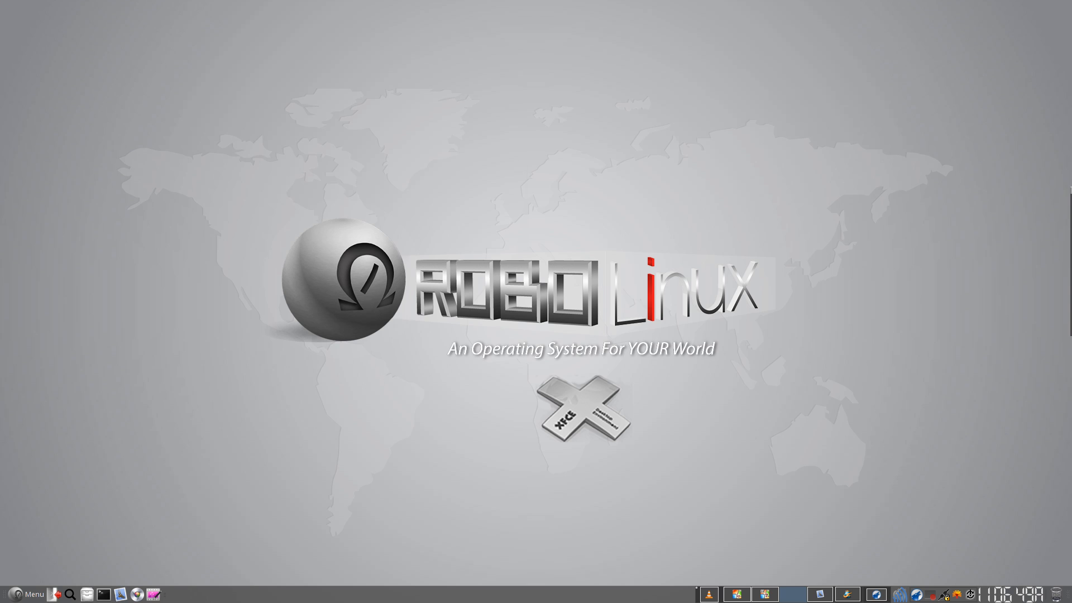
pyautogui.click(948, 593)
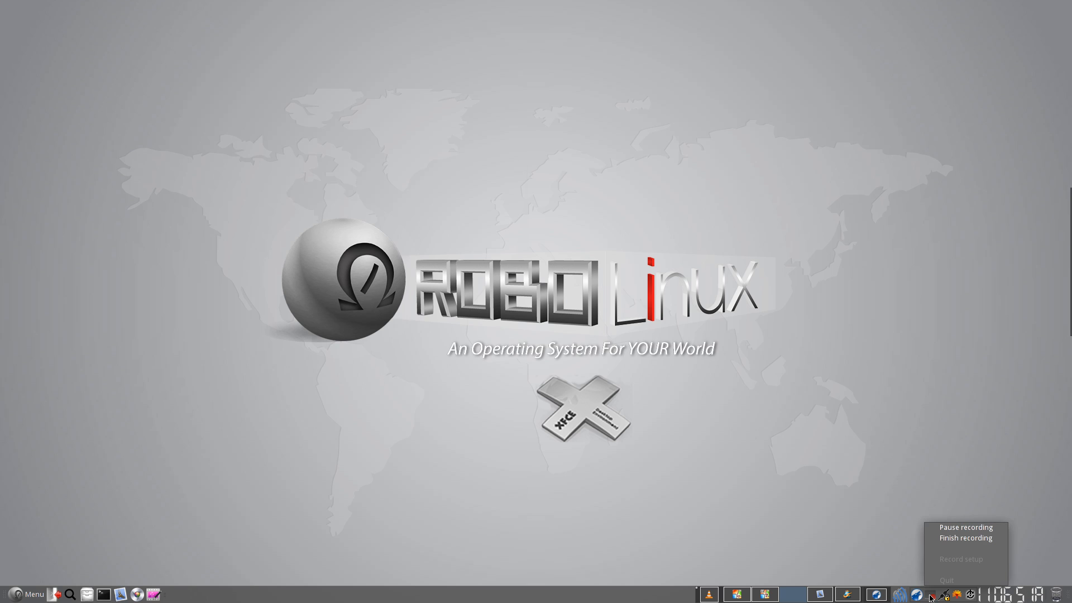